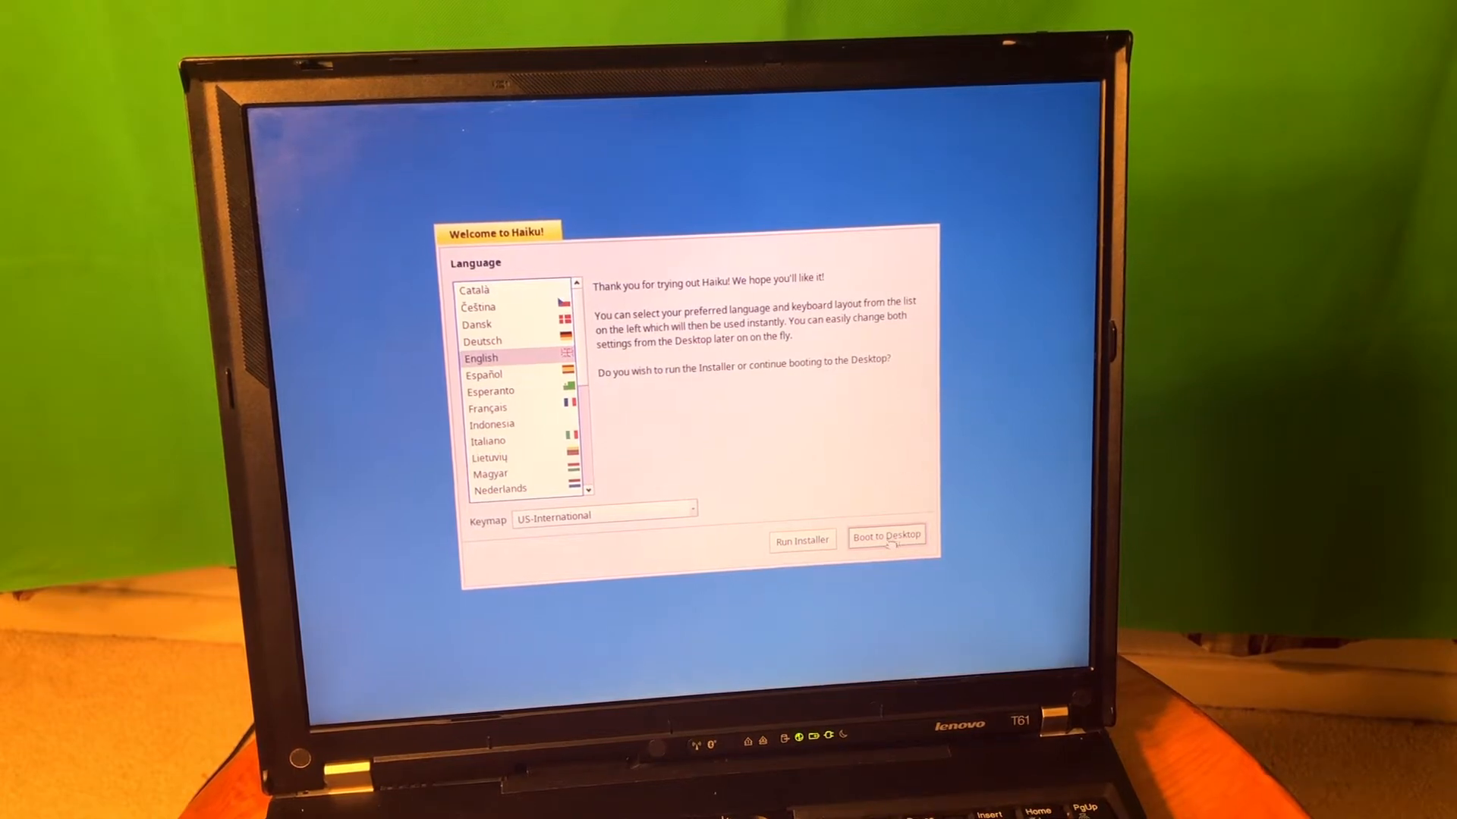
# Step: Keep English and boot straight to the live desktop instead of installing
pyautogui.click(886, 537)
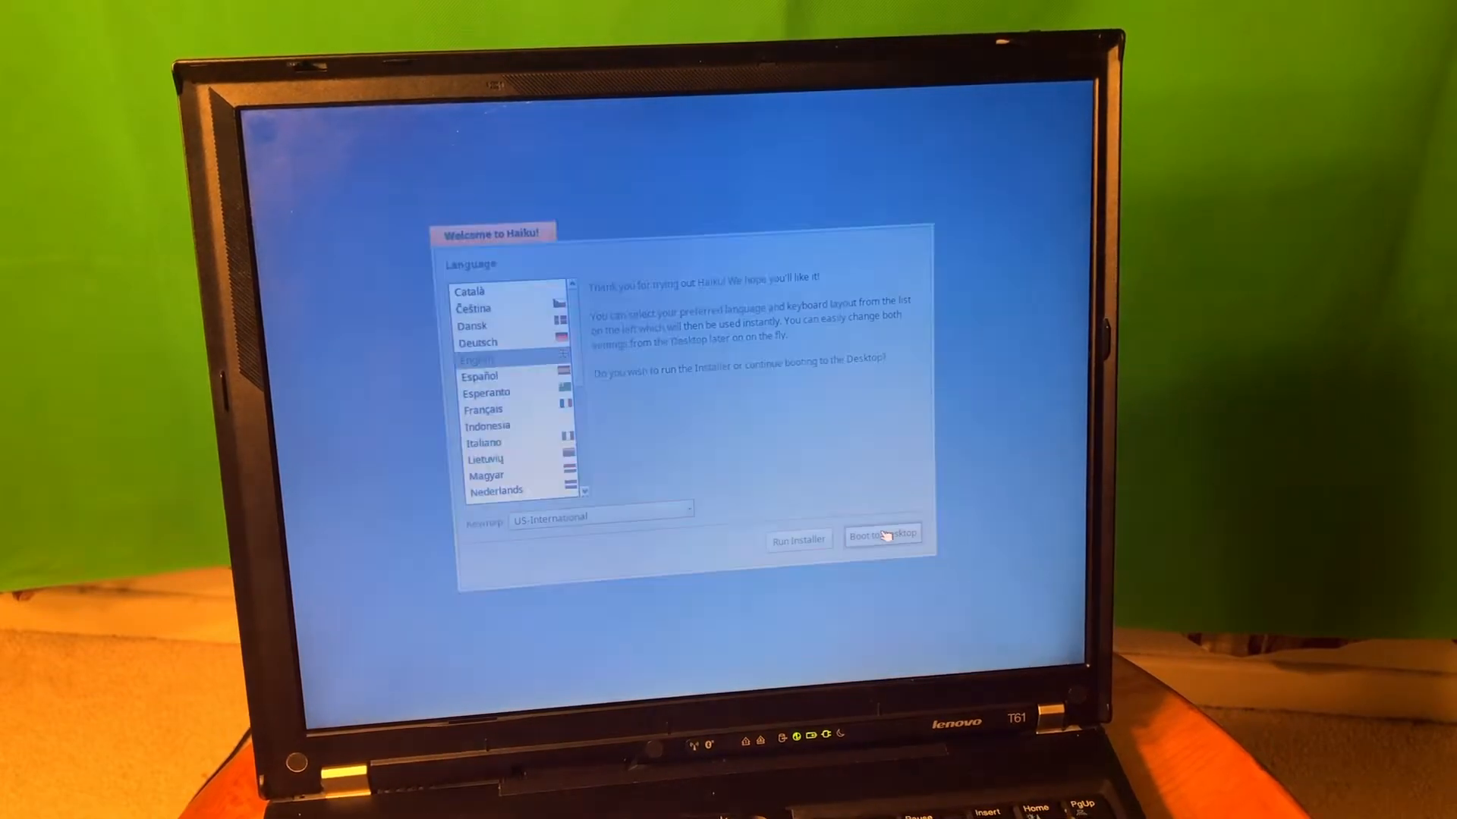
pyautogui.click(881, 537)
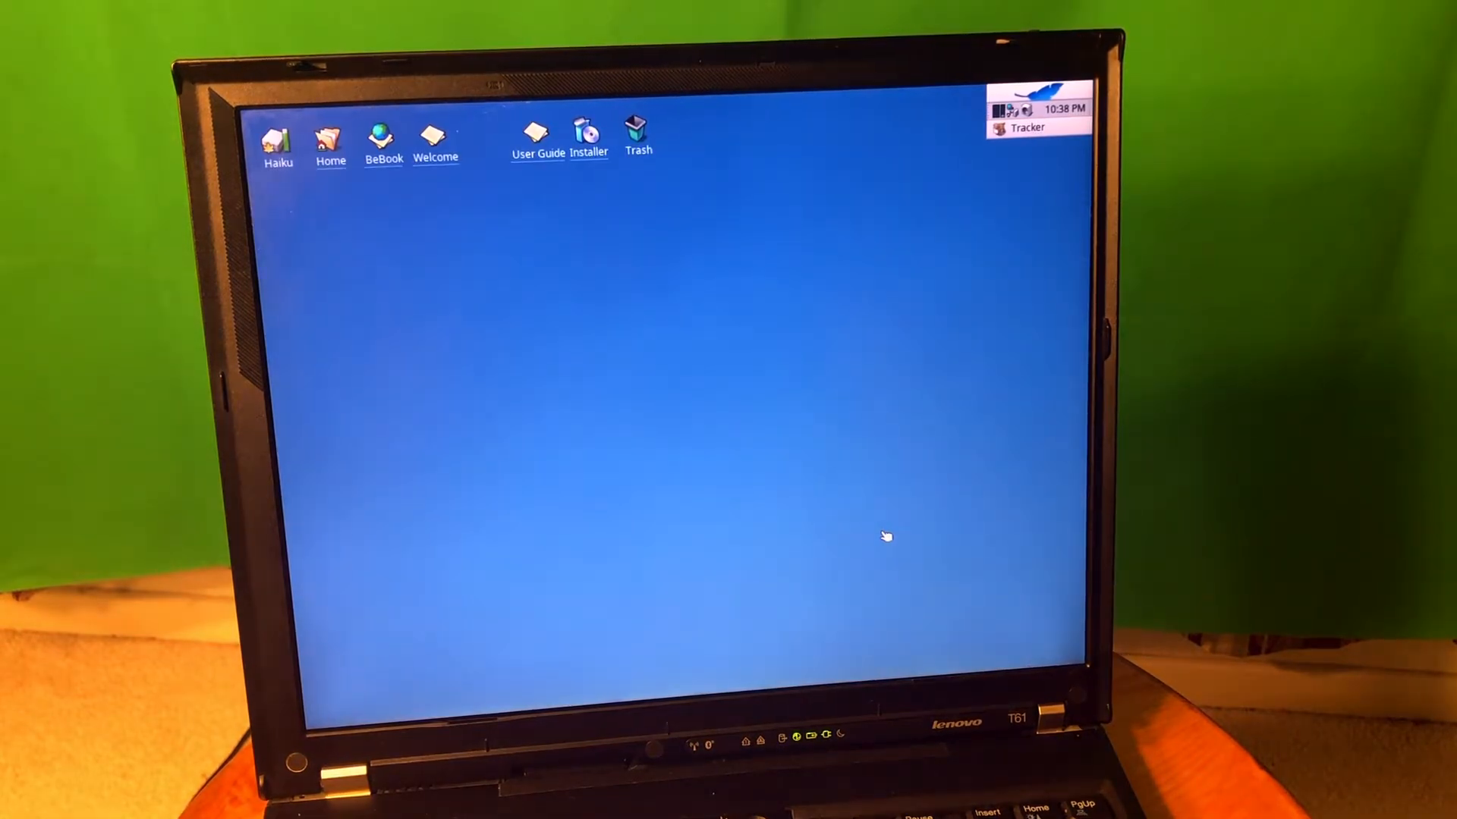
# Step: Dismiss the desktop context menu and open the Deskbar menu's Preferences submenu
pyautogui.rightClick(884, 538)
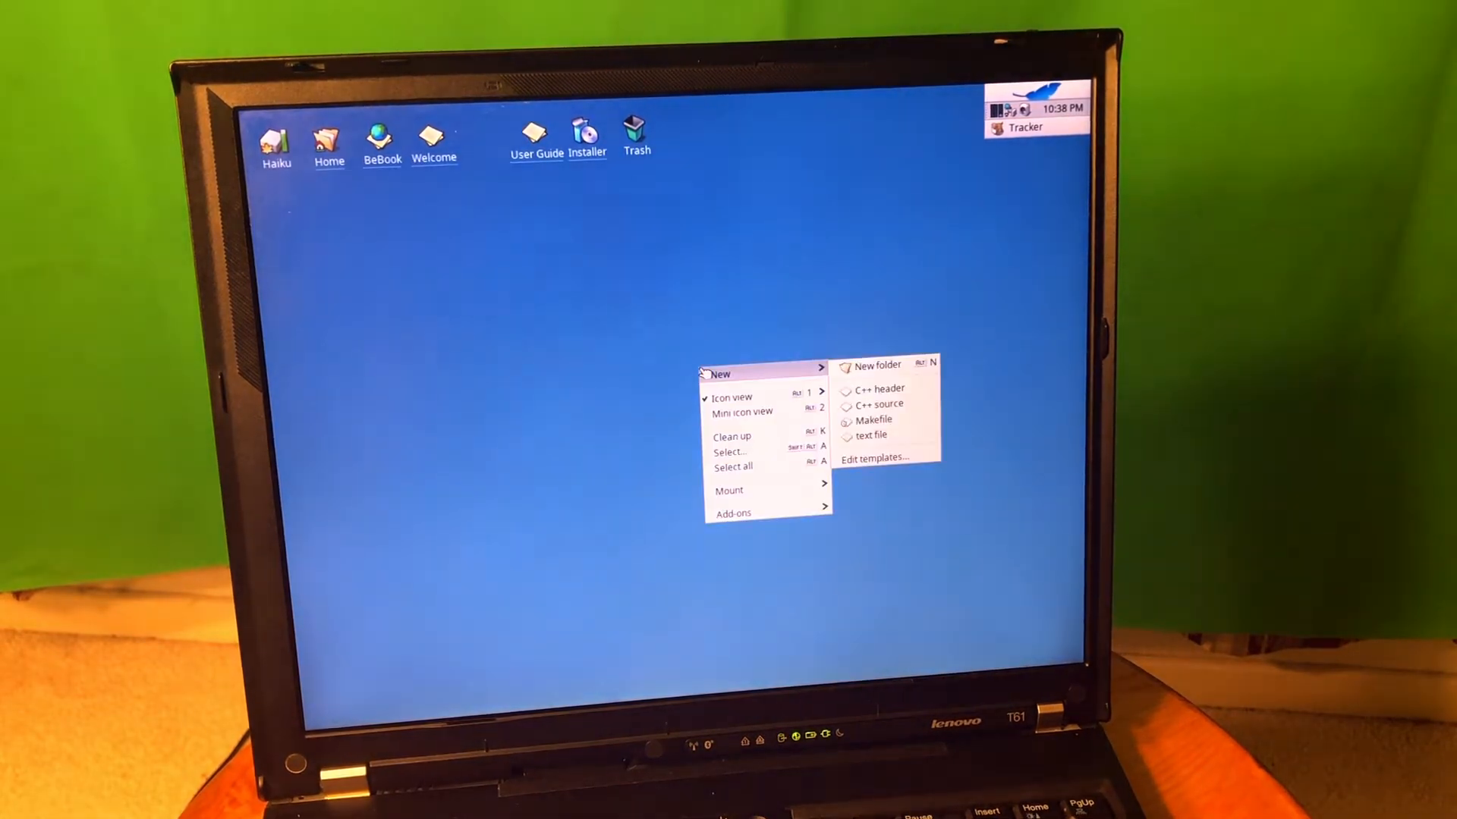
pyautogui.moveTo(733, 396)
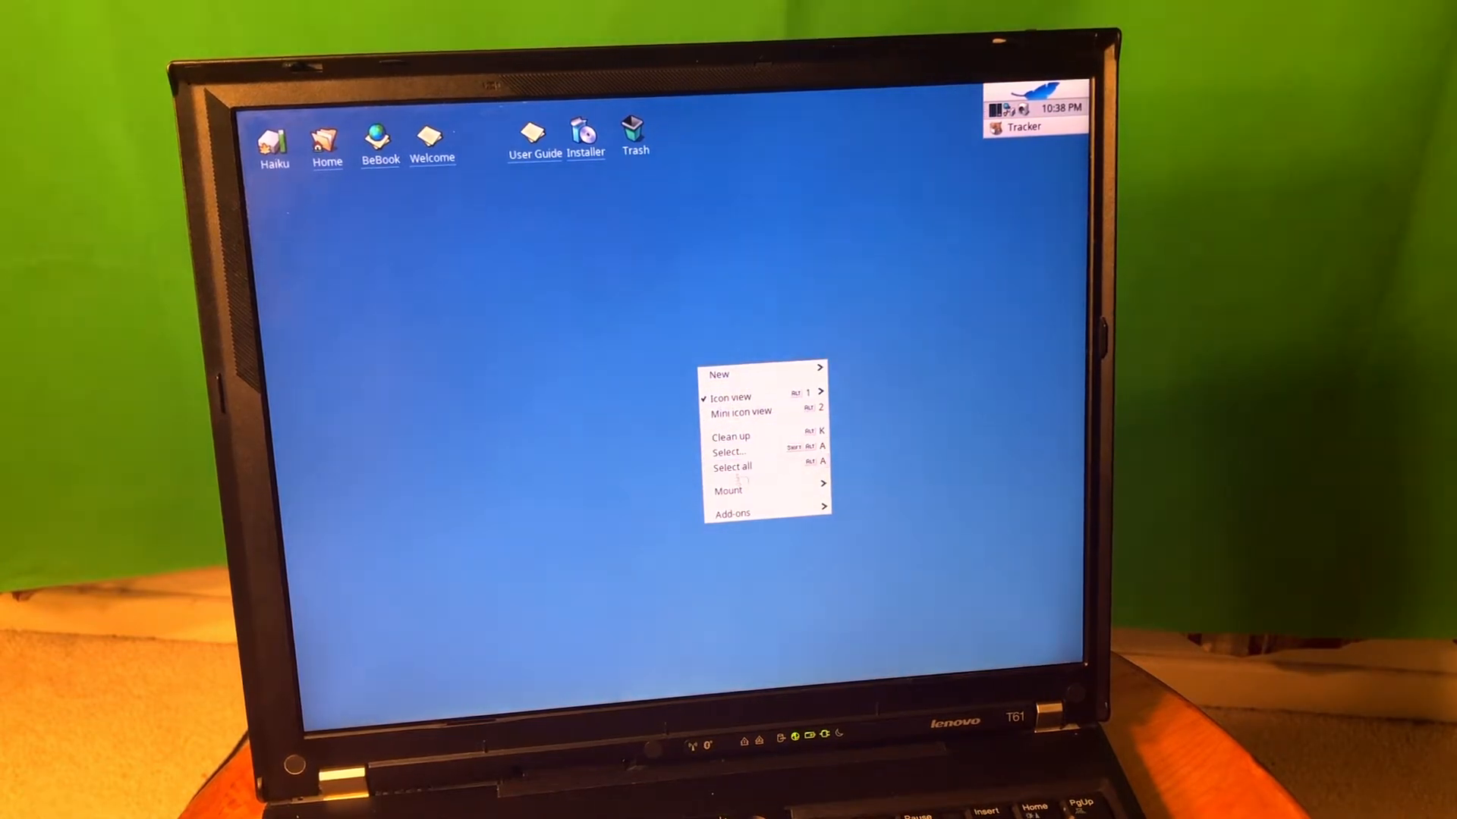
pyautogui.click(998, 109)
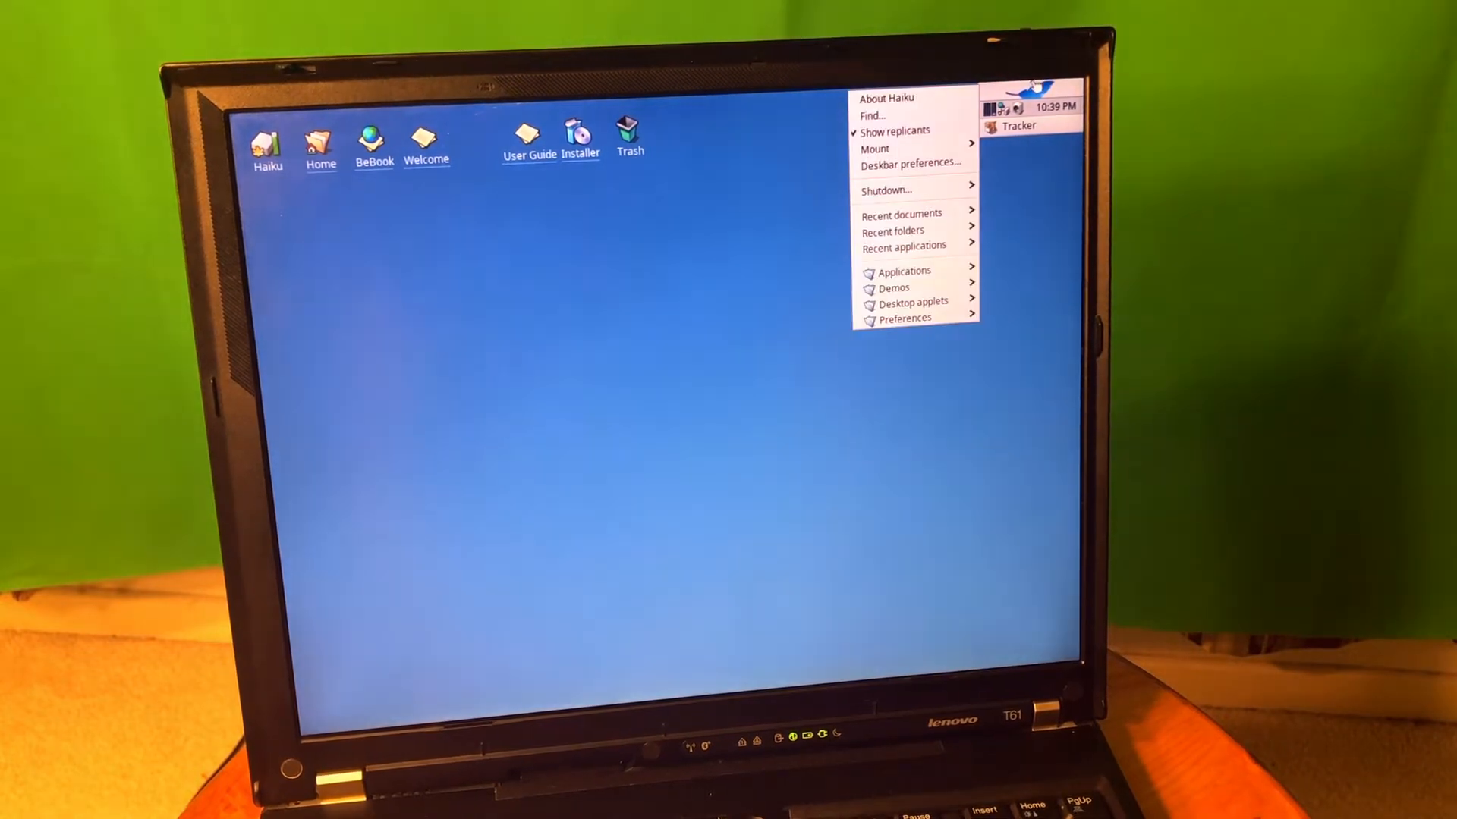
pyautogui.click(910, 164)
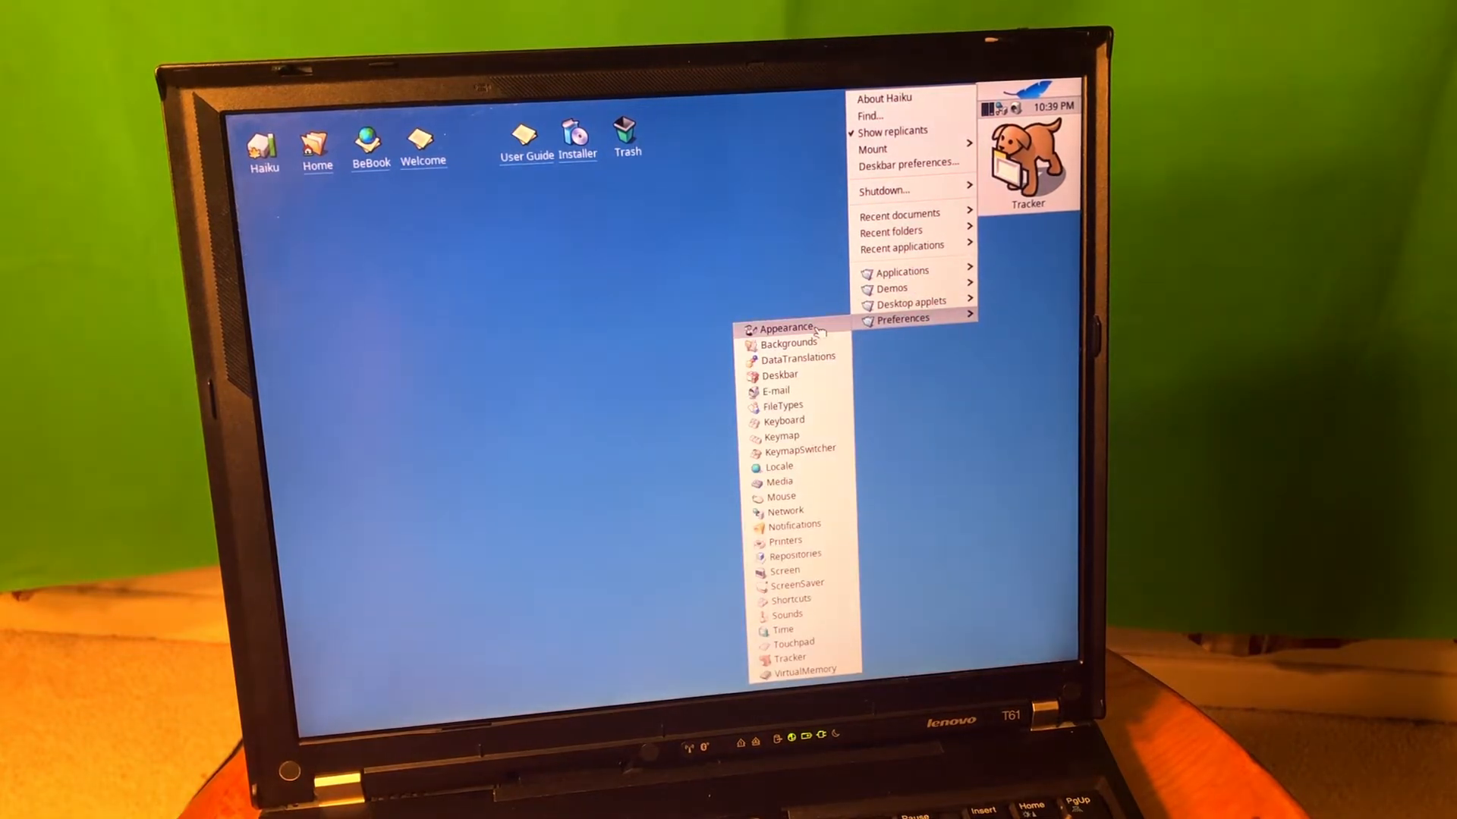
# Step: In Backgrounds, apply a purple colour (Red 135) with the Haiku logo centred
pyautogui.click(789, 342)
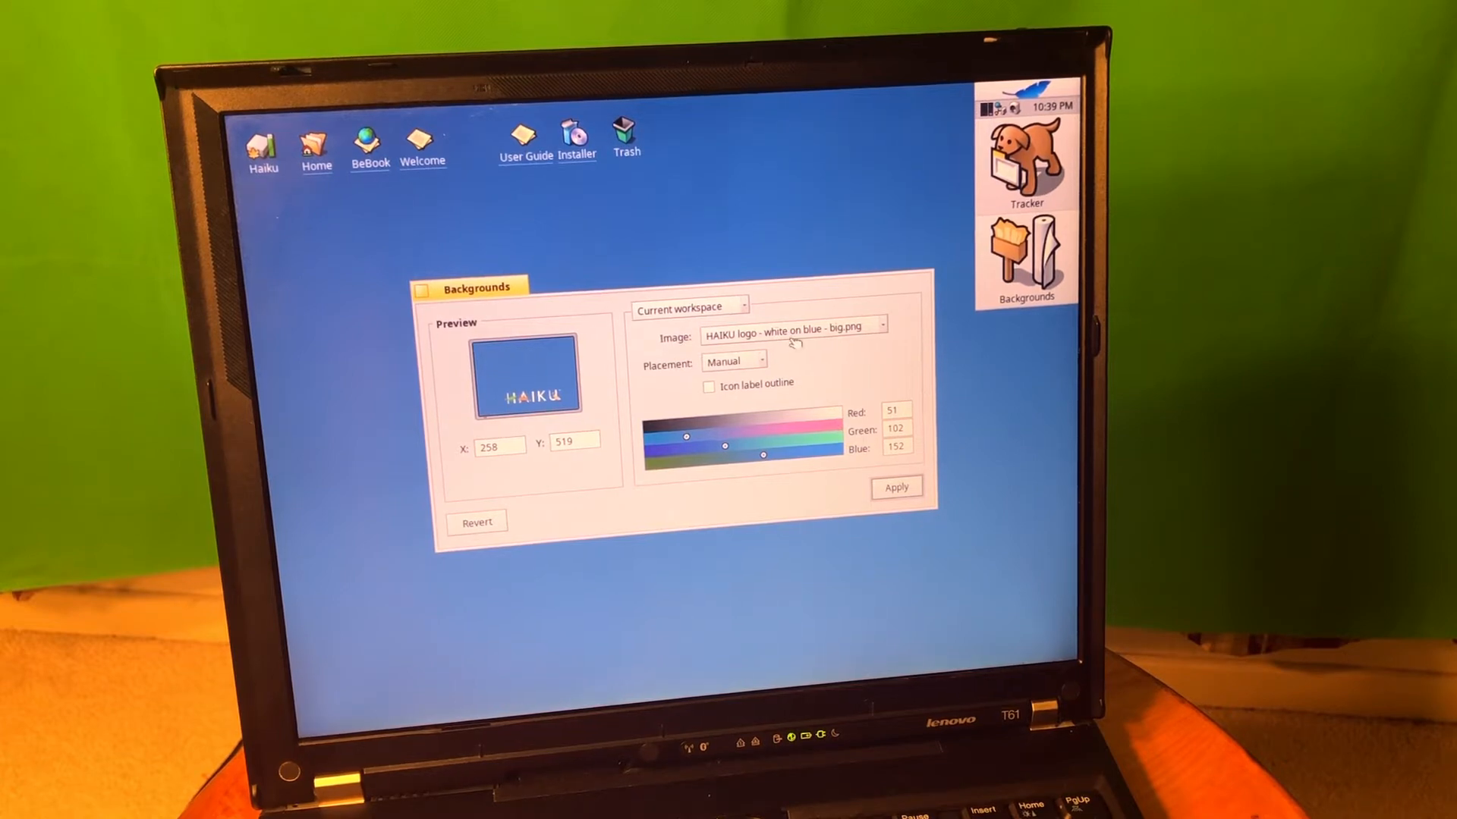
pyautogui.click(894, 487)
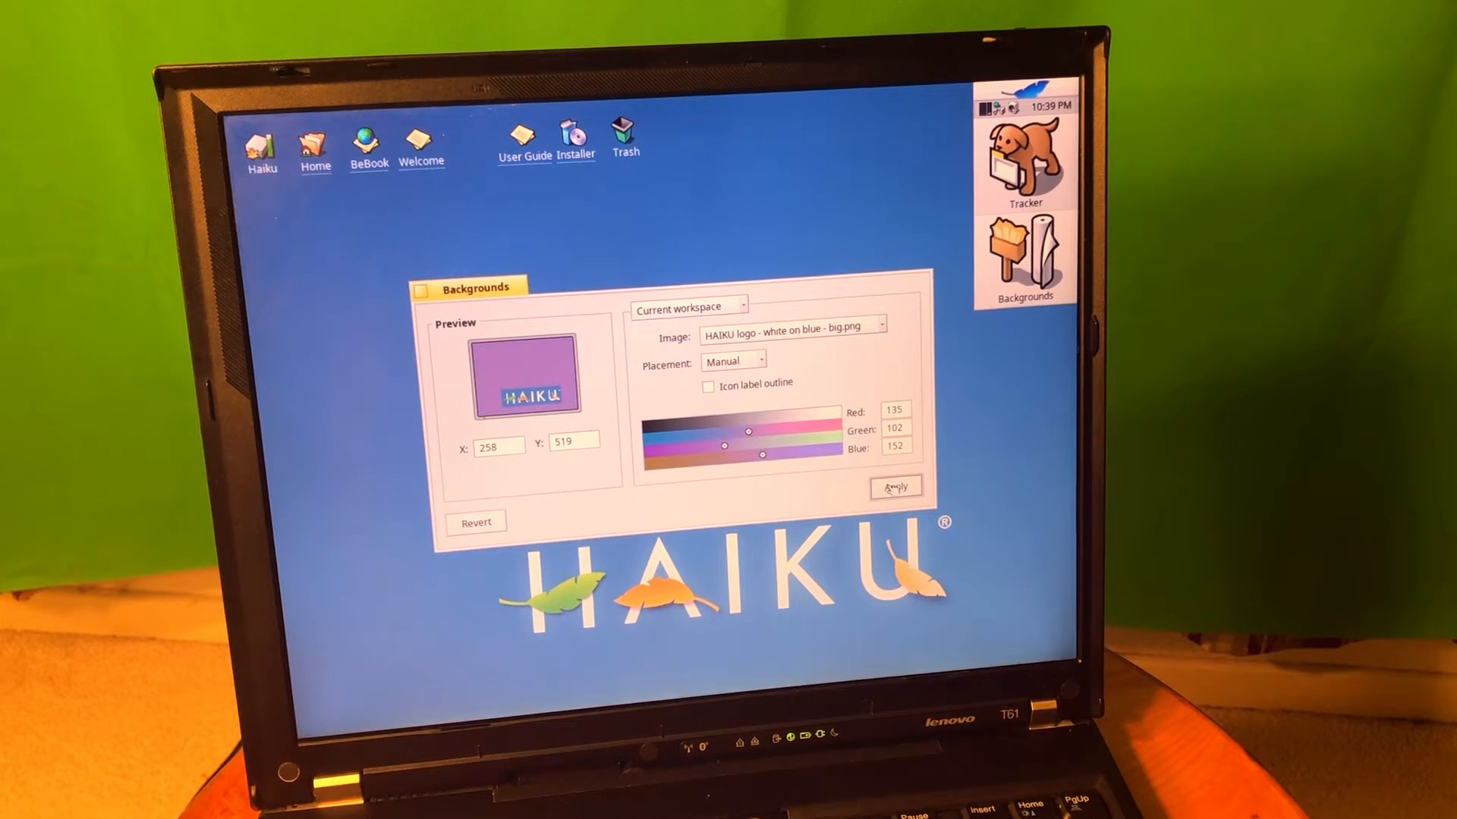
pyautogui.click(732, 360)
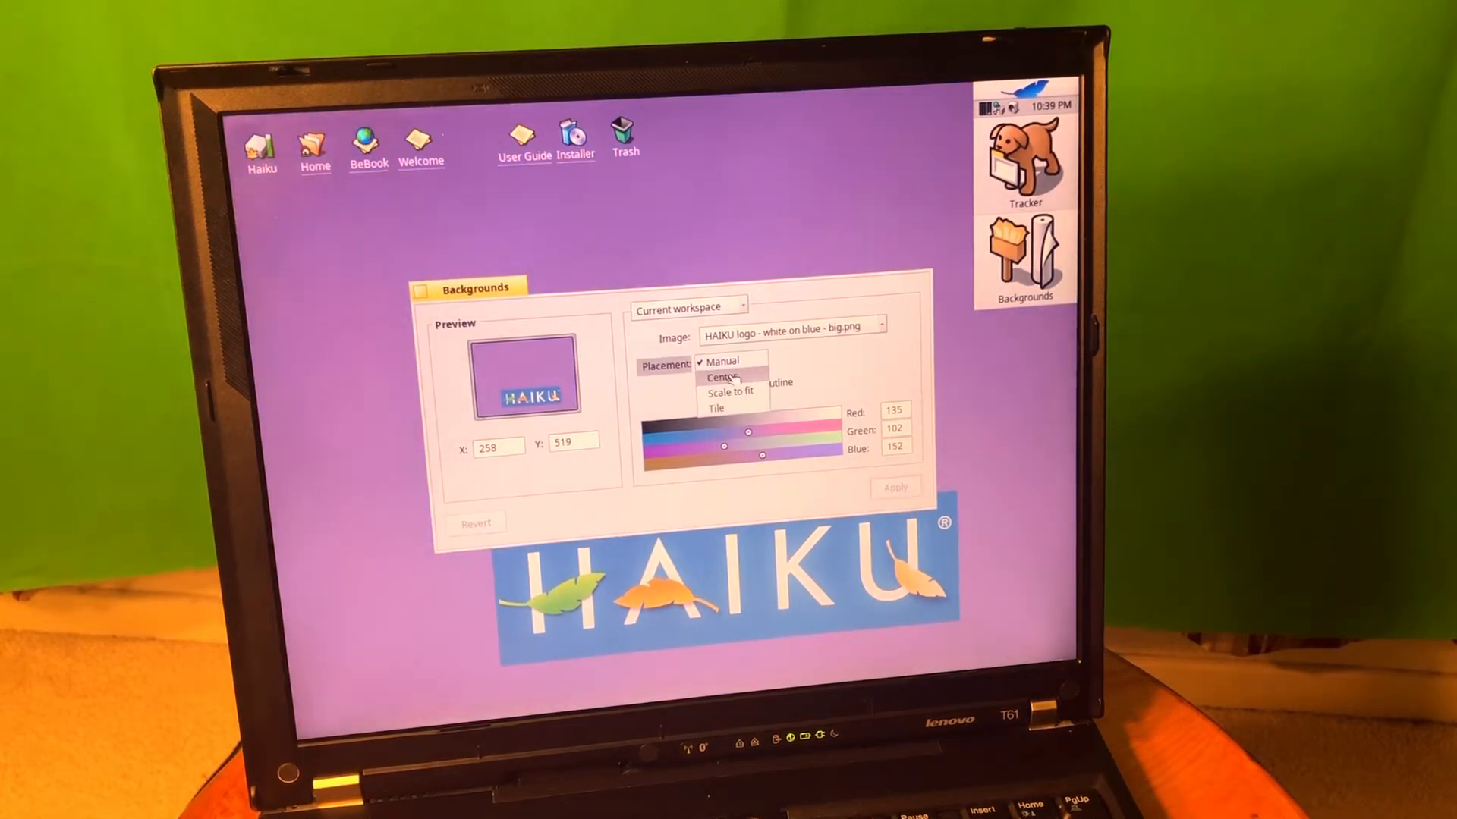
pyautogui.click(724, 378)
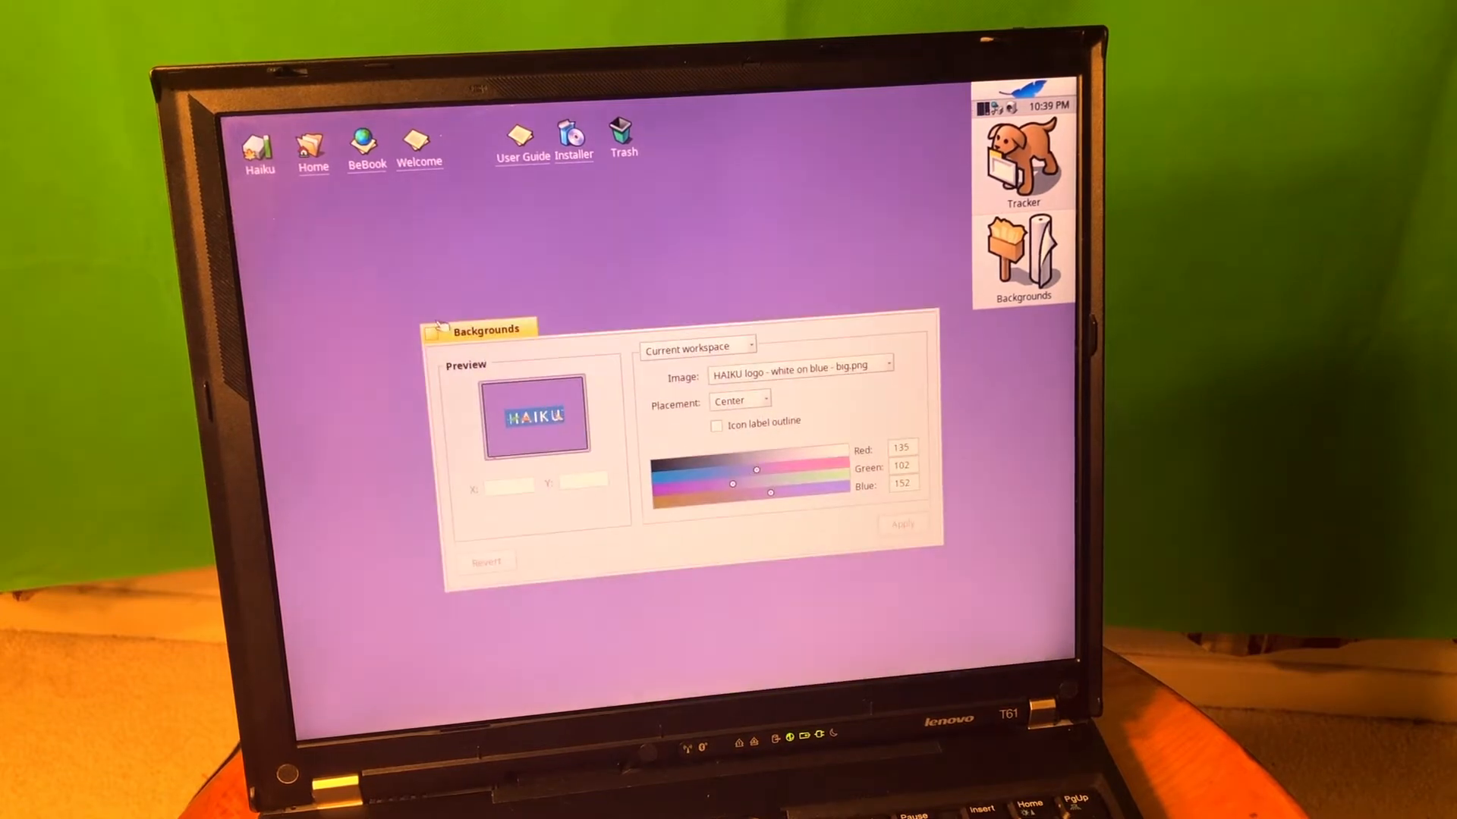
pyautogui.moveTo(480, 328); pyautogui.dragTo(427, 311)
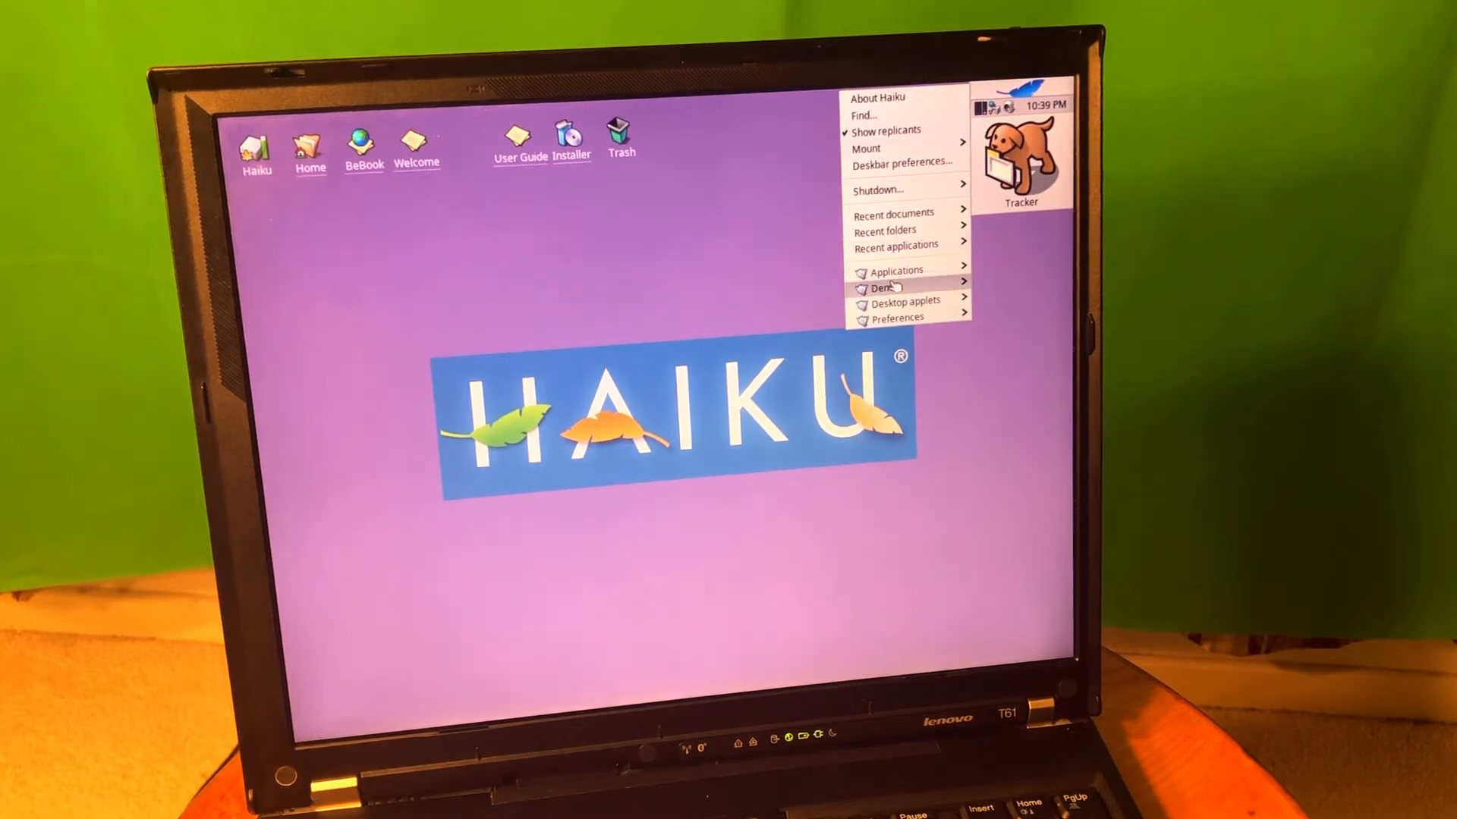
pyautogui.click(898, 270)
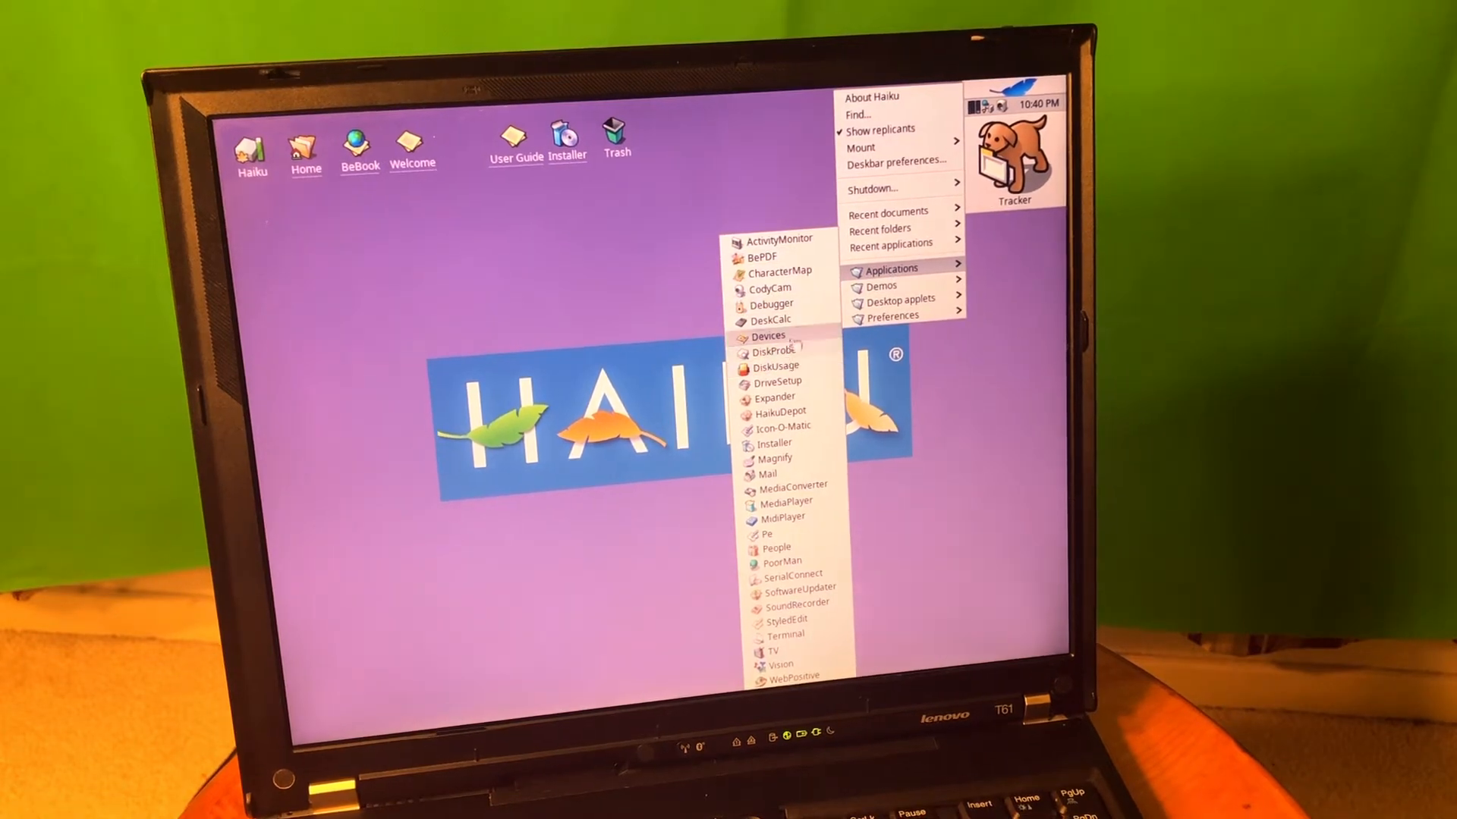
pyautogui.moveTo(775, 351)
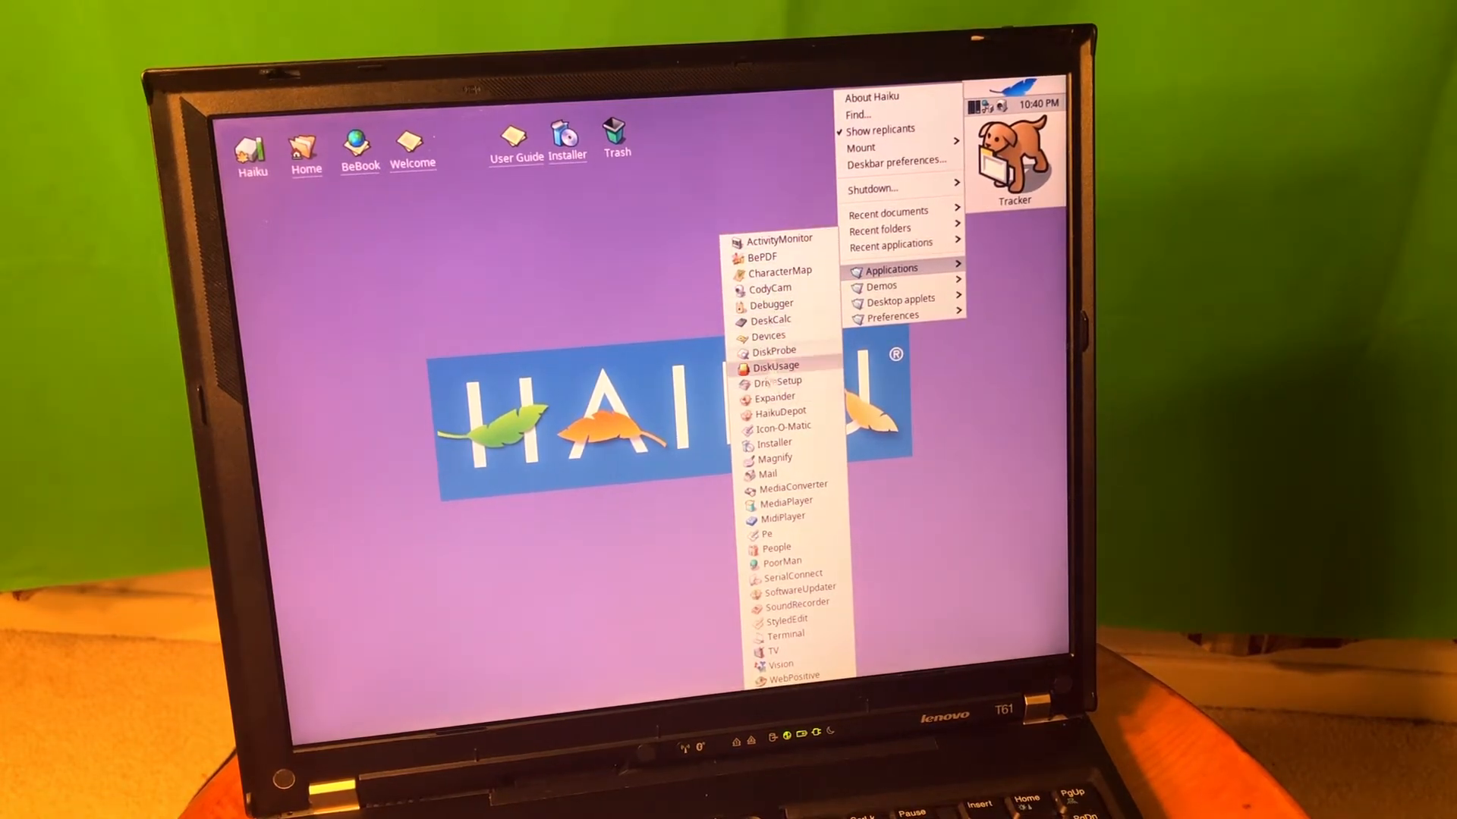
pyautogui.moveTo(794, 484)
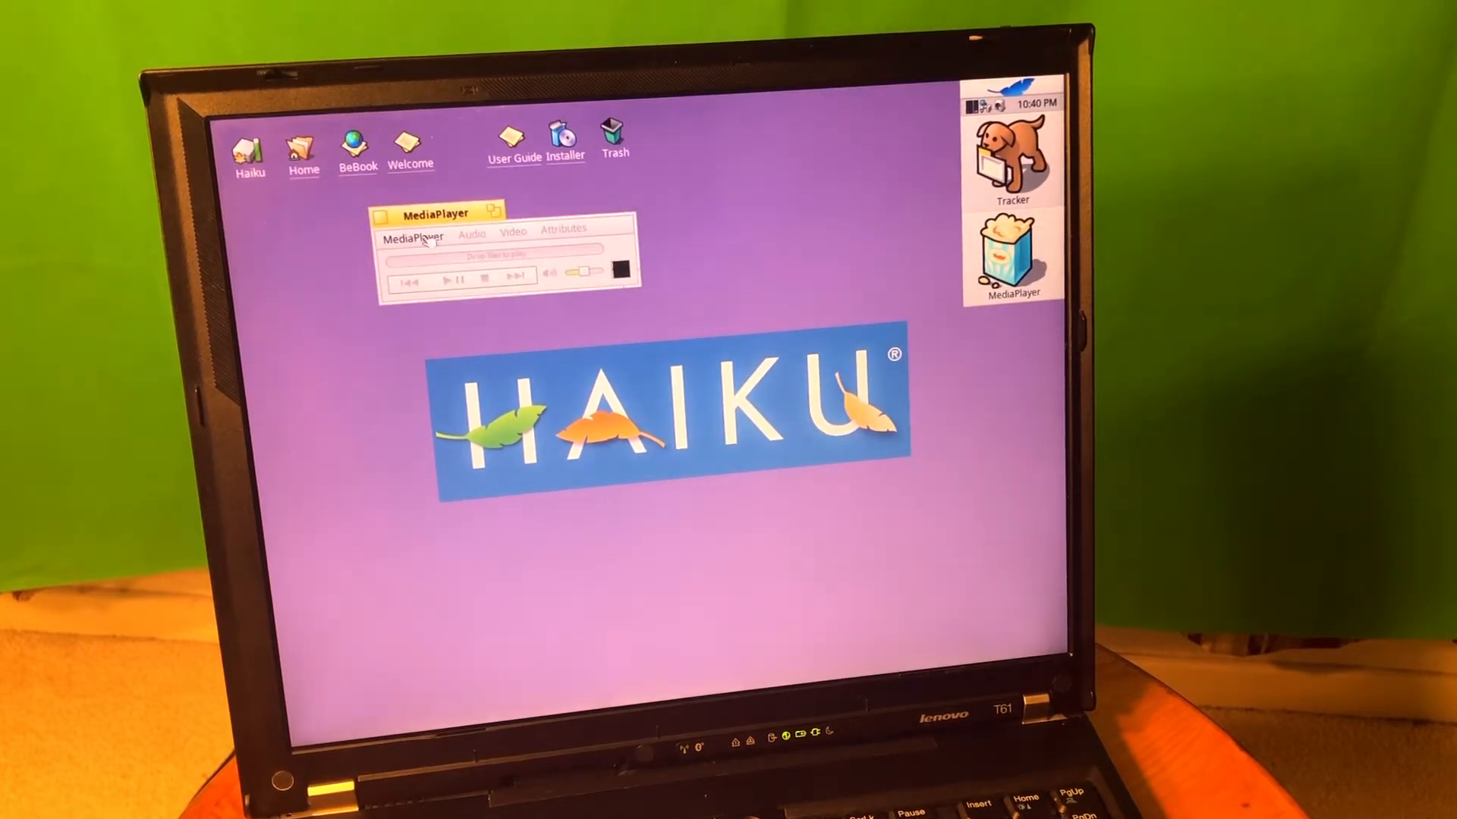
pyautogui.click(412, 237)
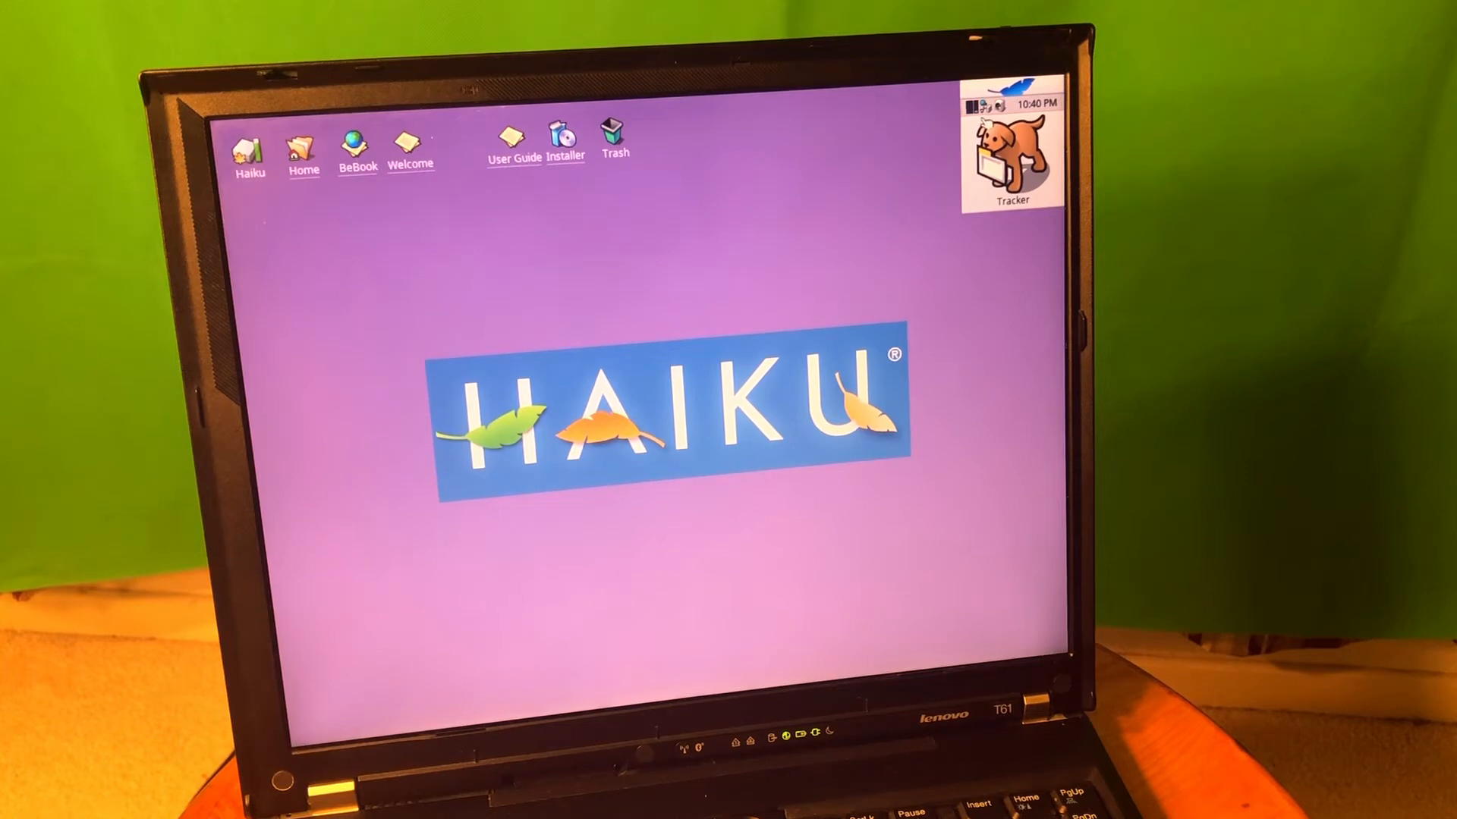
pyautogui.click(1003, 88)
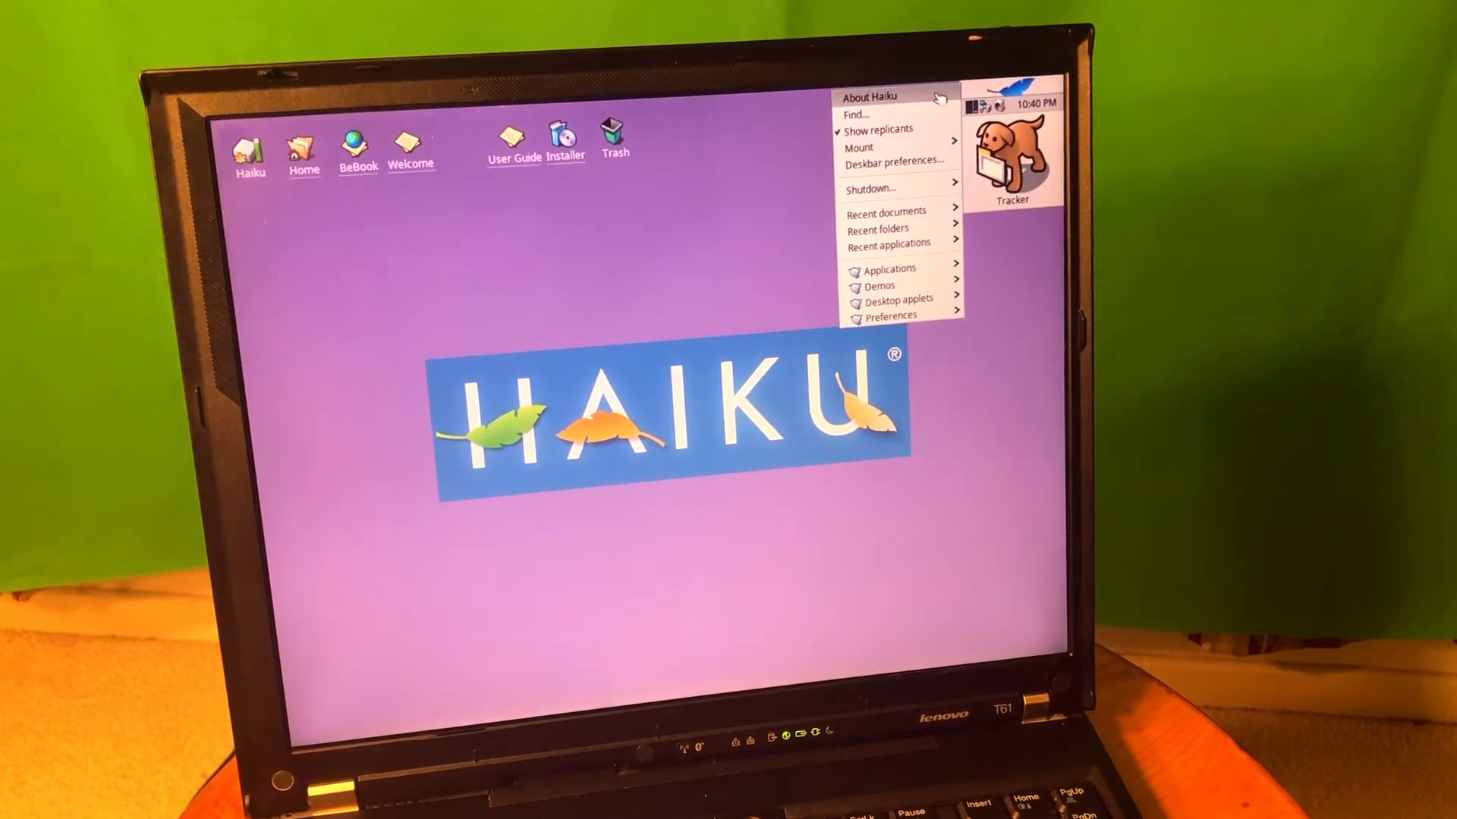
# Step: Show the About Haiku system details and follow the haiku-os.org link
pyautogui.click(869, 97)
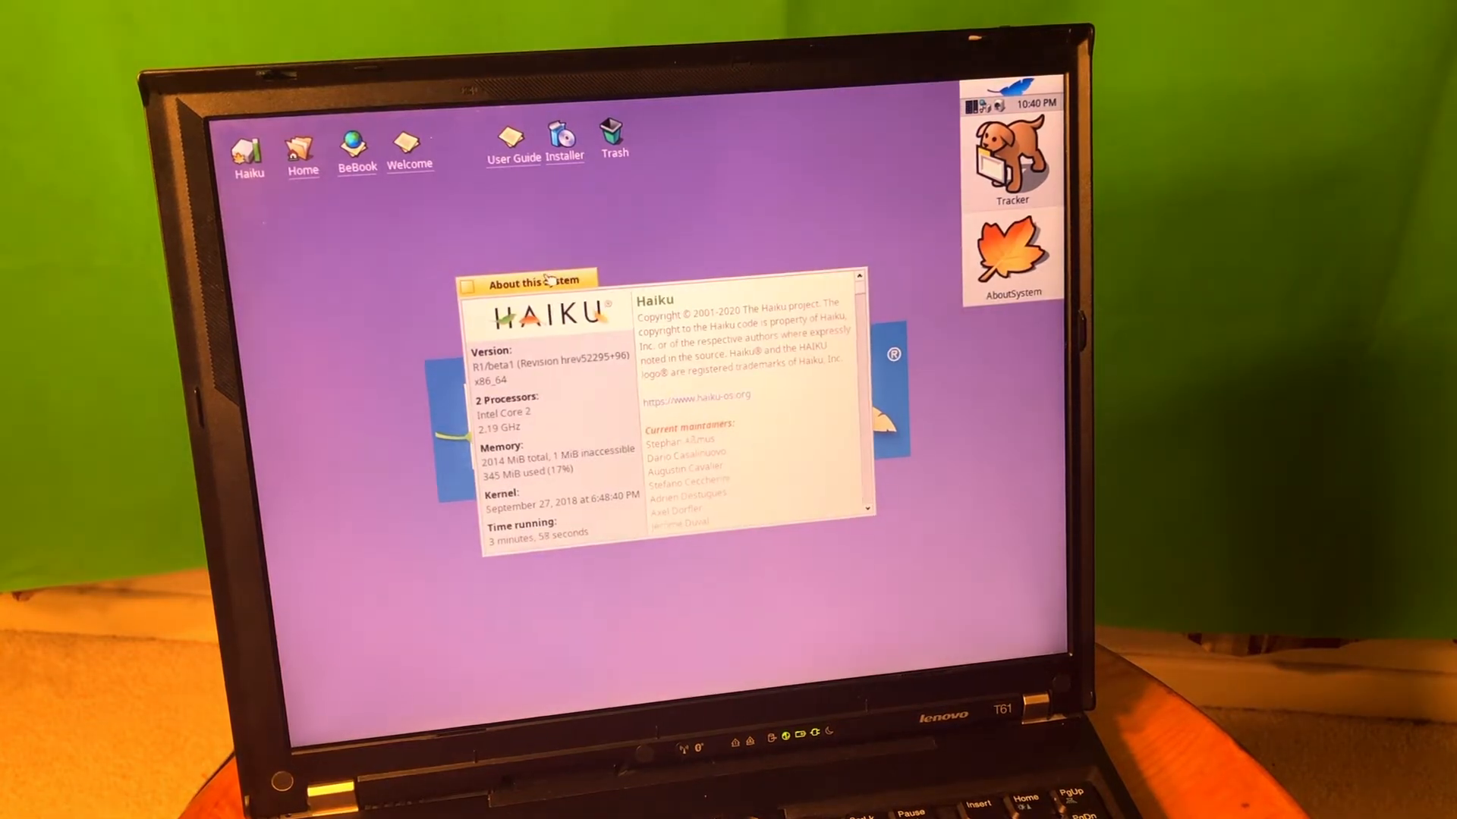
pyautogui.moveTo(520, 282); pyautogui.dragTo(506, 268)
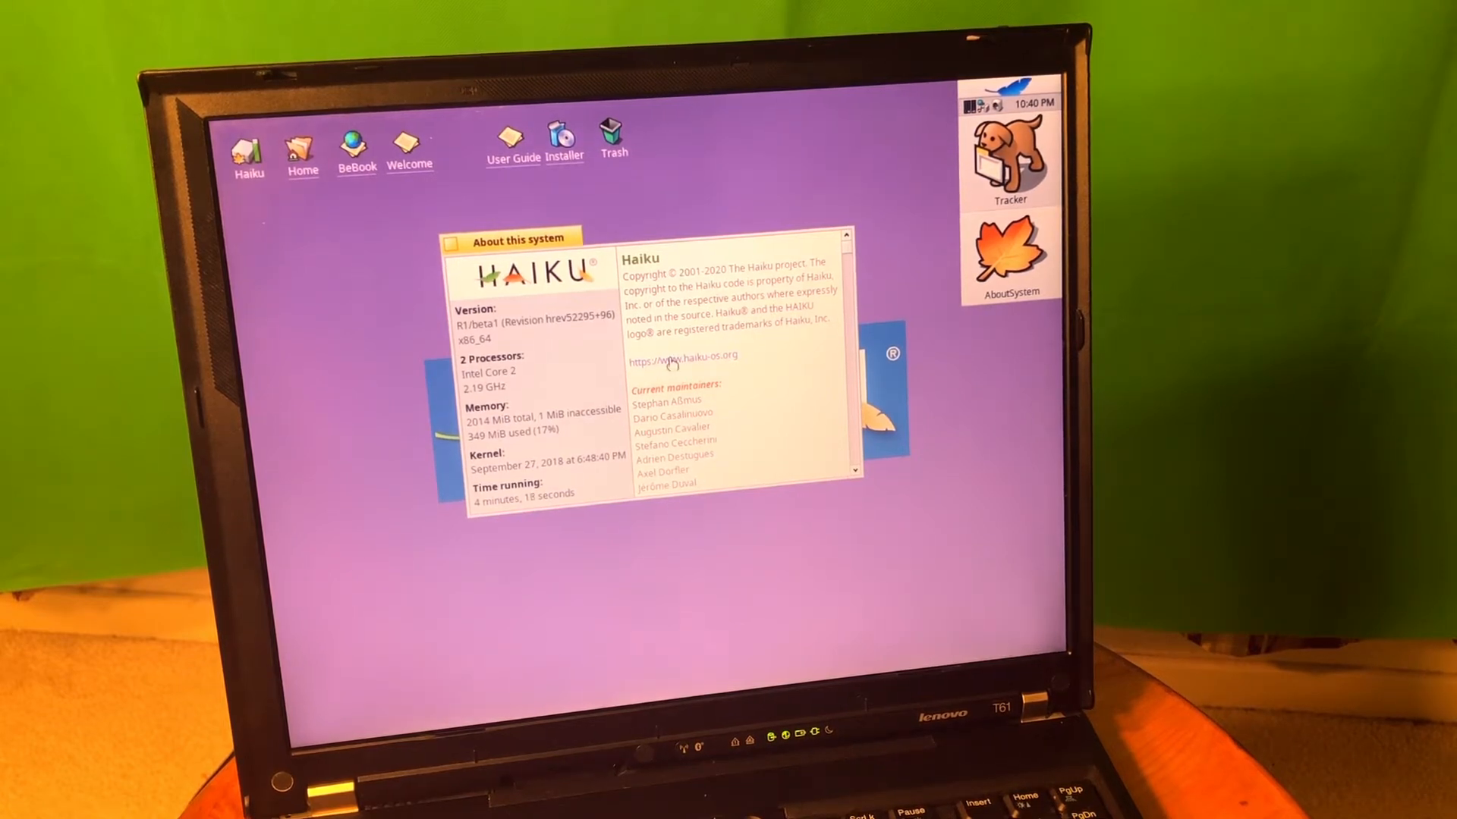
pyautogui.click(676, 356)
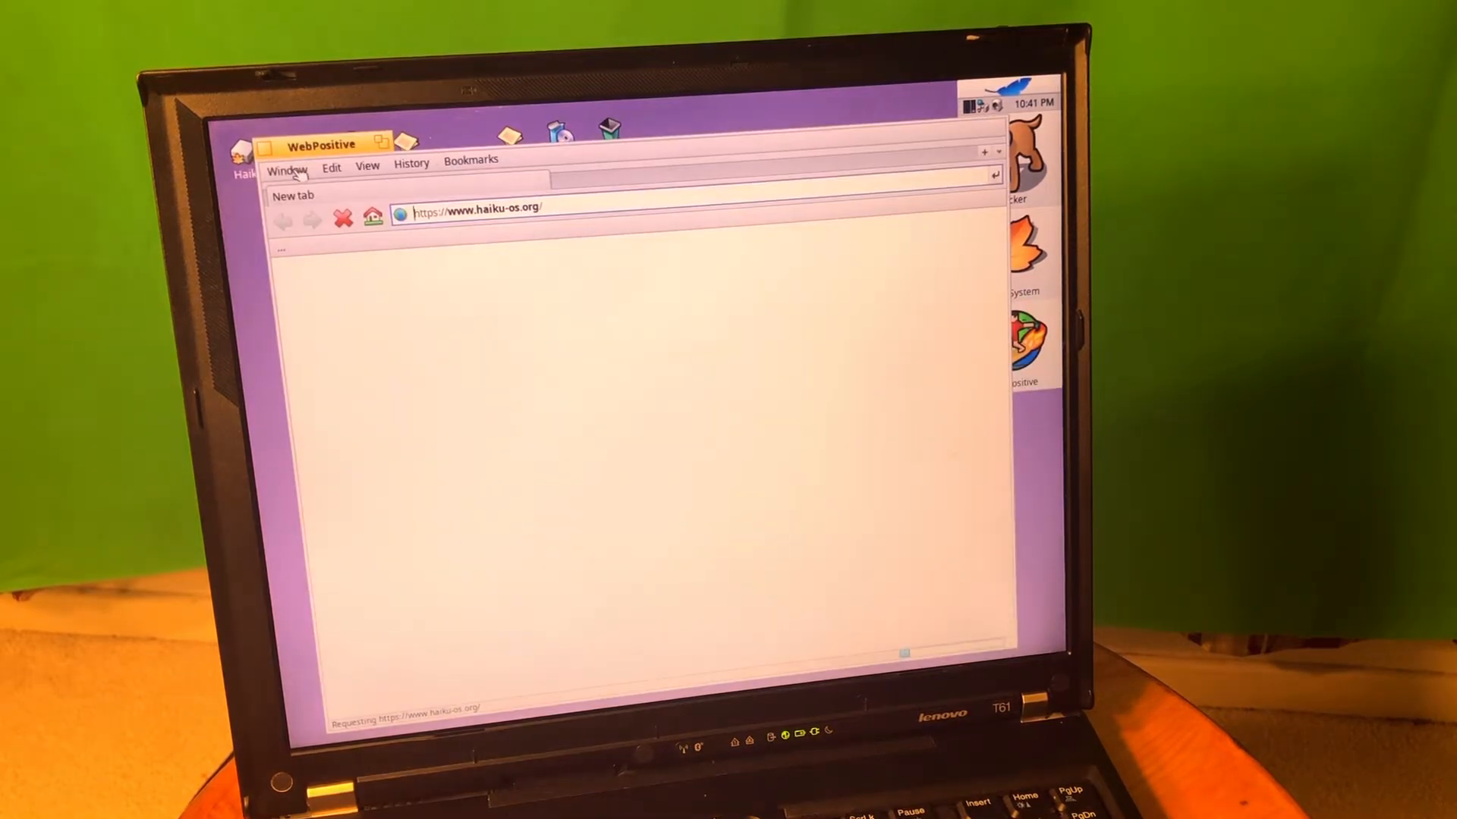
# Step: Read WebPositive's About box and credits, dismiss it, and close the browser
pyautogui.click(286, 166)
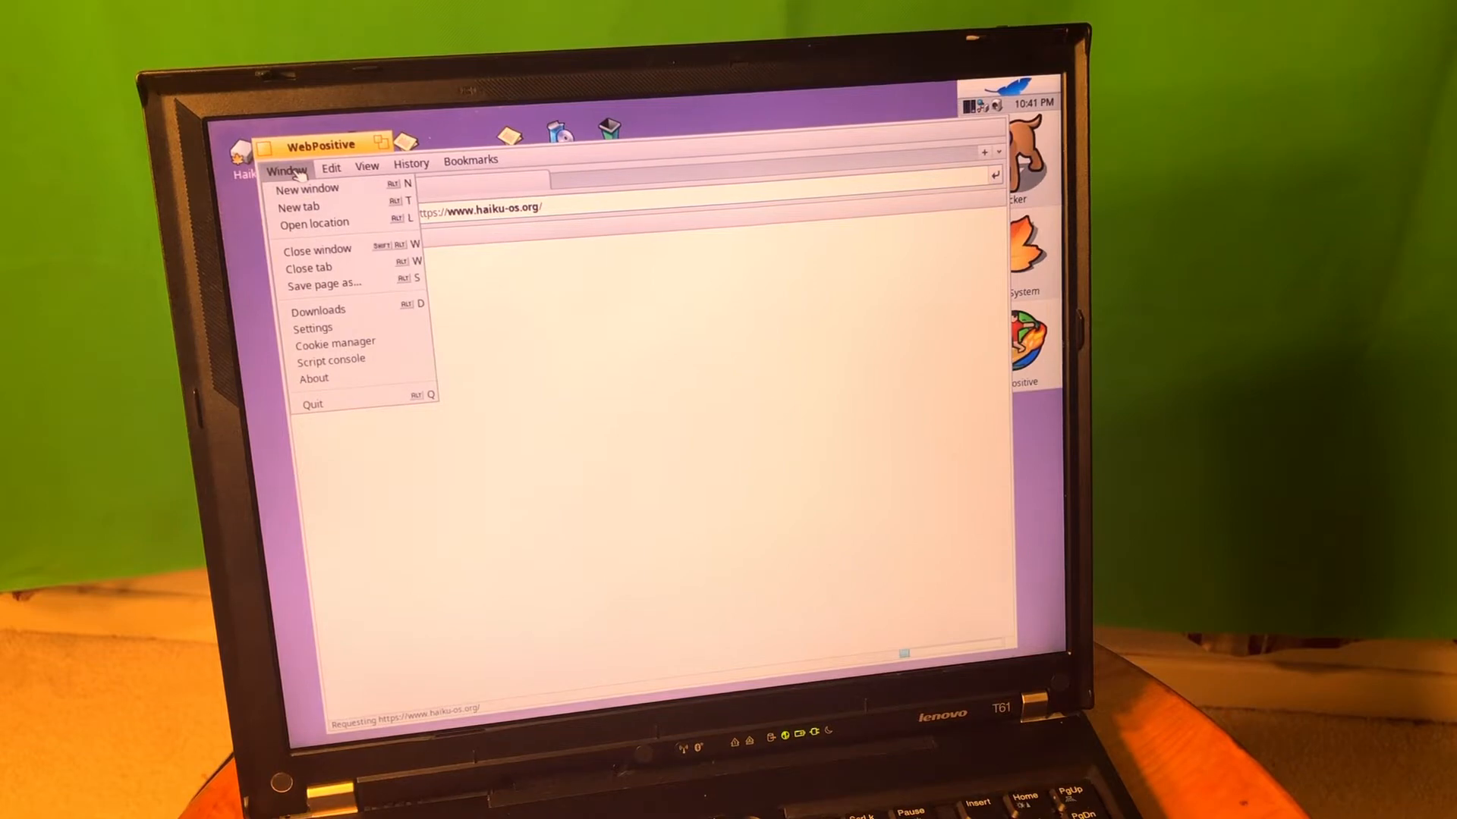
pyautogui.click(313, 378)
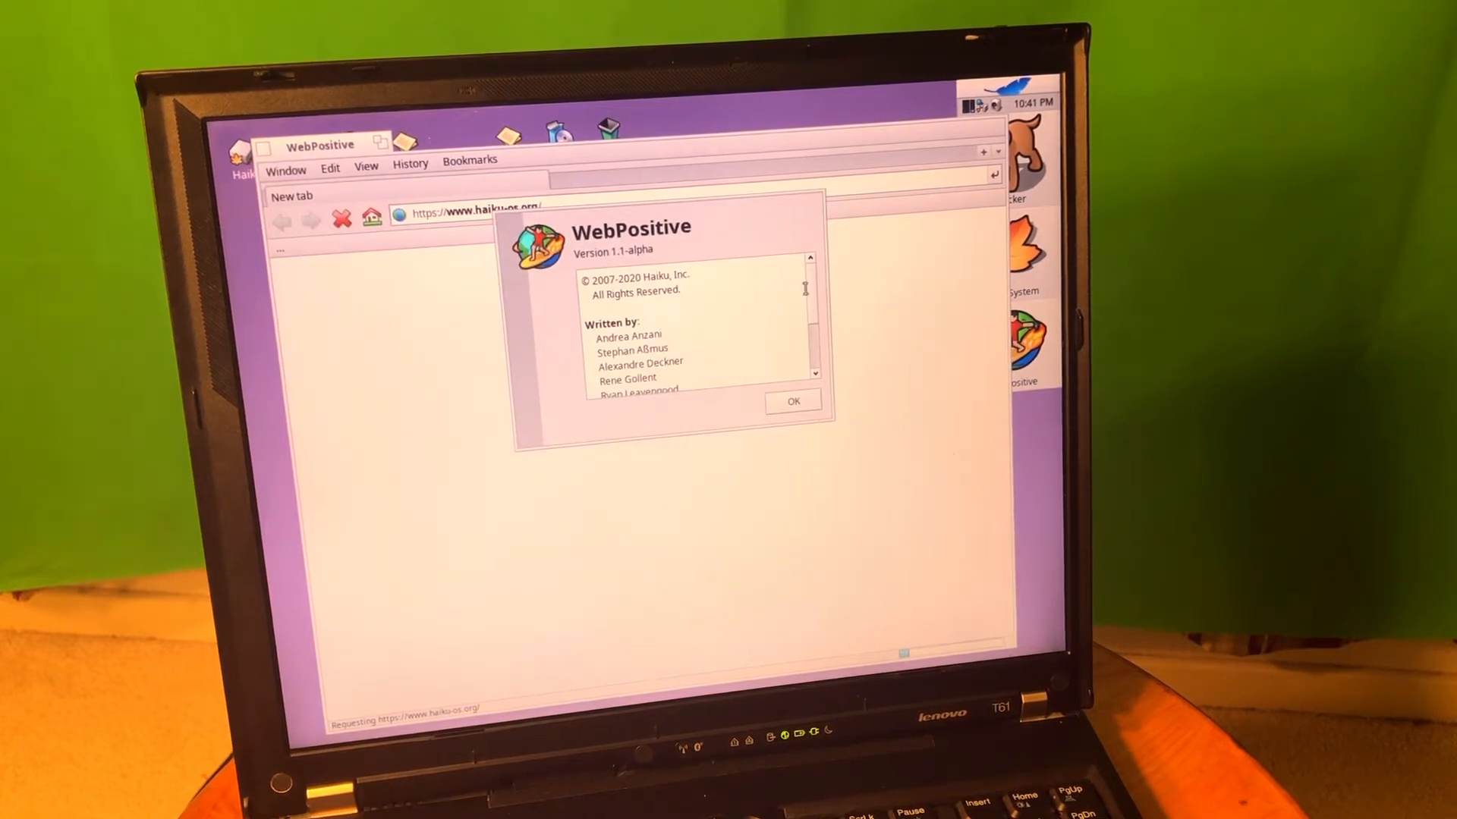
pyautogui.scroll(-3)
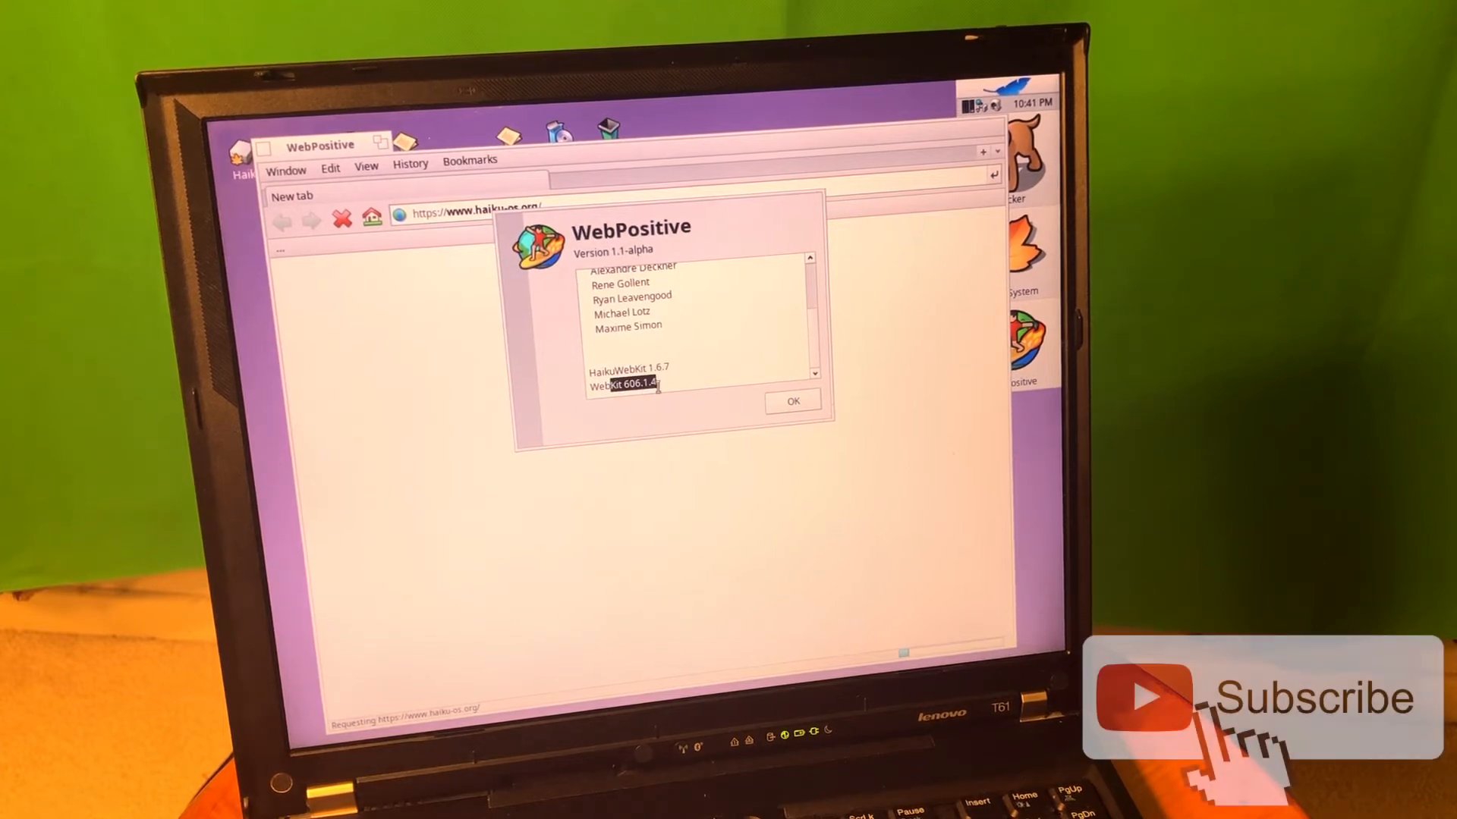
pyautogui.click(791, 401)
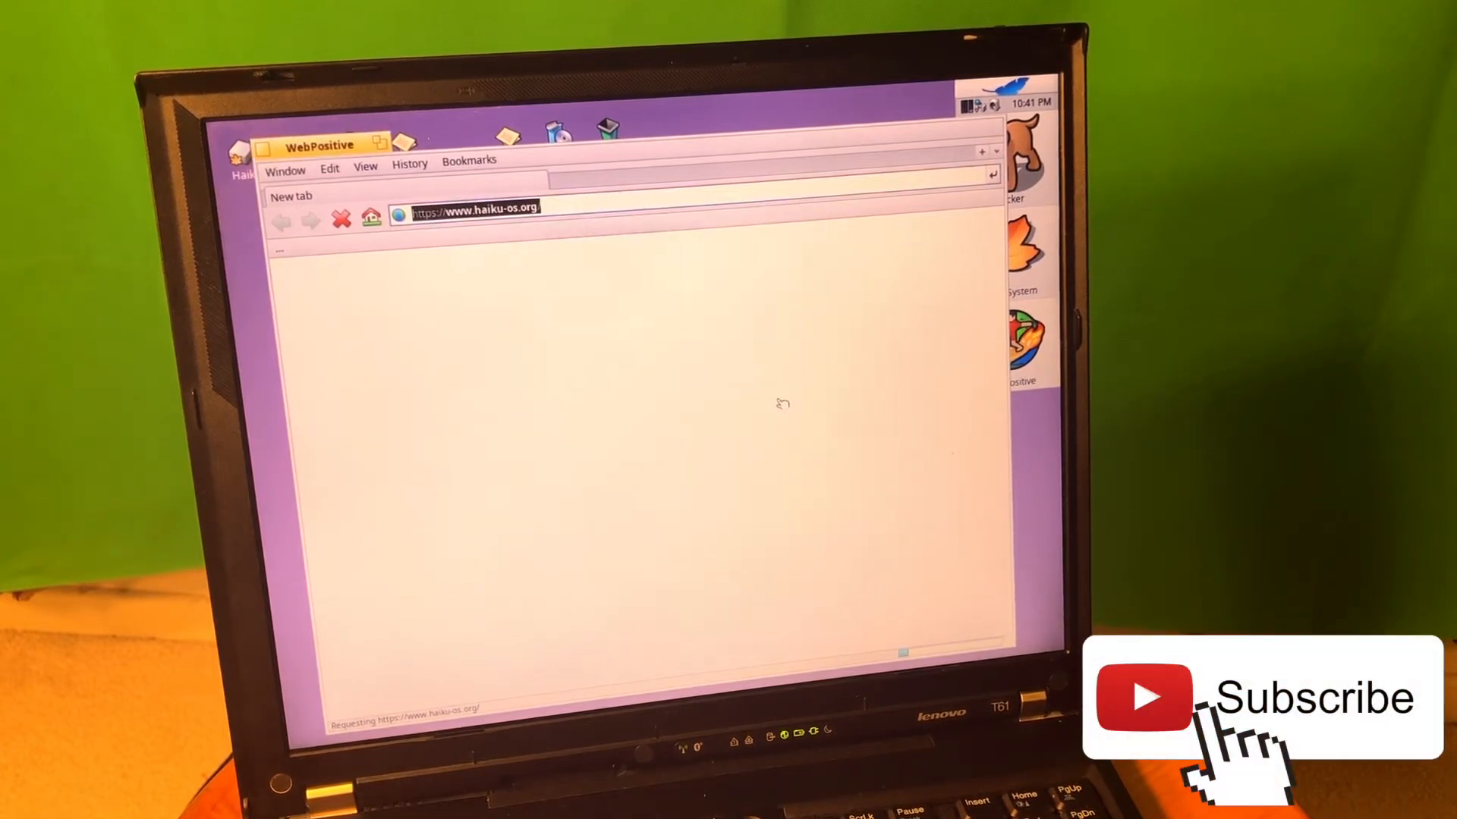
pyautogui.click(409, 164)
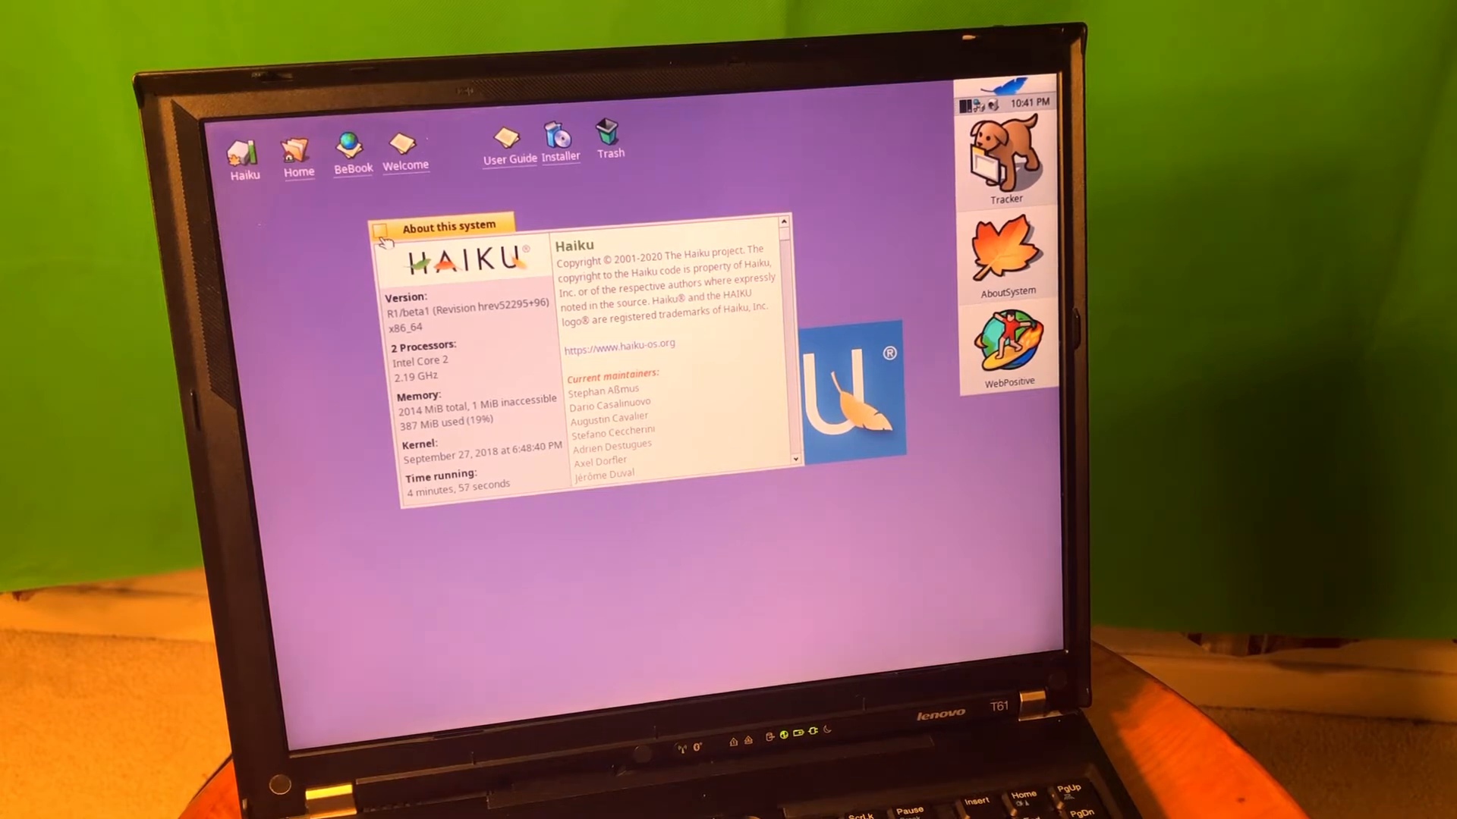
# Step: Close the About this system window and launch DeskCalc from Applications
pyautogui.click(382, 228)
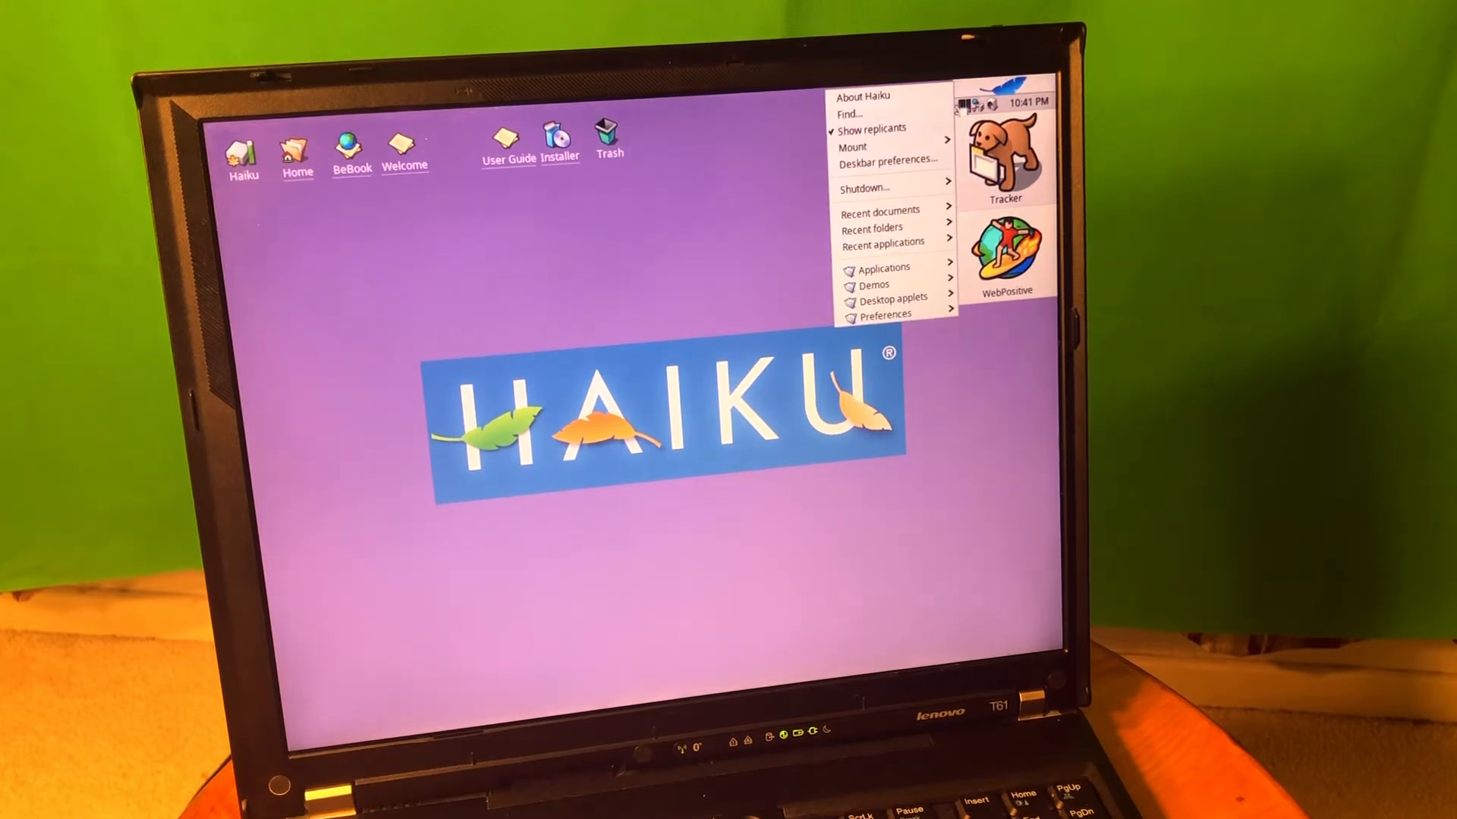
pyautogui.click(882, 268)
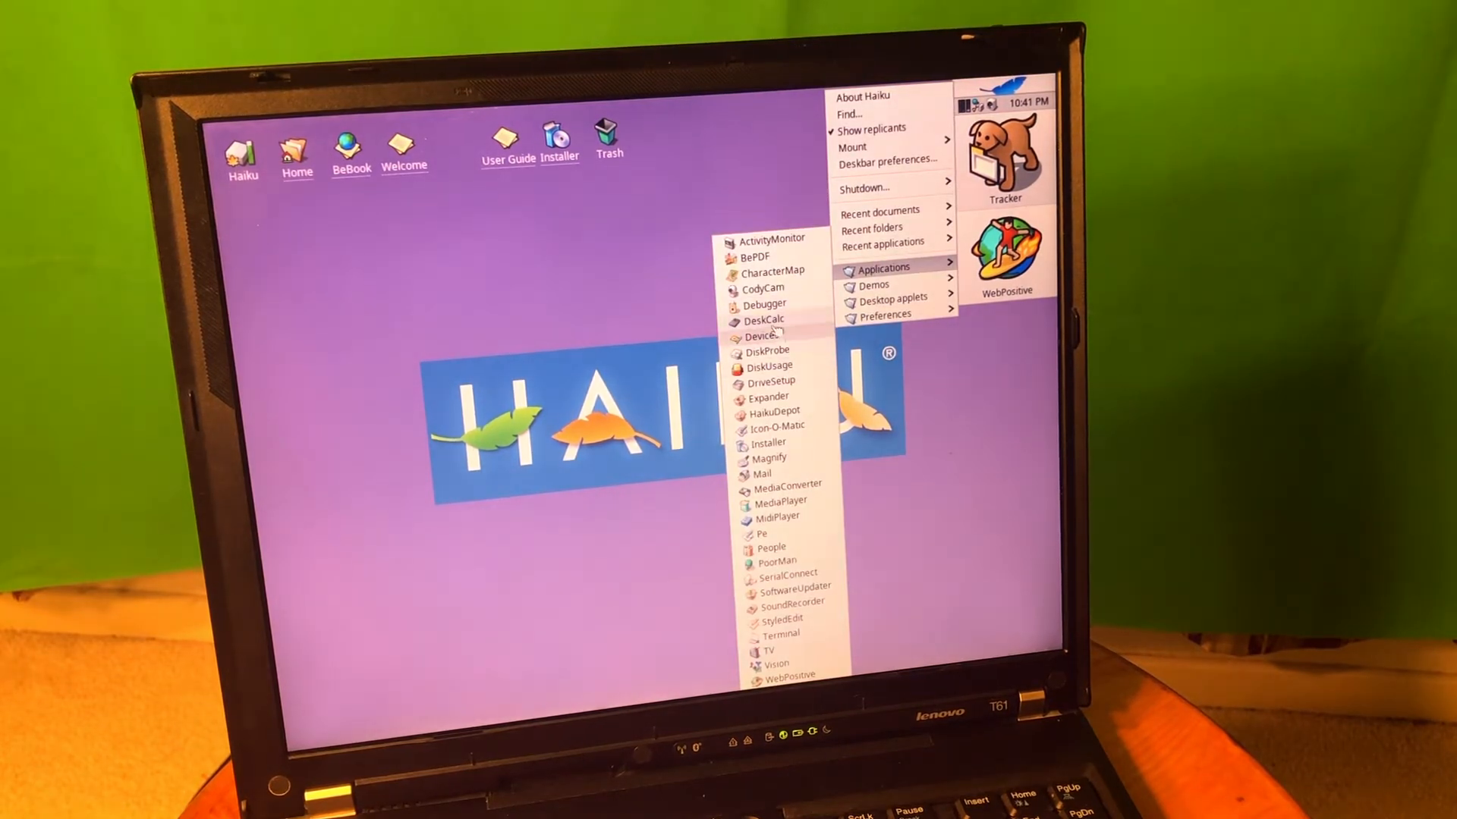
pyautogui.click(767, 319)
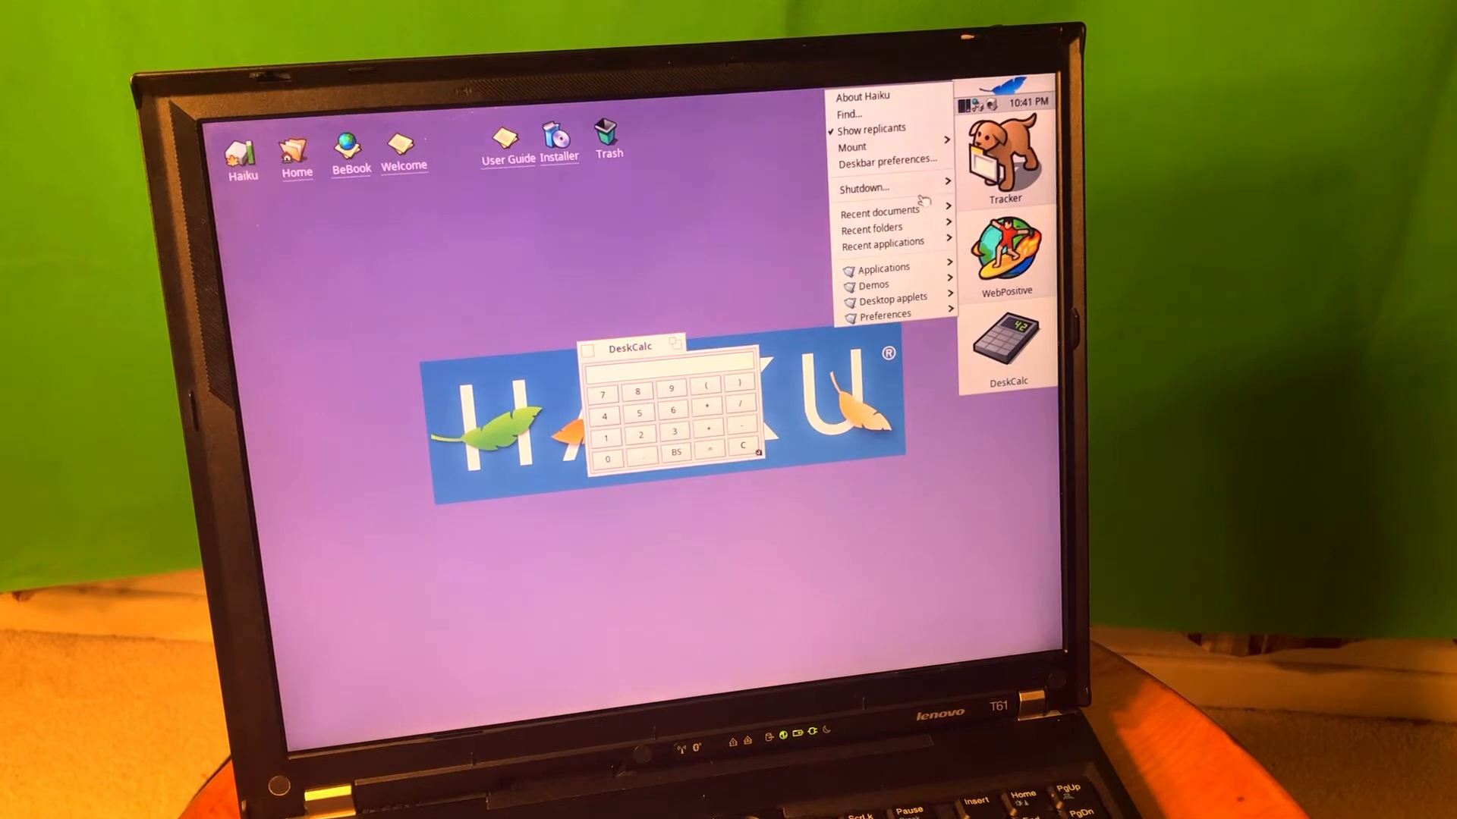
# Step: Launch People from the Applications menu, opening a blank contact form
pyautogui.click(881, 267)
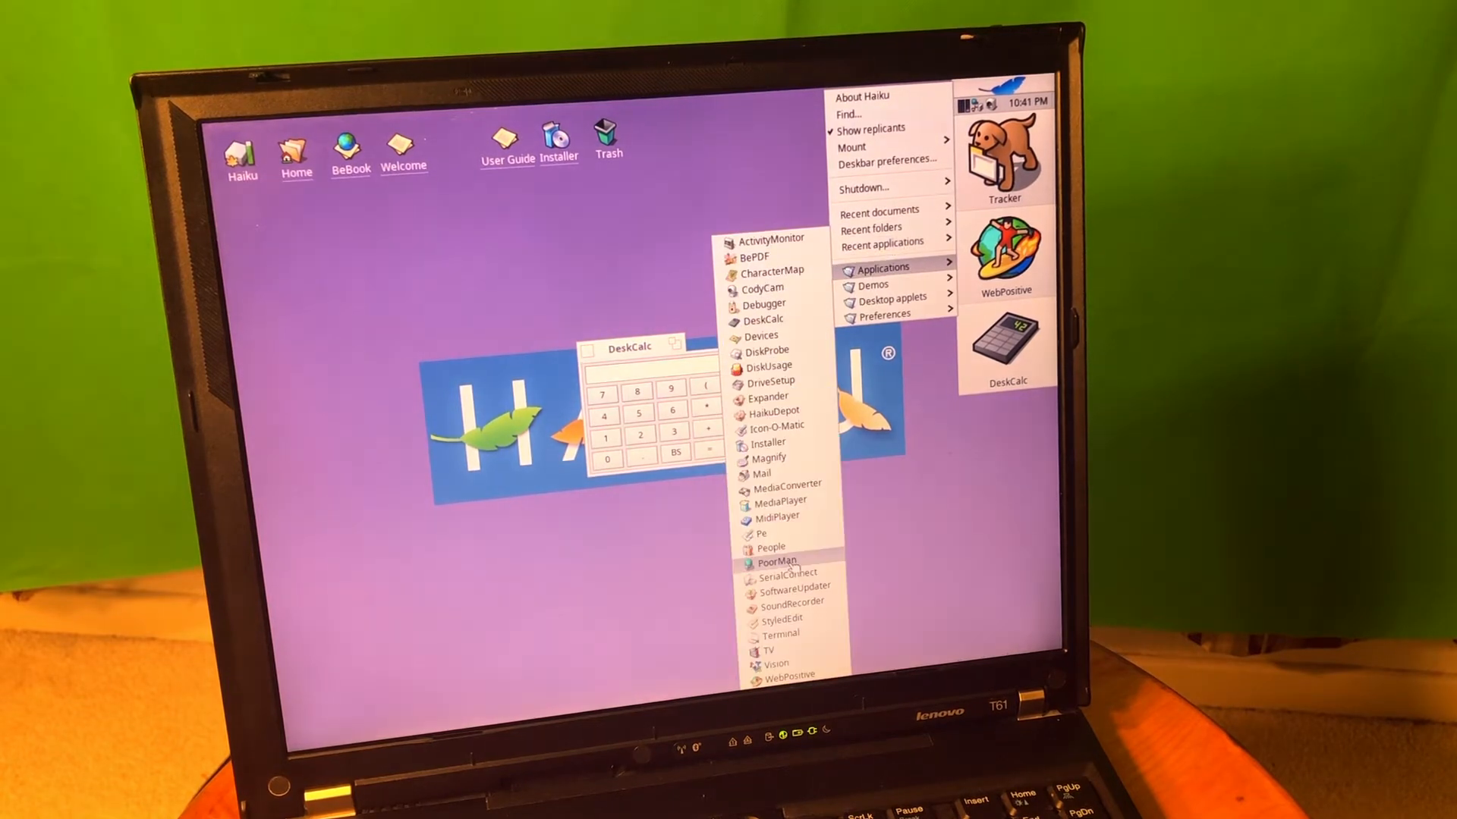
pyautogui.click(774, 562)
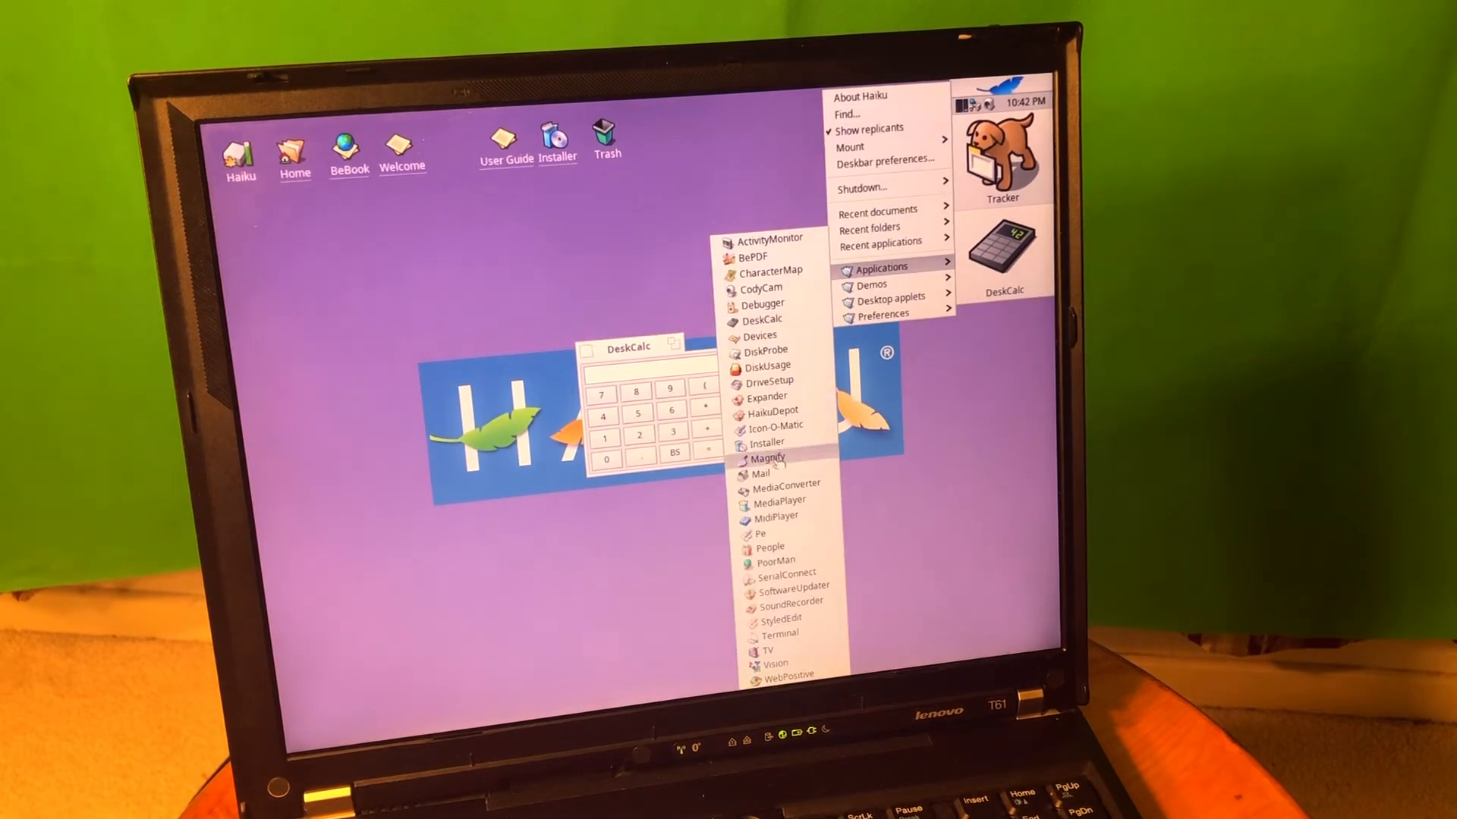
pyautogui.click(770, 547)
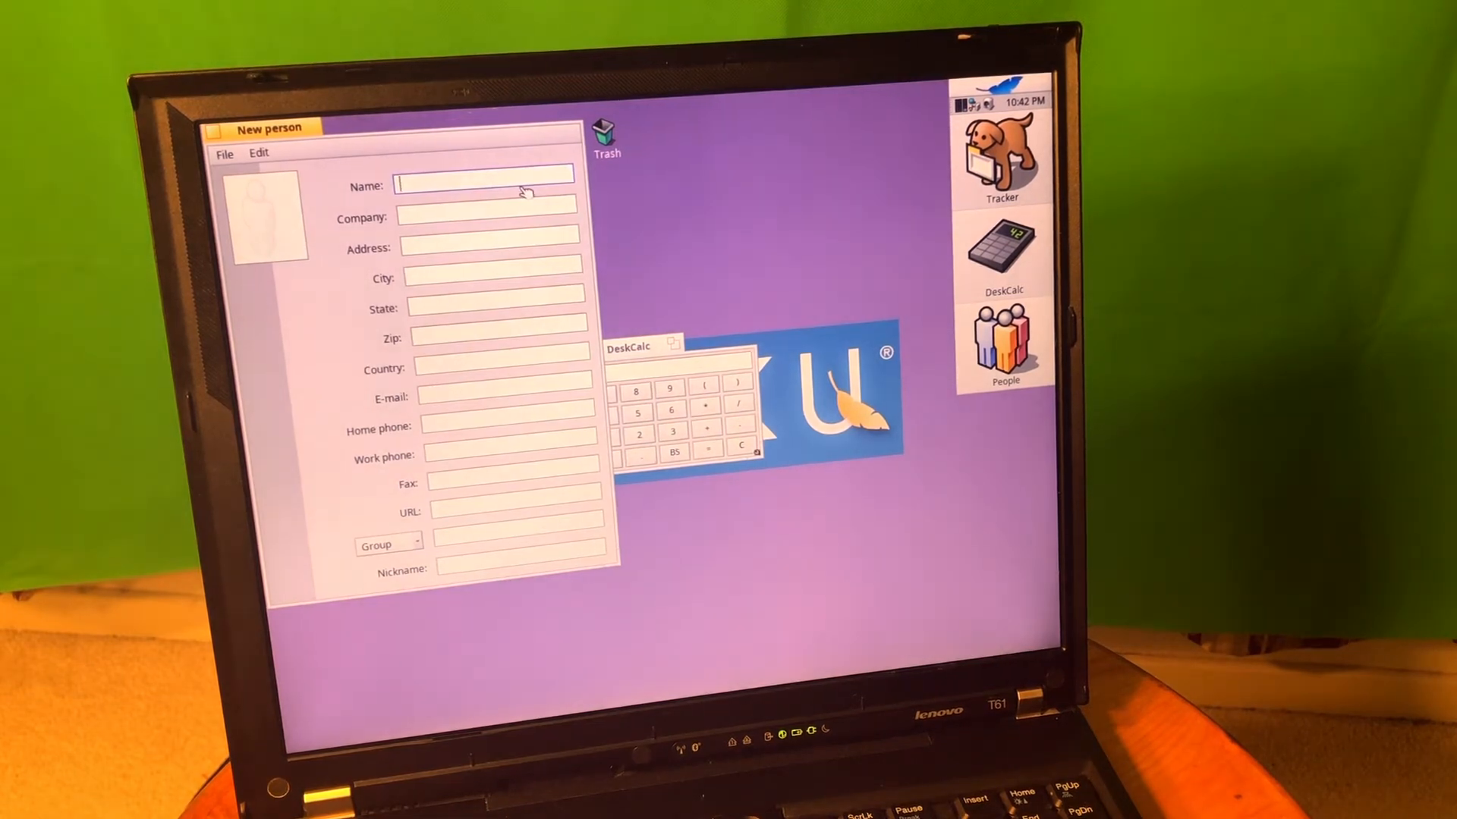
# Step: Type 'Nomadi' into the People contact form
pyautogui.write('Nomadi')
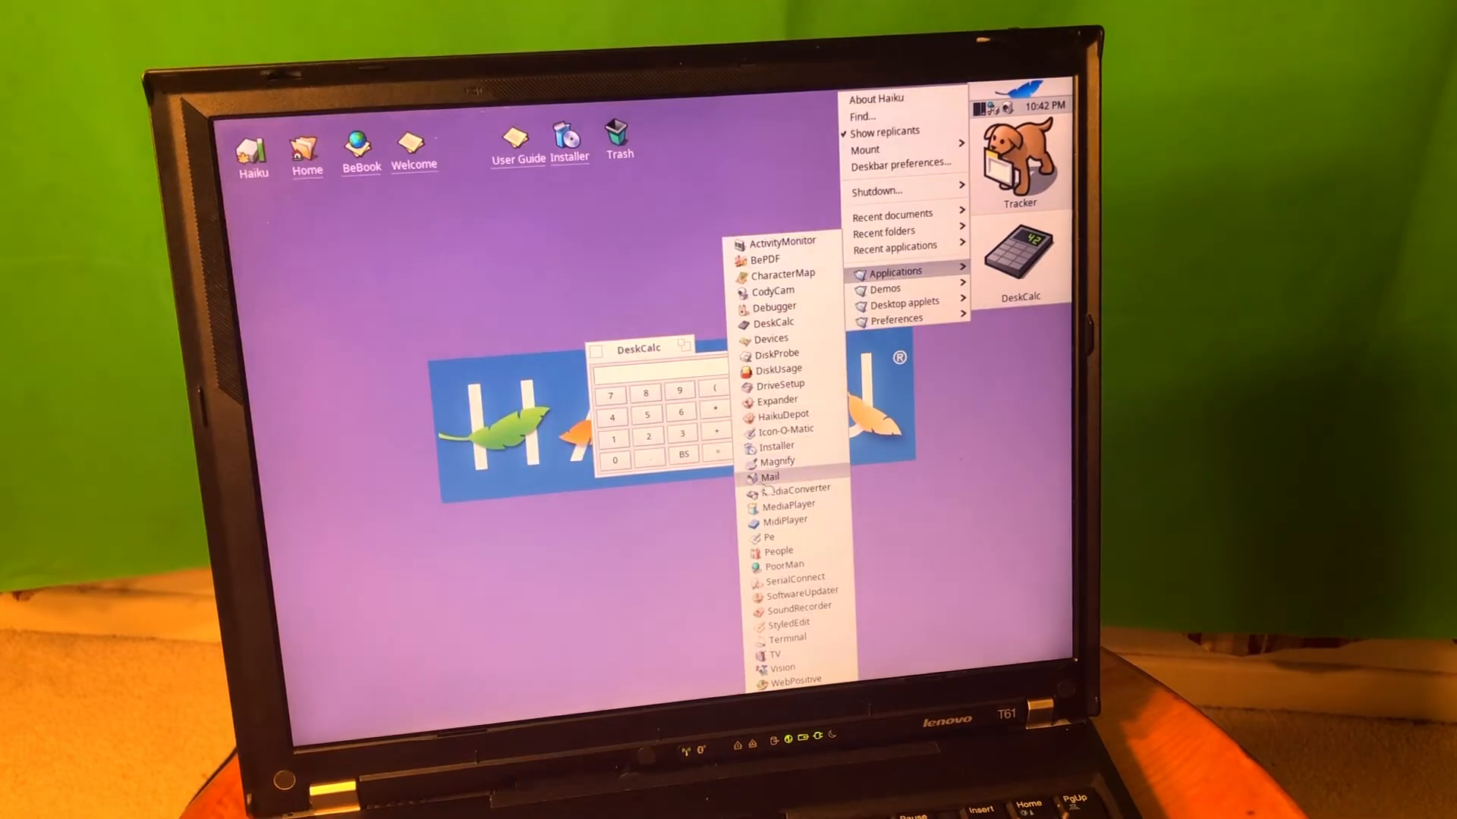
# Step: Launch TV from the Applications menu to show its colour-bar test pattern
pyautogui.click(785, 430)
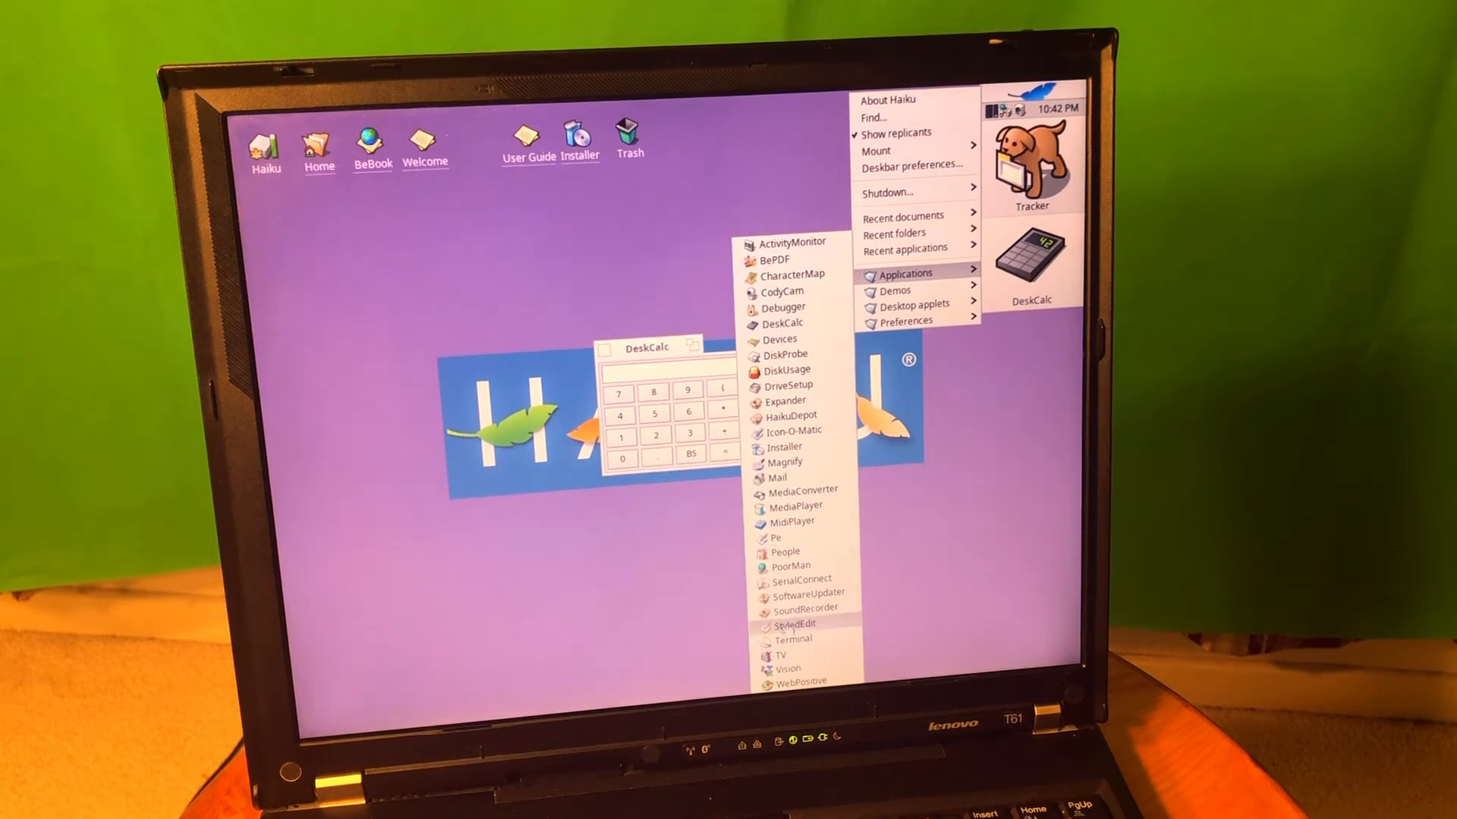
pyautogui.click(794, 624)
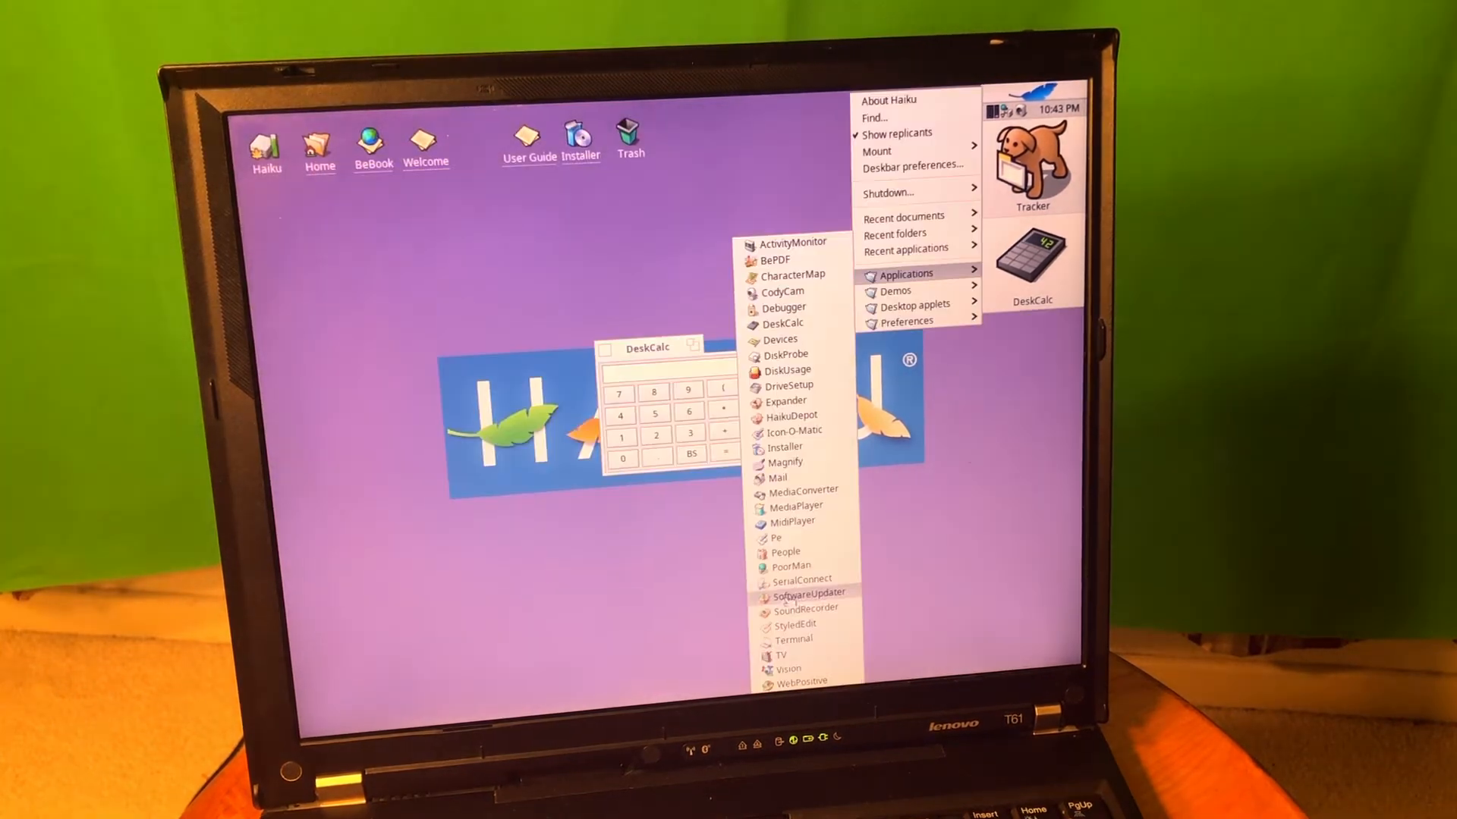
pyautogui.click(769, 655)
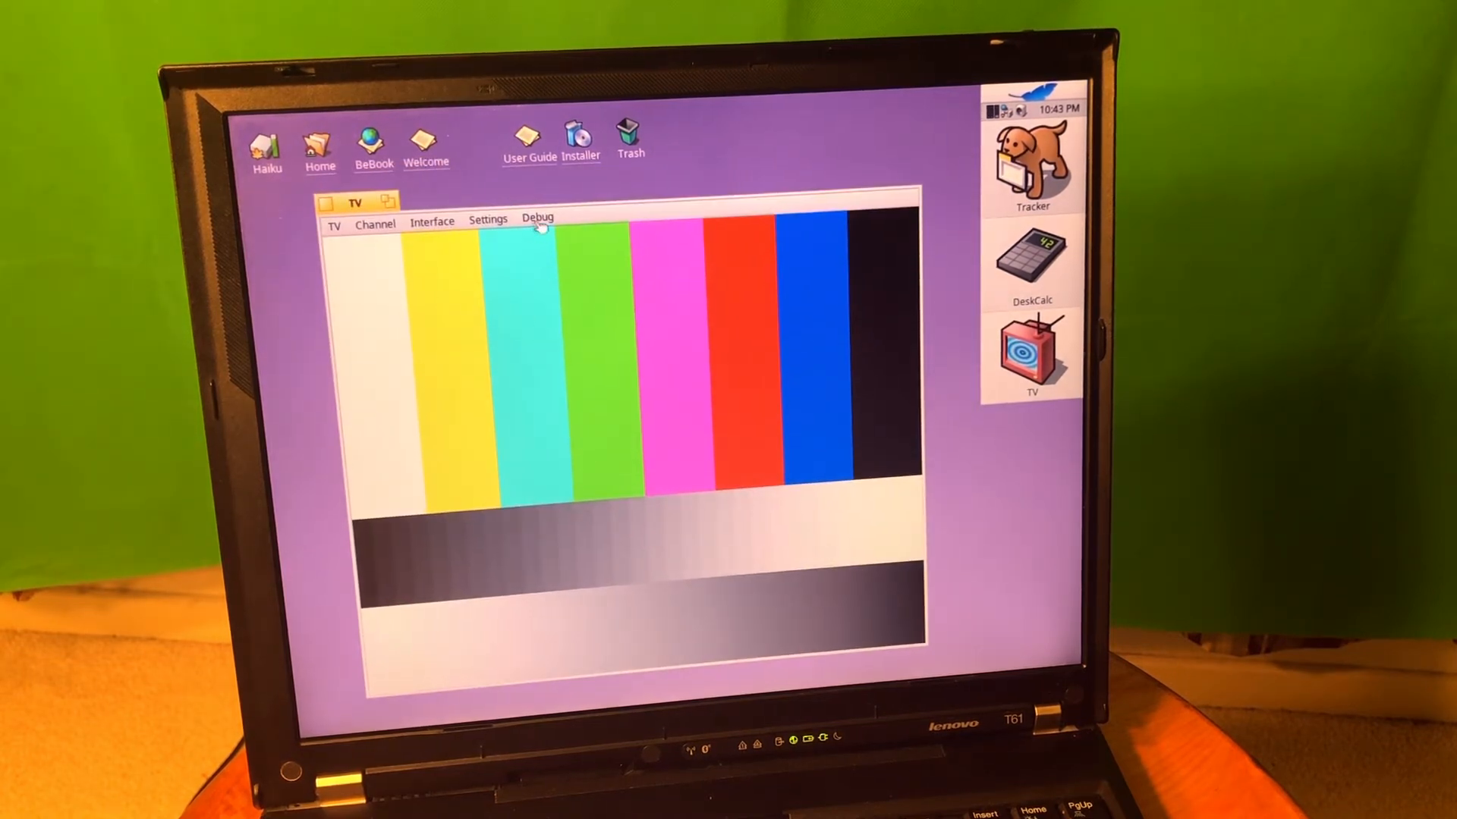
# Step: Close the TV test pattern window
pyautogui.click(335, 224)
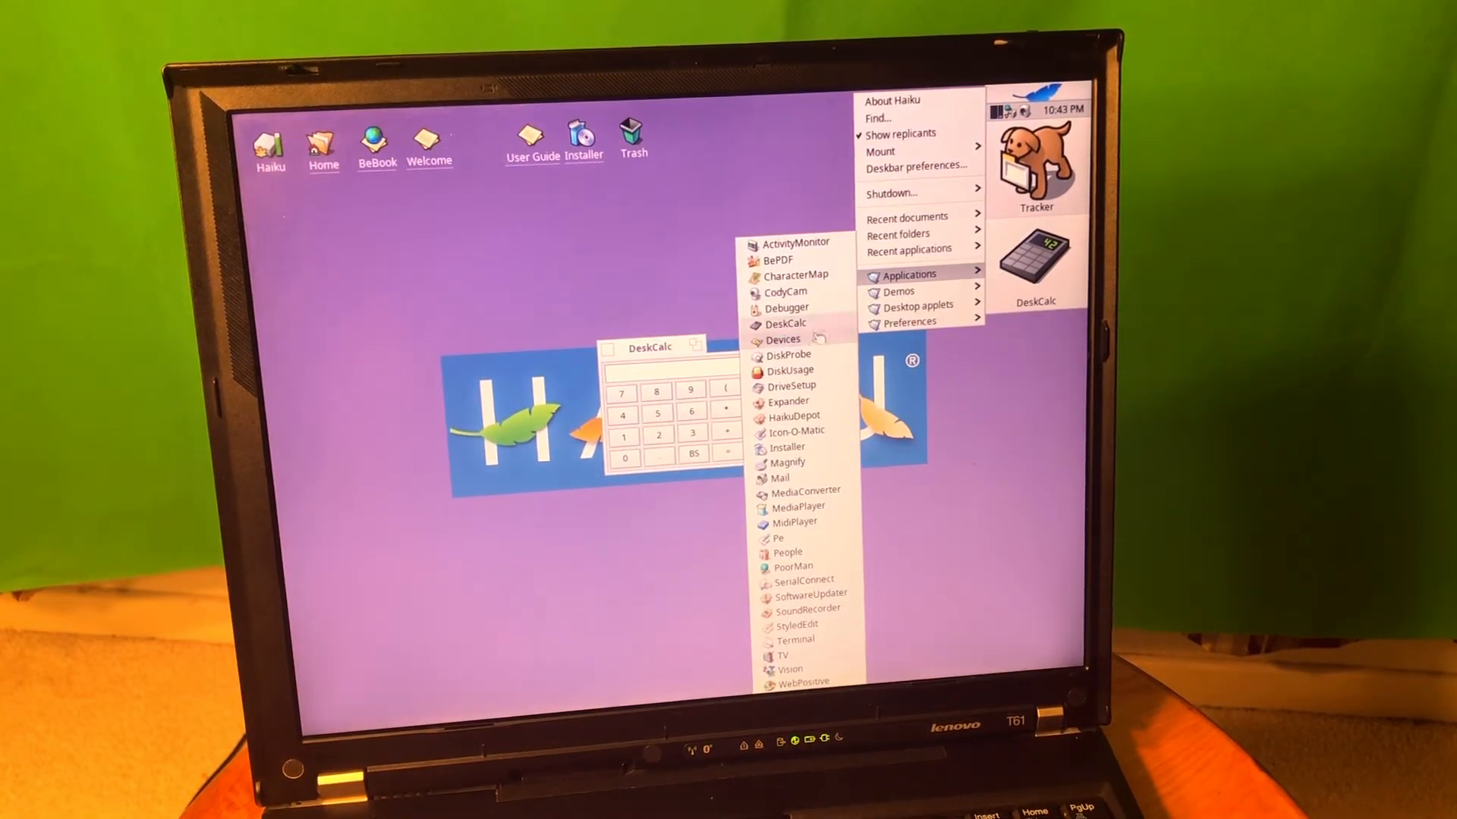
# Step: Launch Terminal from the Deskbar Applications menu
pyautogui.click(810, 593)
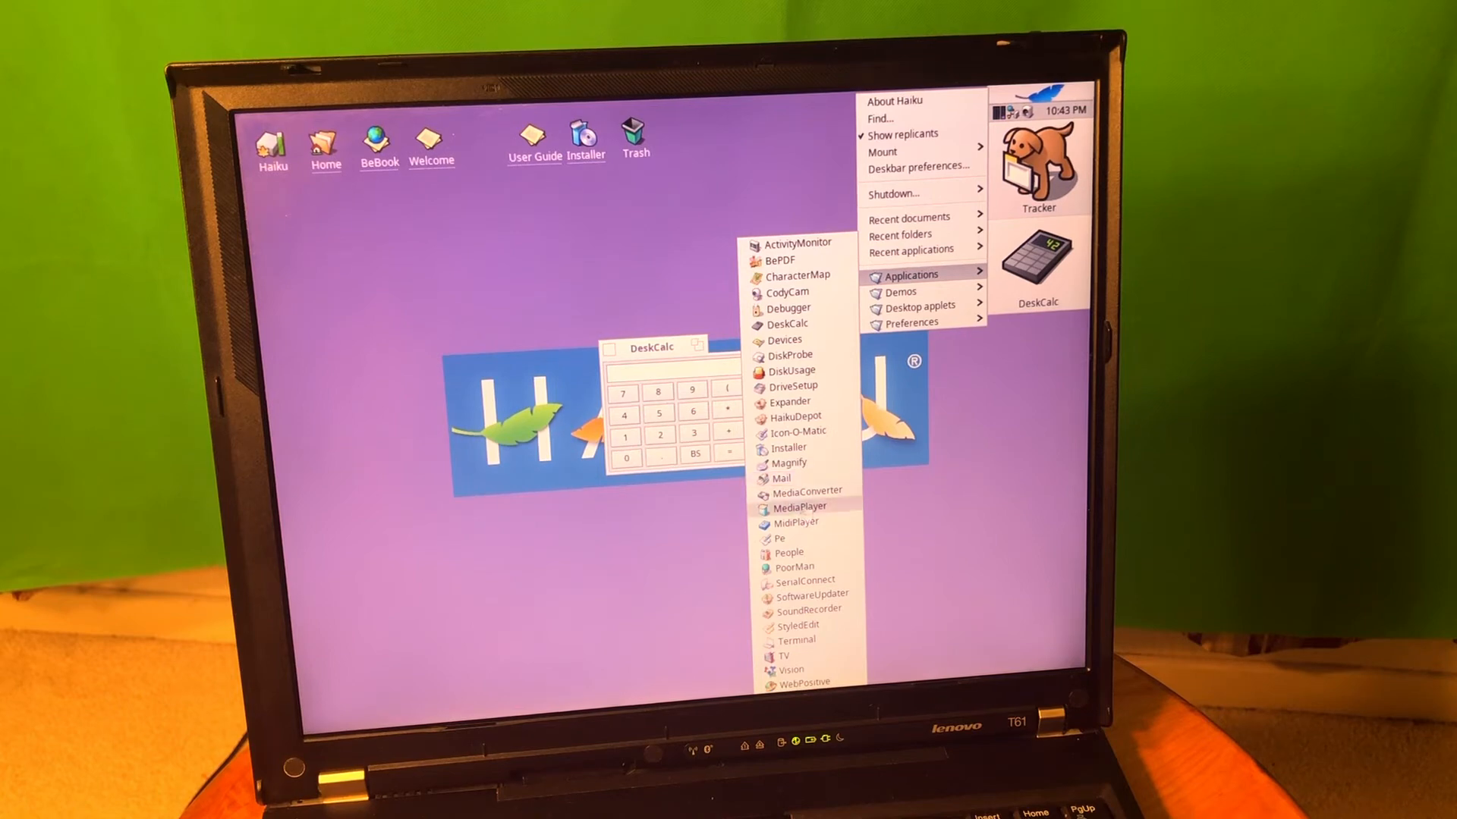
pyautogui.click(796, 639)
pyautogui.write('una')
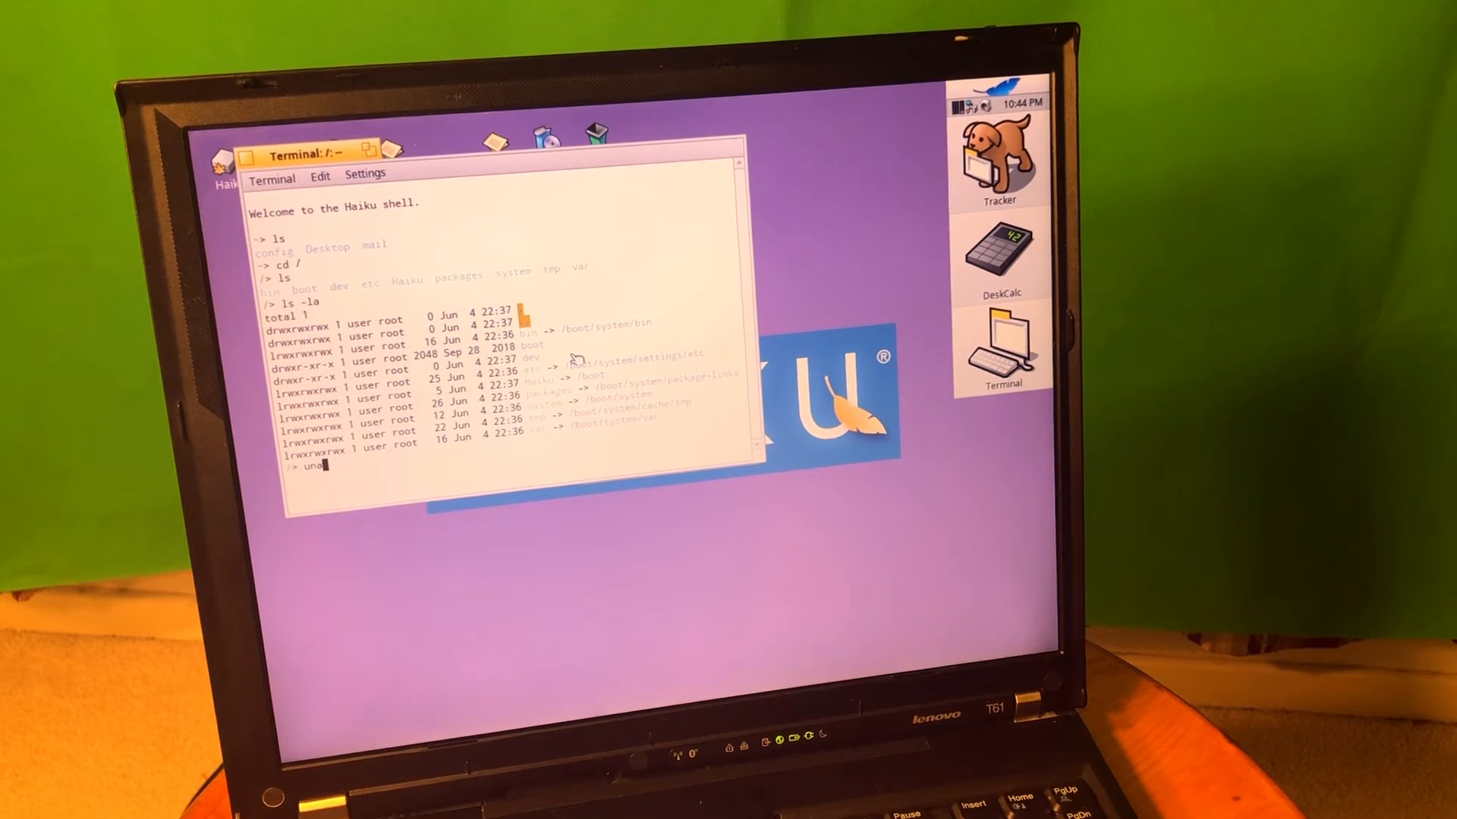
# Step: Show the system version with uname -ra and create an empty test.txt with touch
pyautogui.write('me -ra')
pyautogui.press('Return')
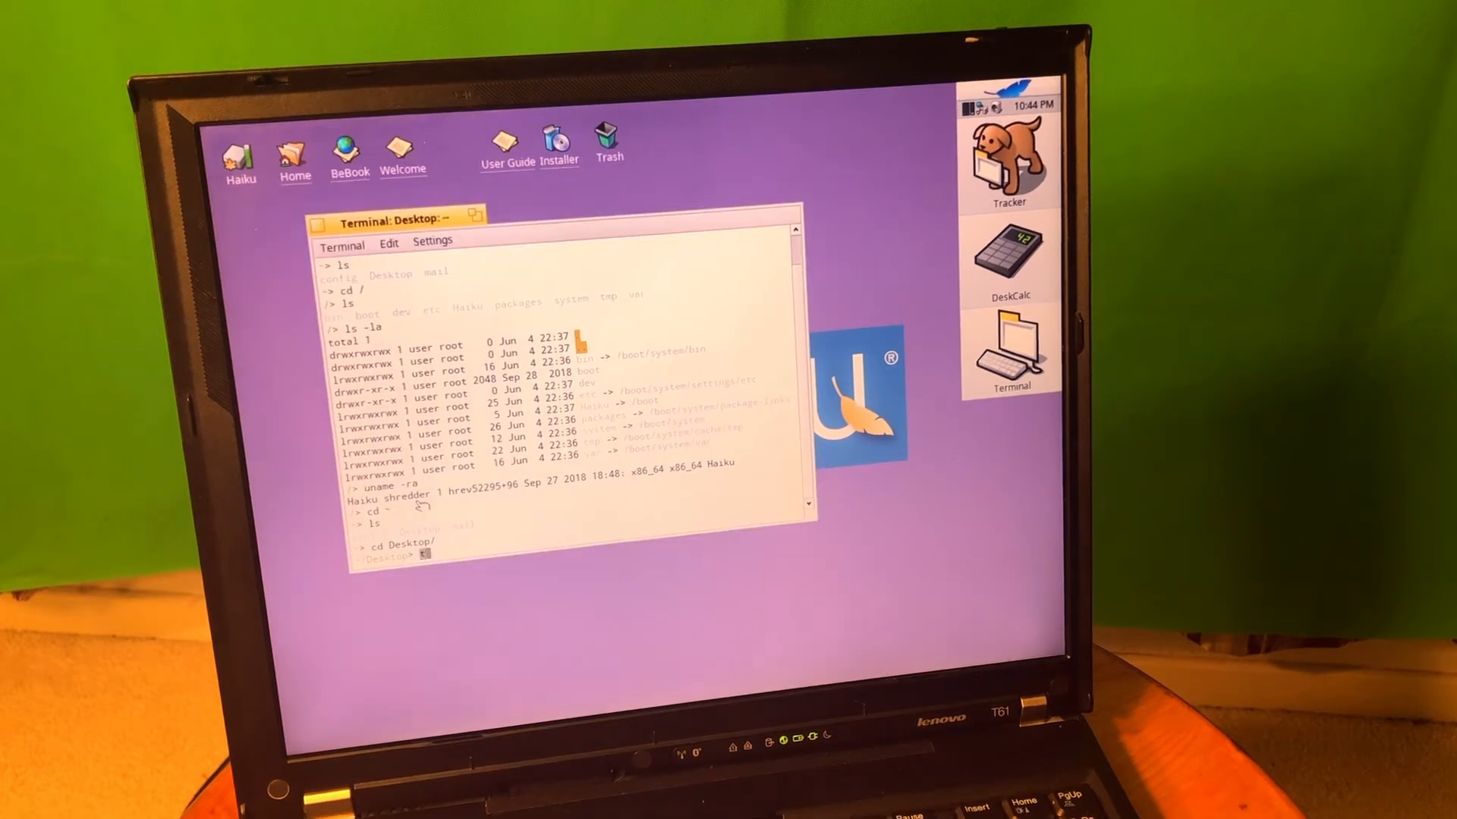
pyautogui.write('touch')
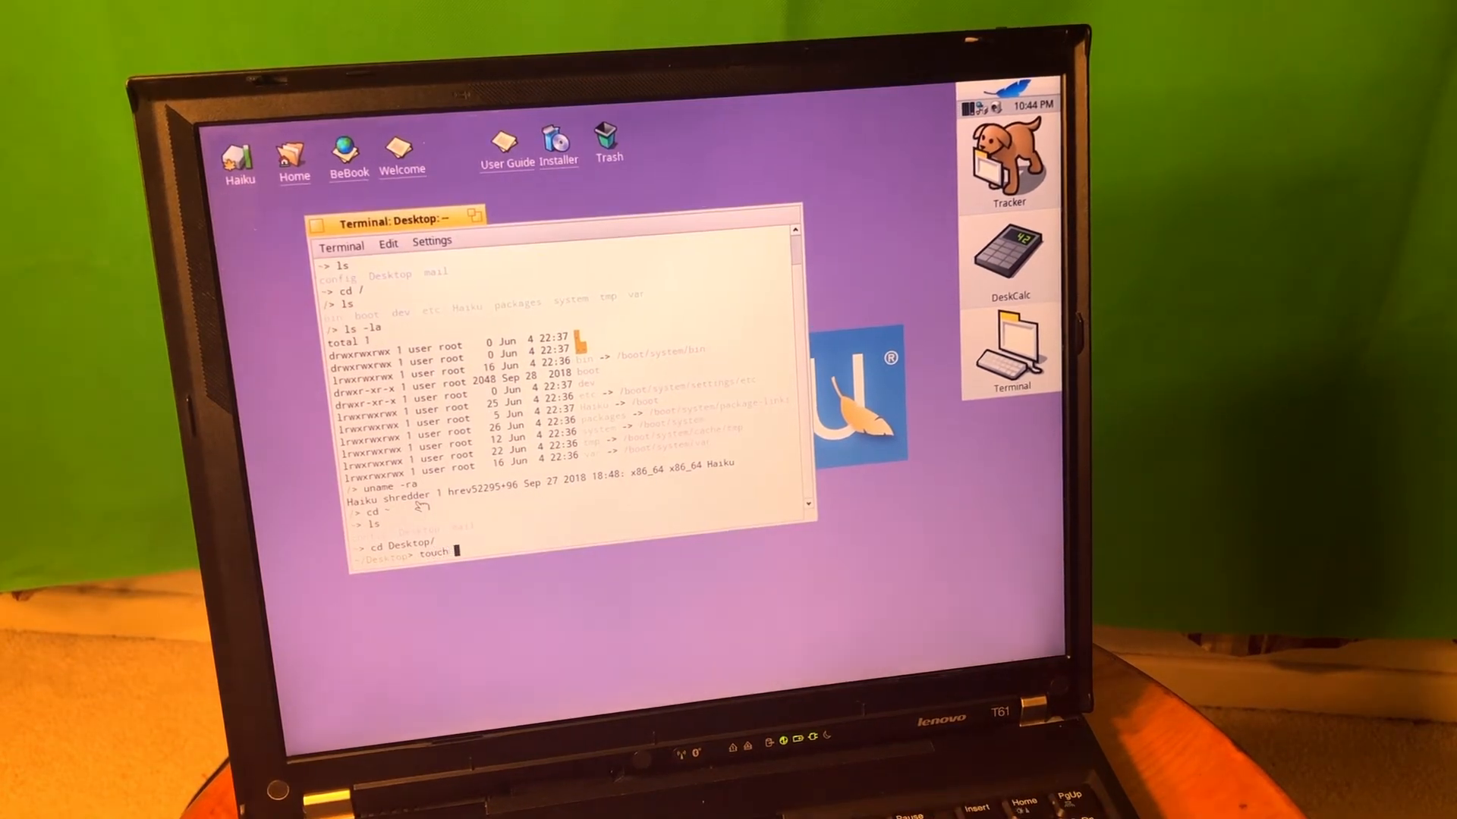
pyautogui.write('test.txt')
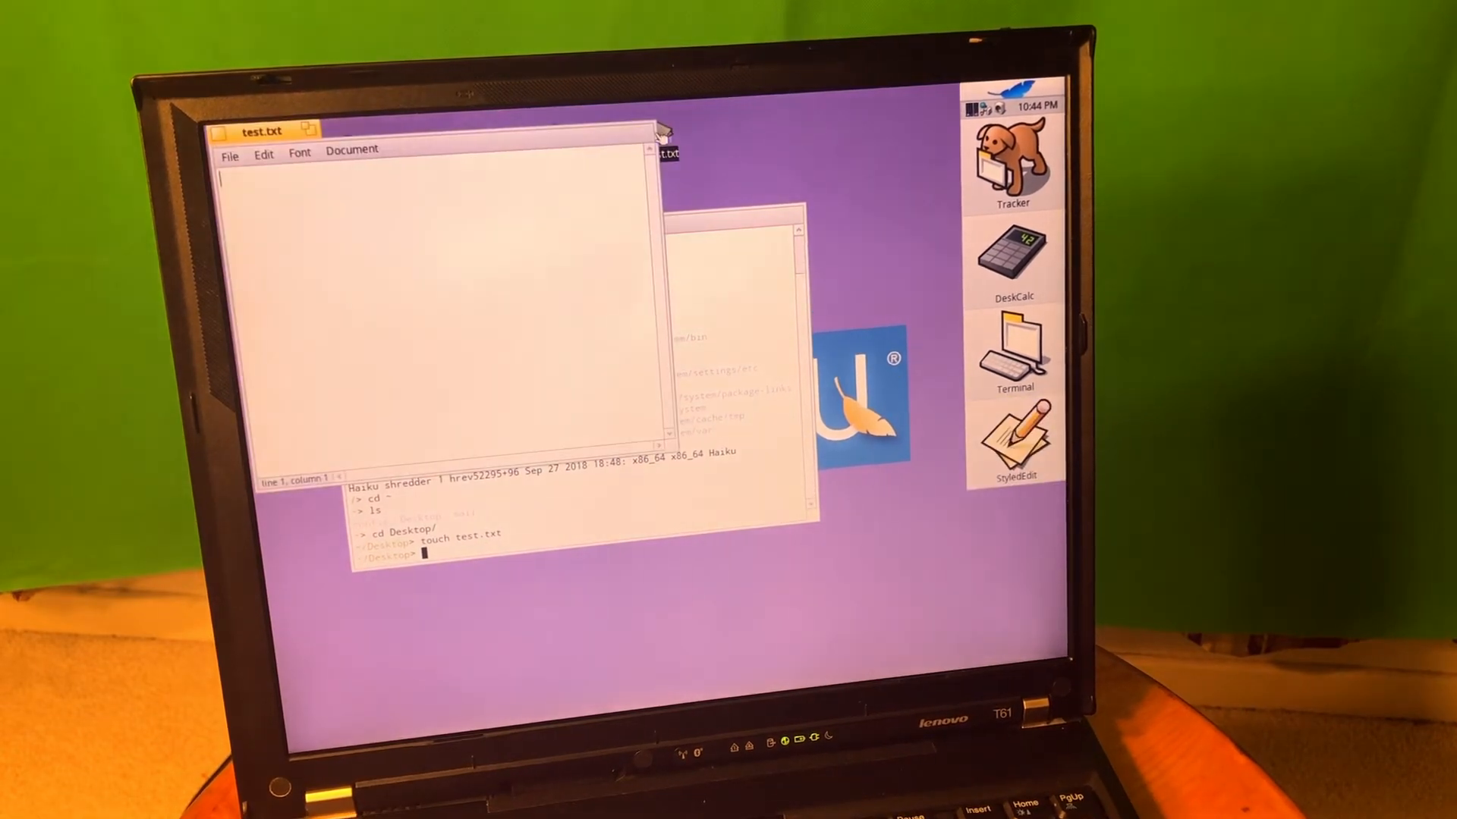
# Step: Close the empty test.txt window and run ifconfig to list network interfaces
pyautogui.click(228, 154)
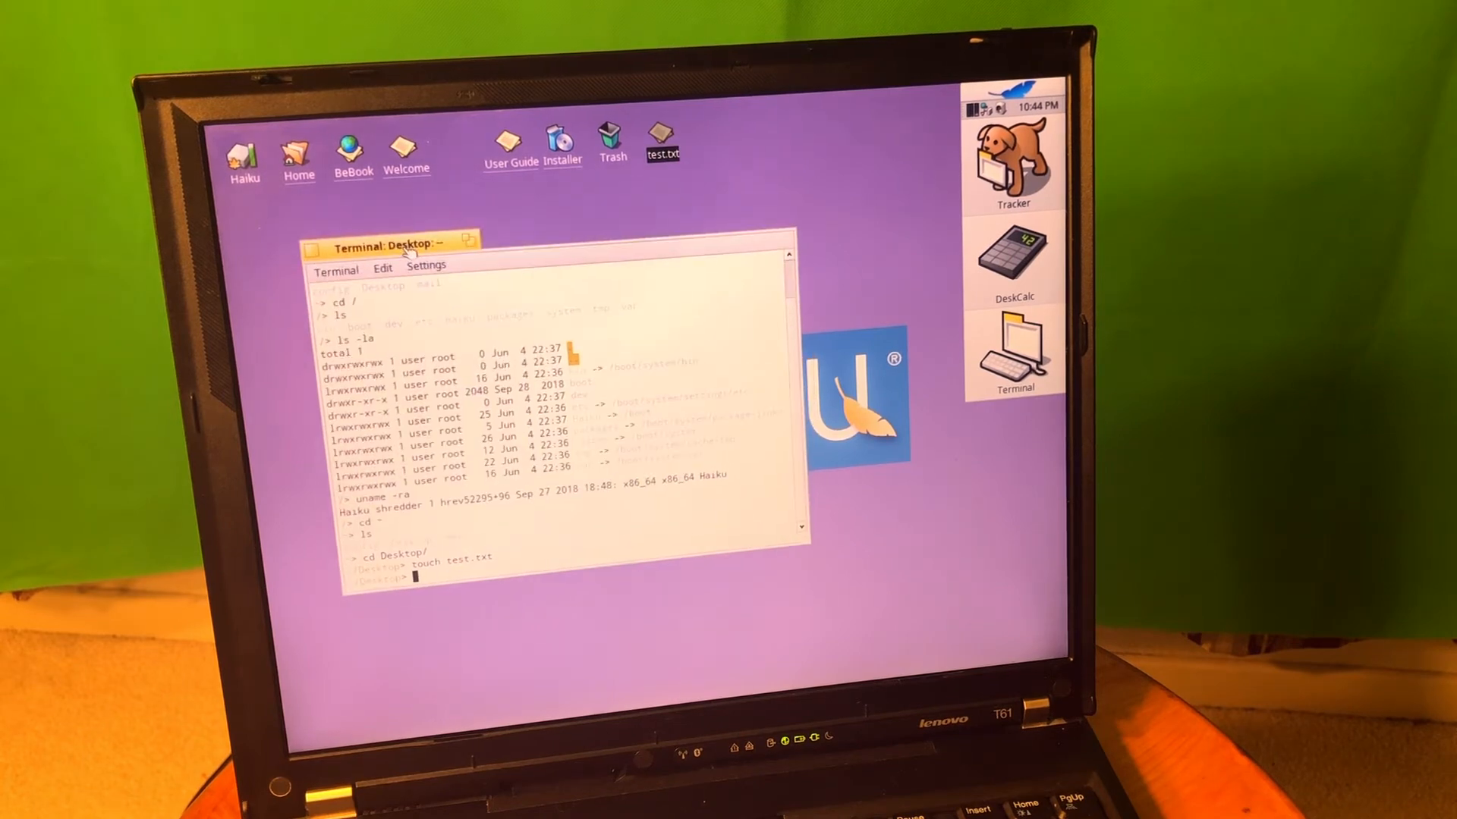
pyautogui.write('ifcon')
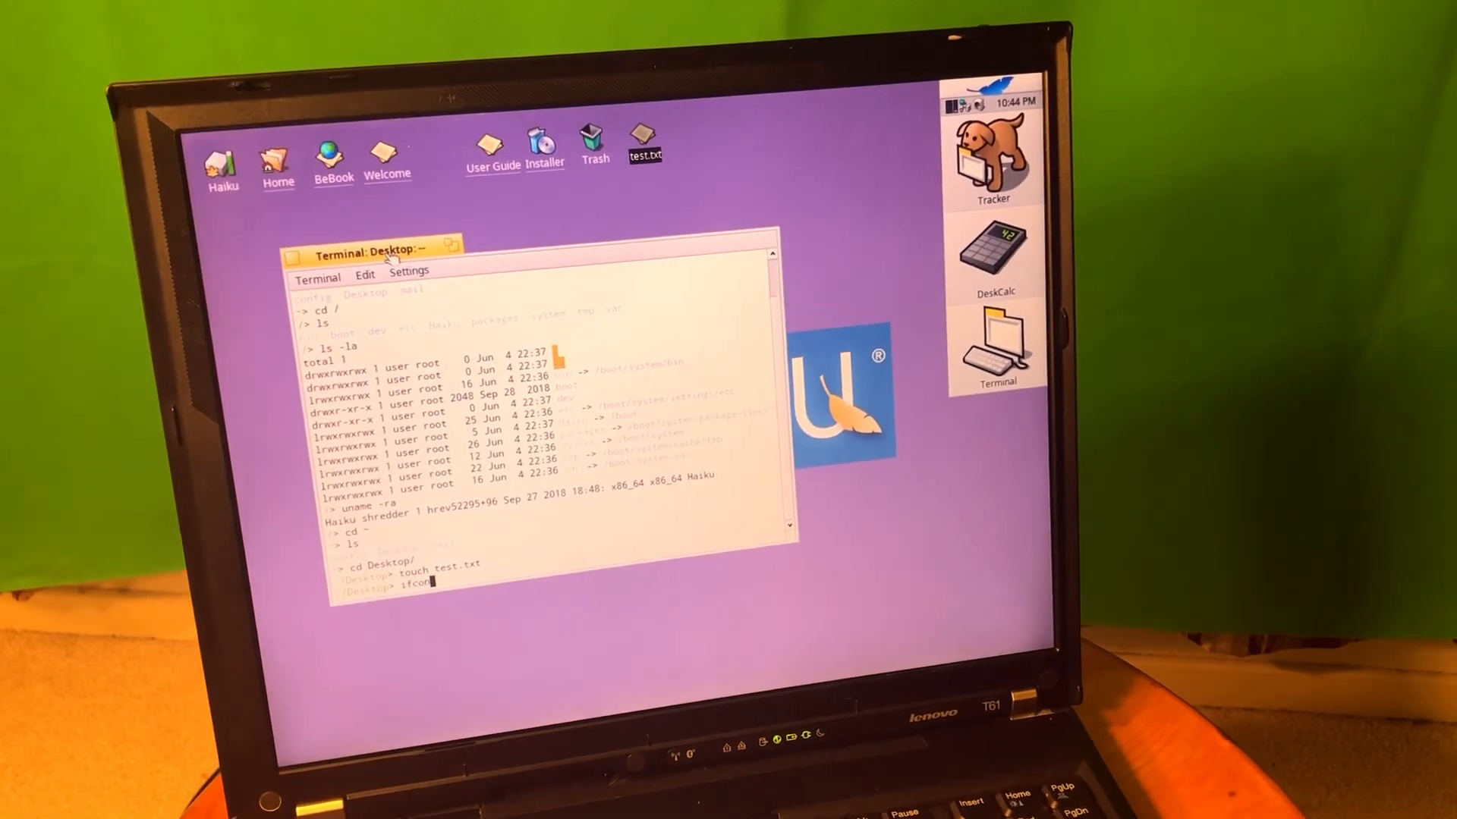
pyautogui.press('Return')
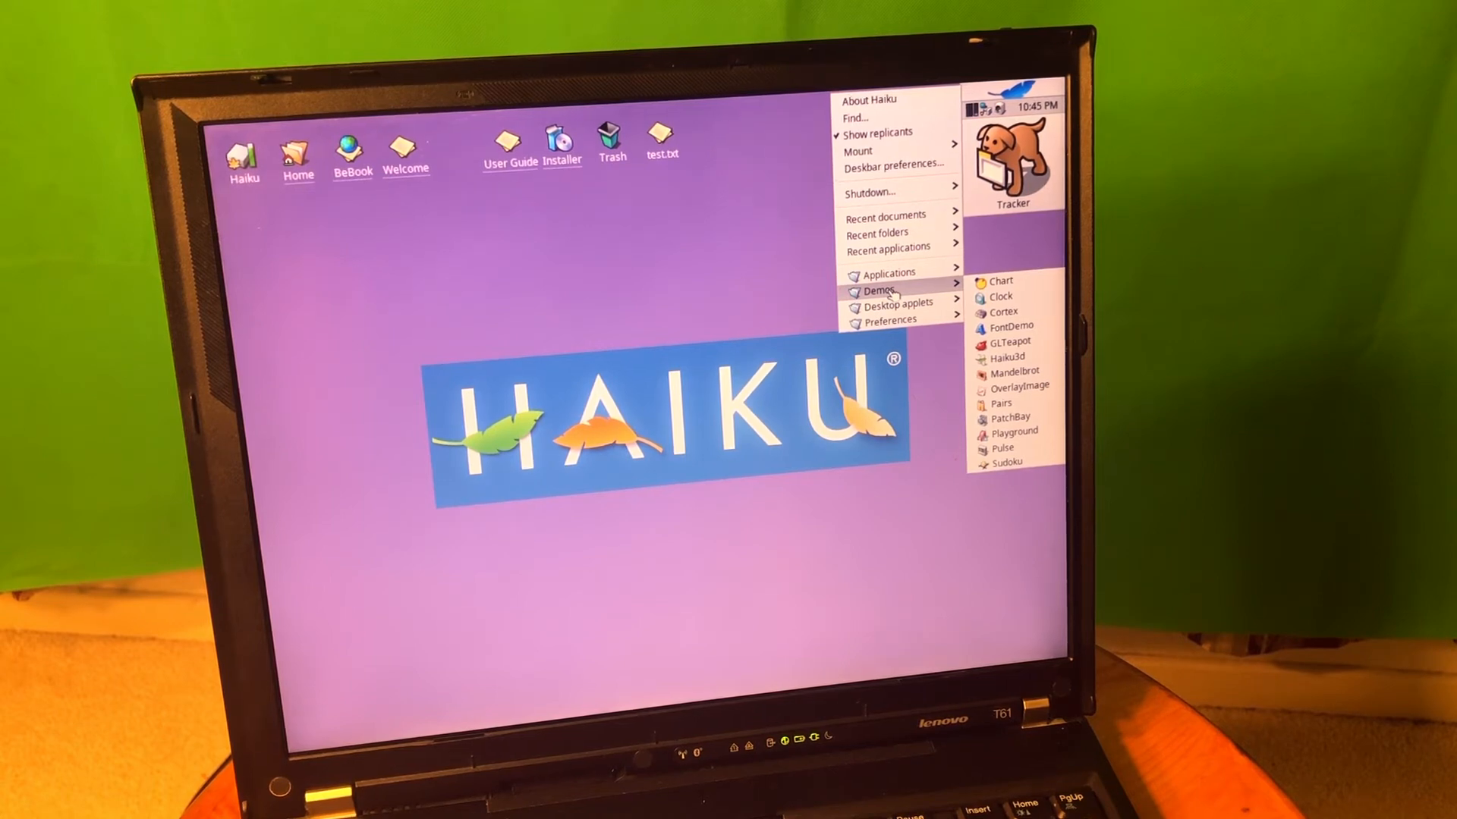
pyautogui.moveTo(1015, 431)
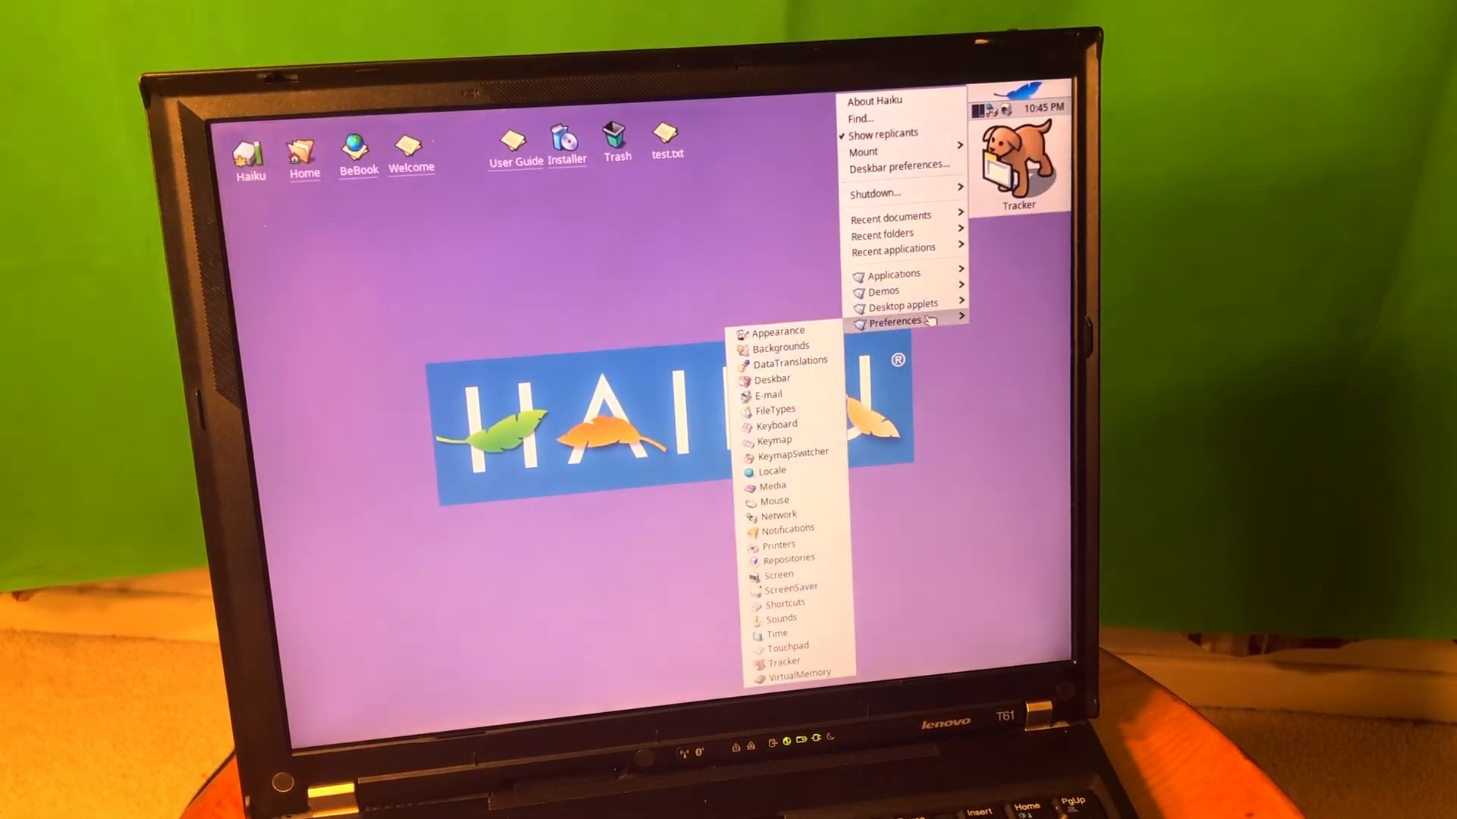
pyautogui.moveTo(778, 575)
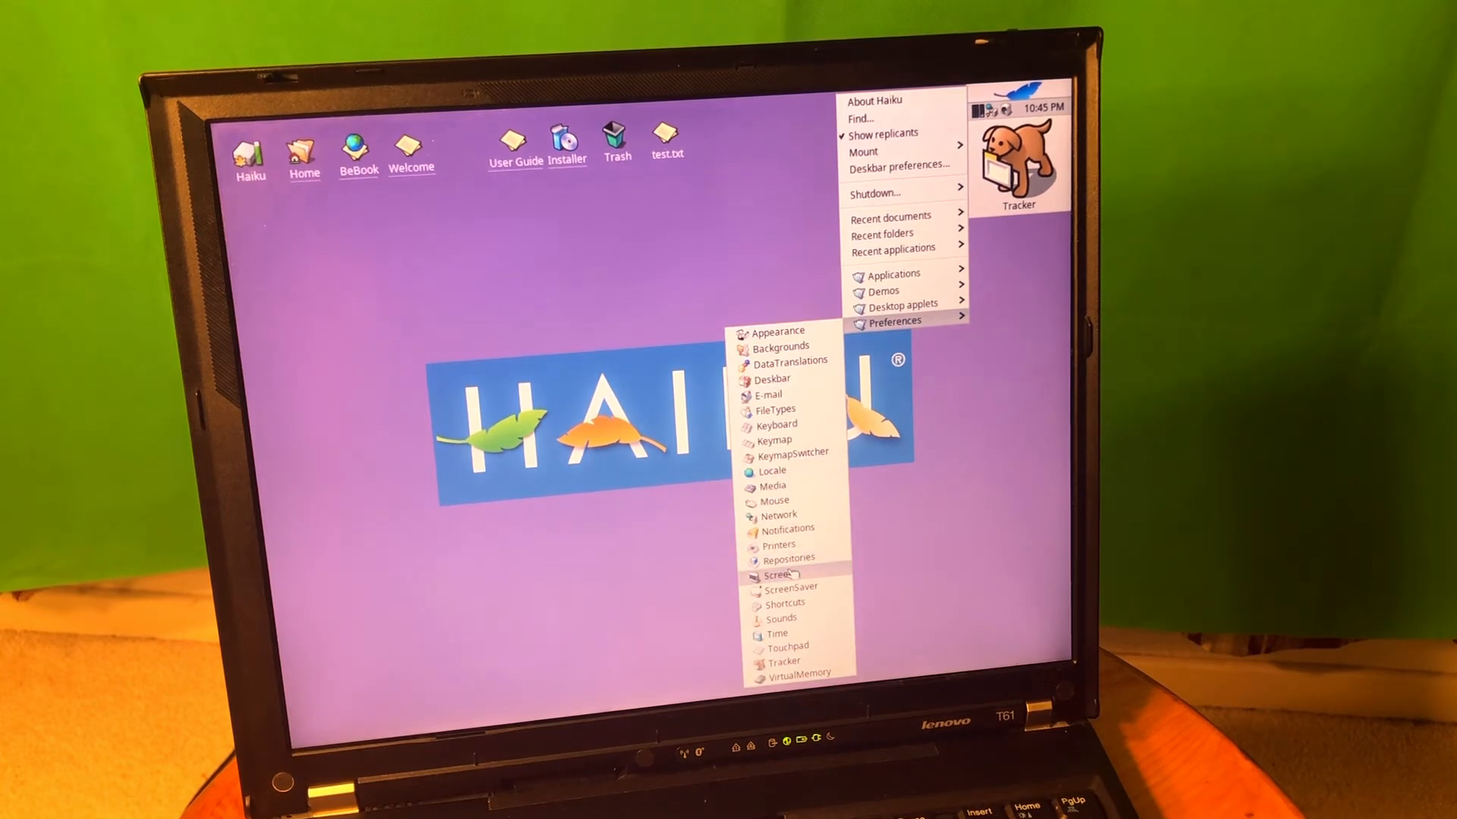
pyautogui.moveTo(780, 575)
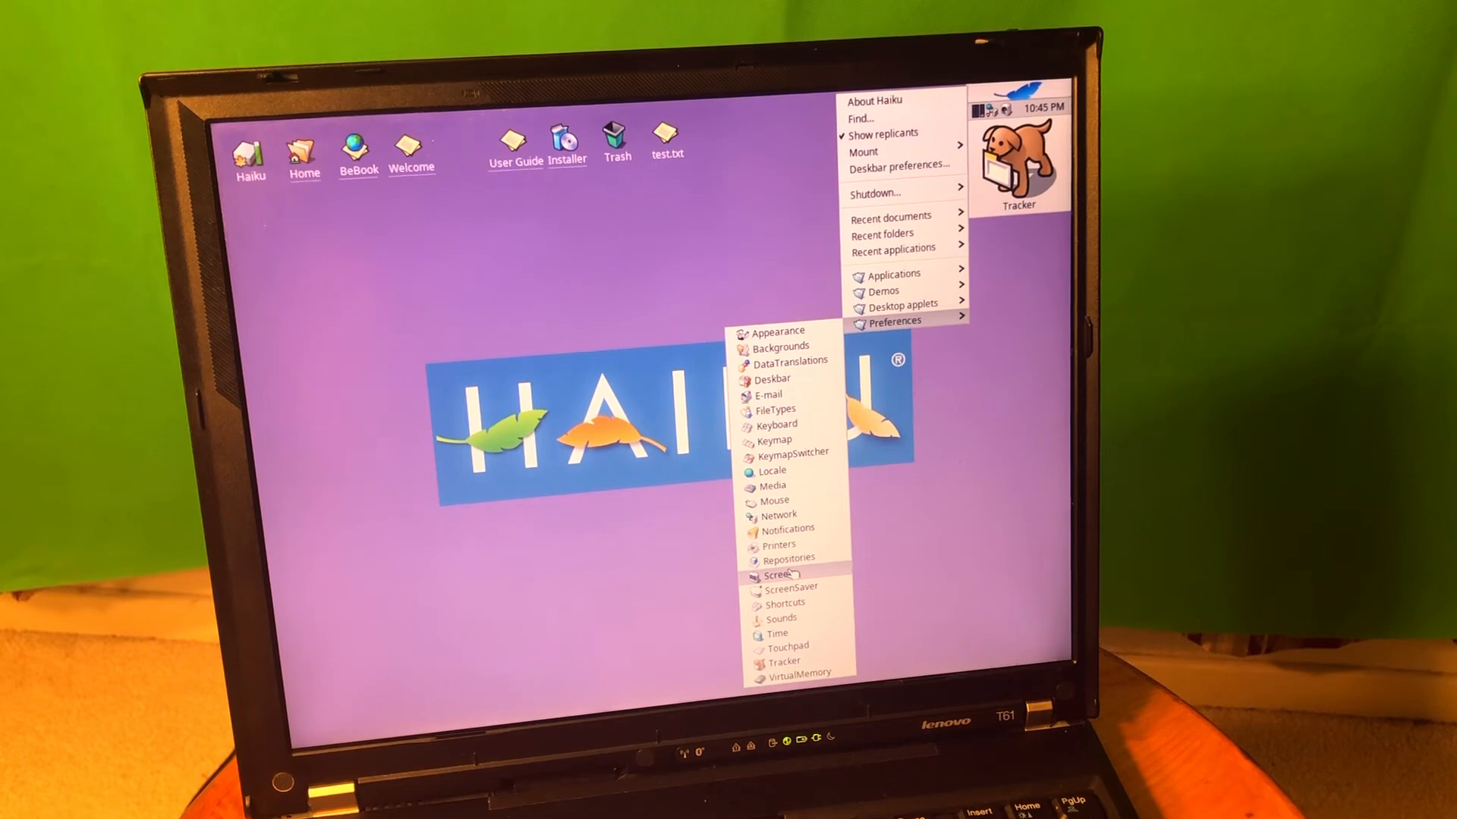
pyautogui.moveTo(772, 485)
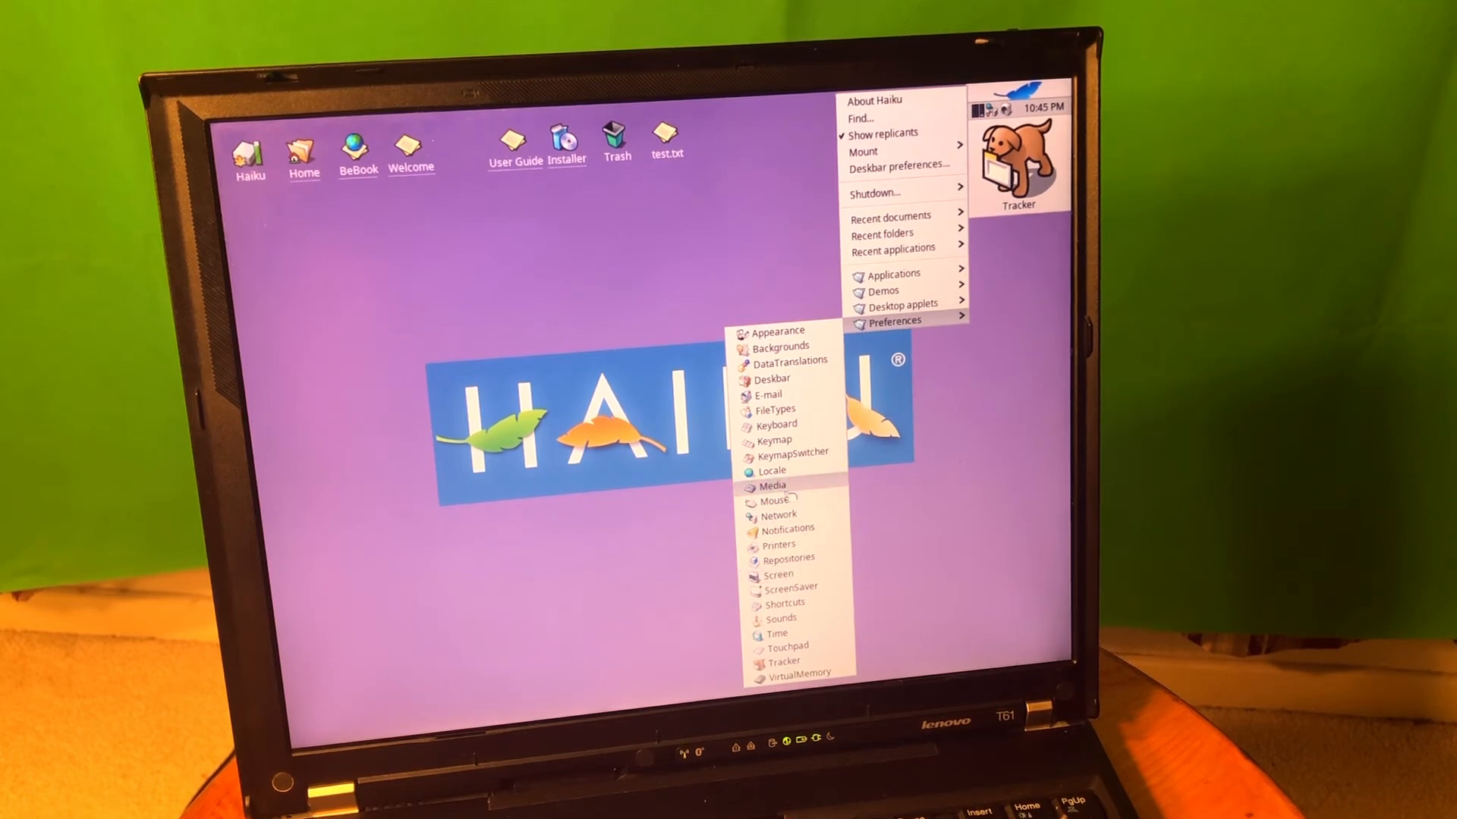
# Step: Launch Locale from the Deskbar Preferences list
pyautogui.click(771, 471)
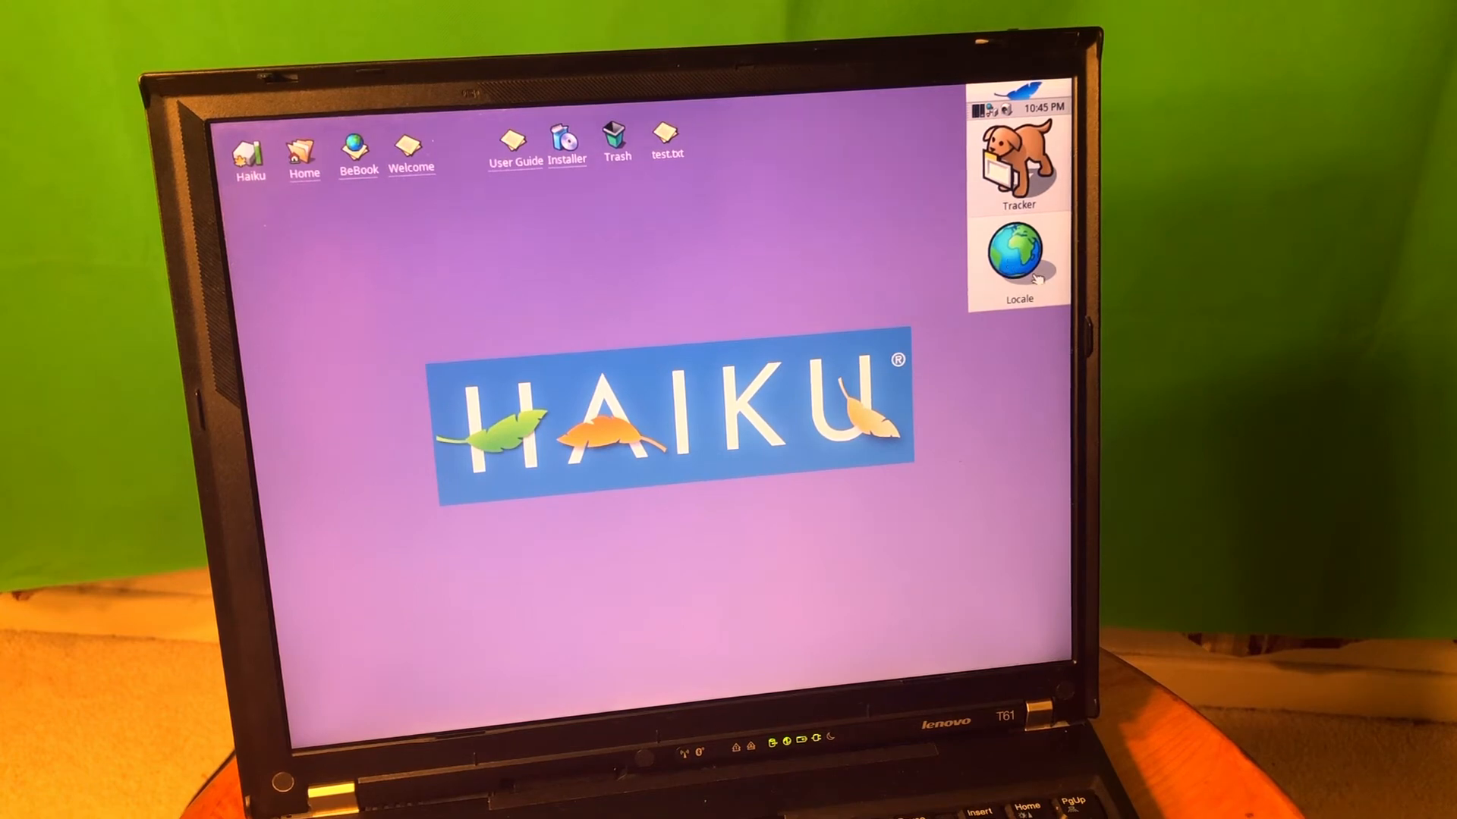
# Step: Review Locale's language lists, then view its Options page with the translate-names setting
pyautogui.doubleClick(1018, 258)
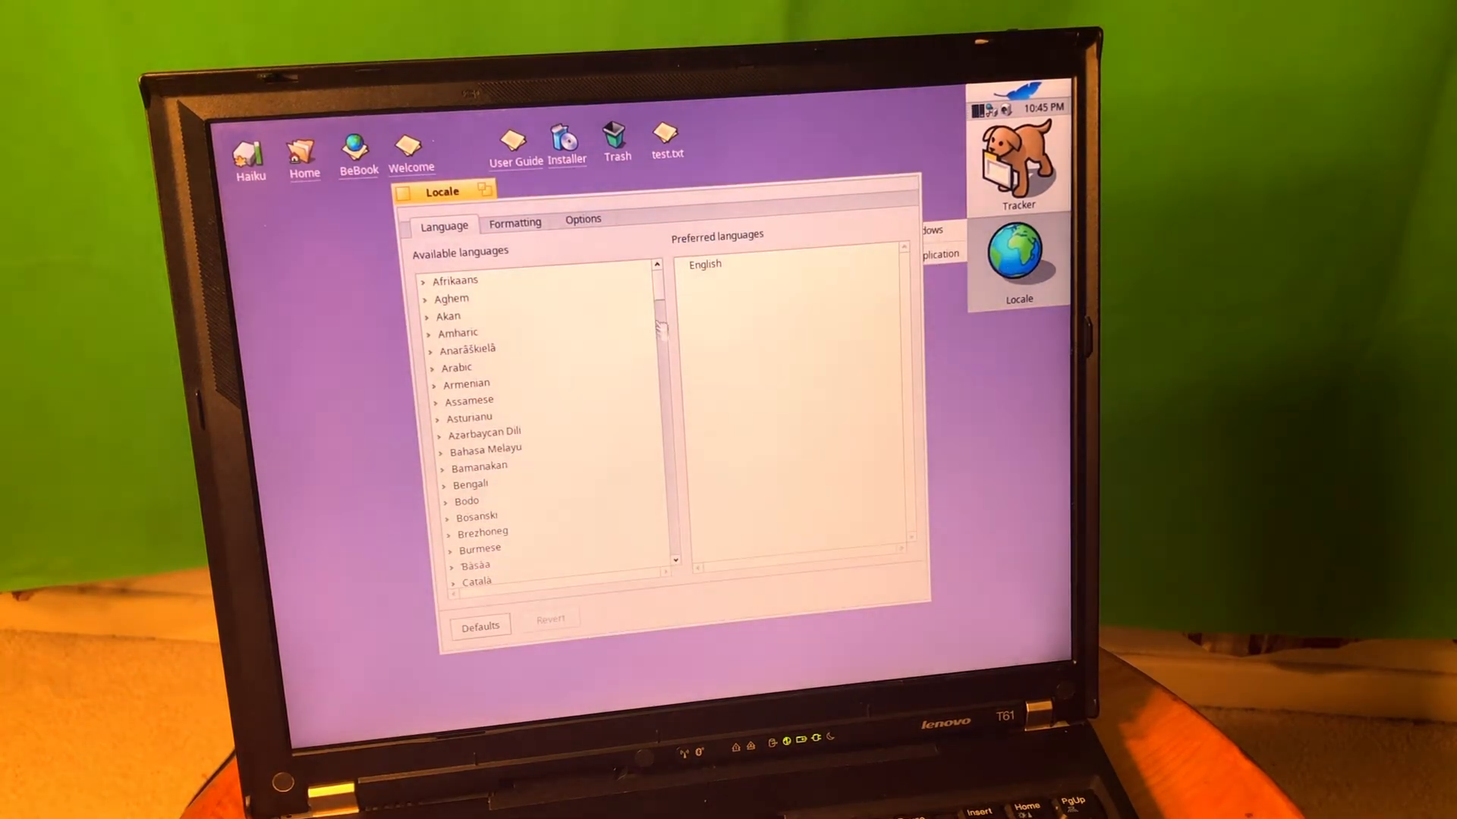
pyautogui.click(582, 218)
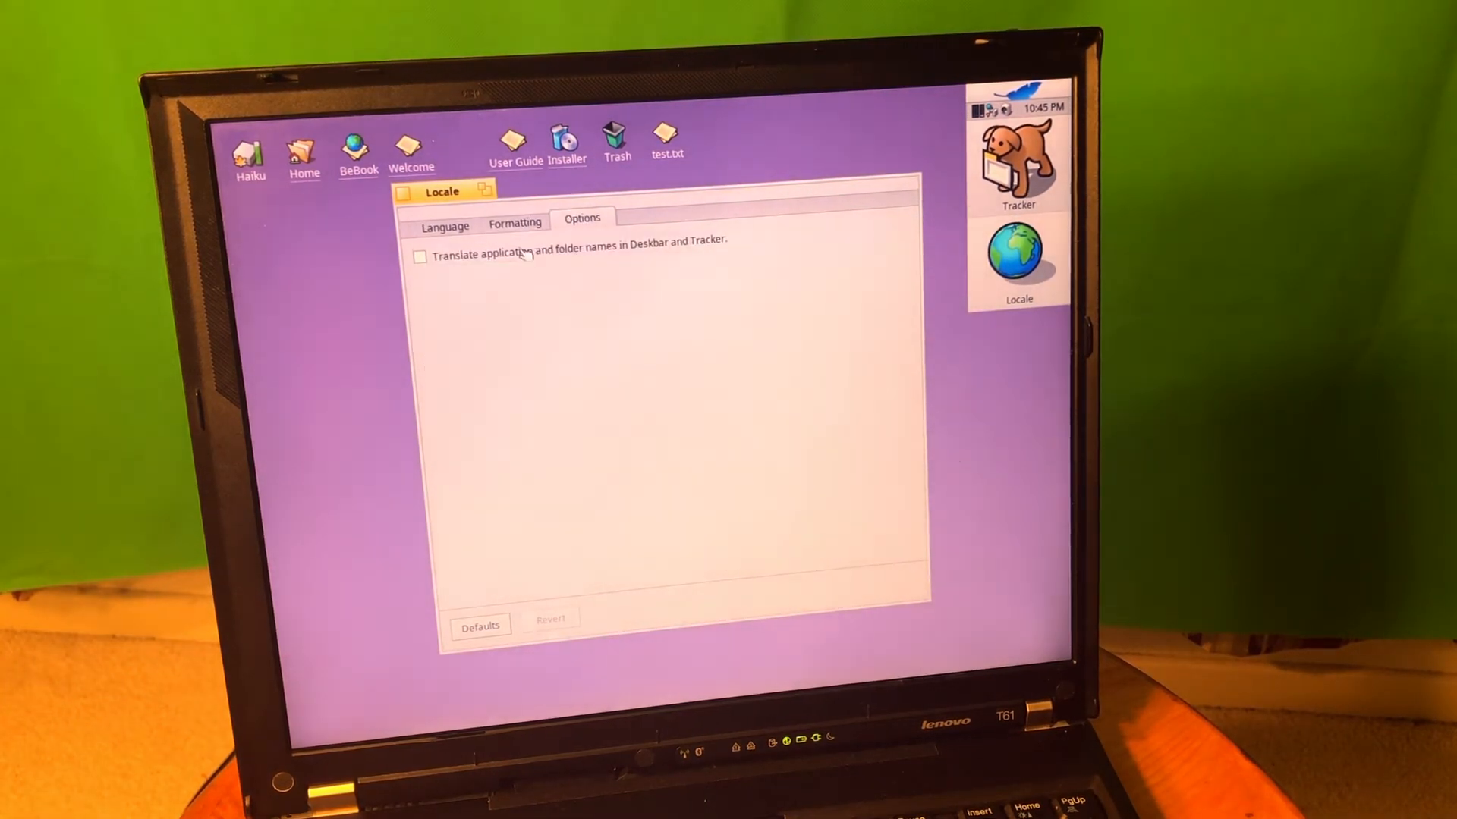
pyautogui.moveTo(620, 257)
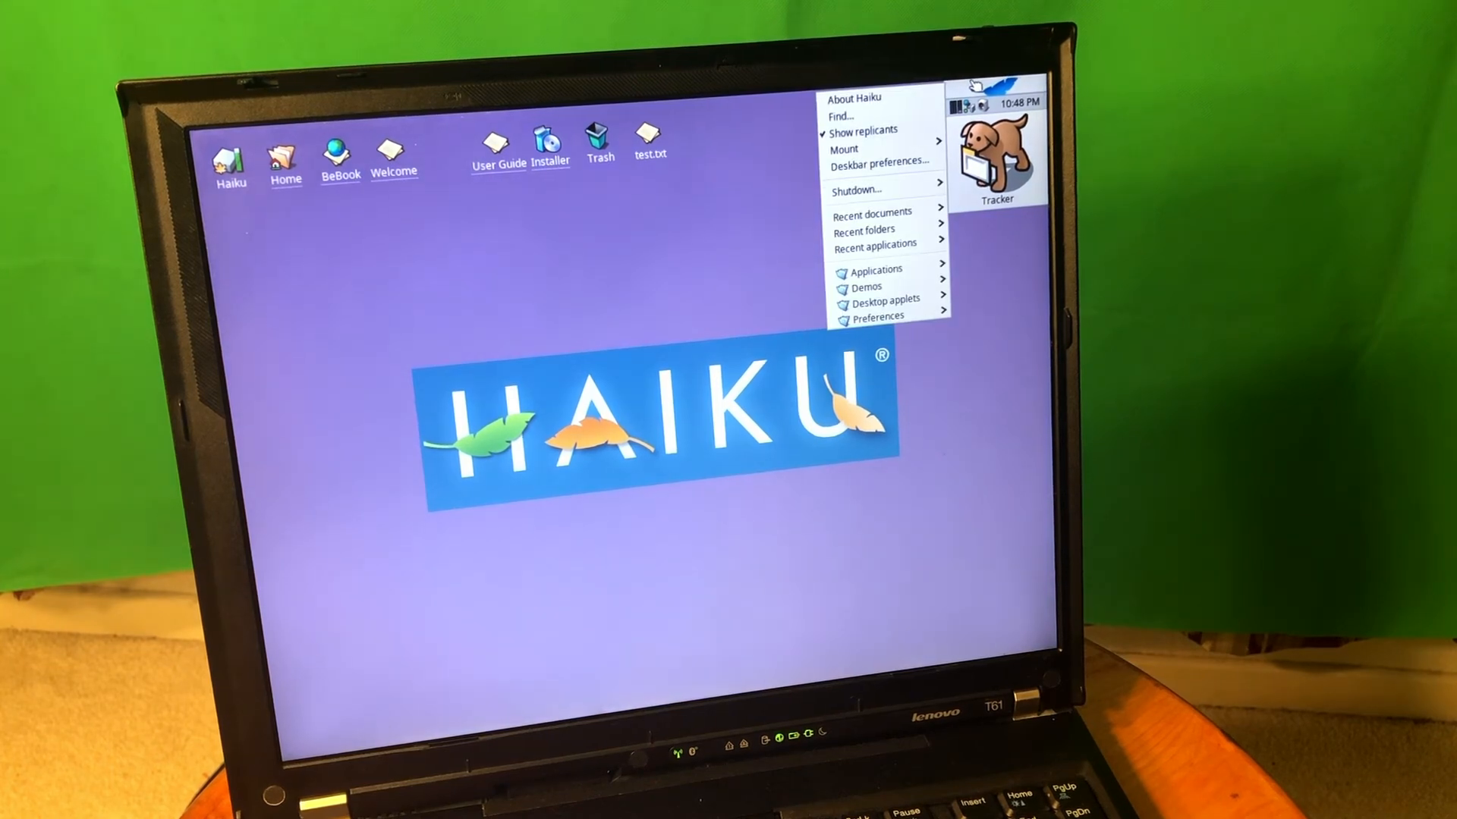
# Step: Launch WebPositive from the Deskbar Applications list, opening apple.com
pyautogui.click(876, 270)
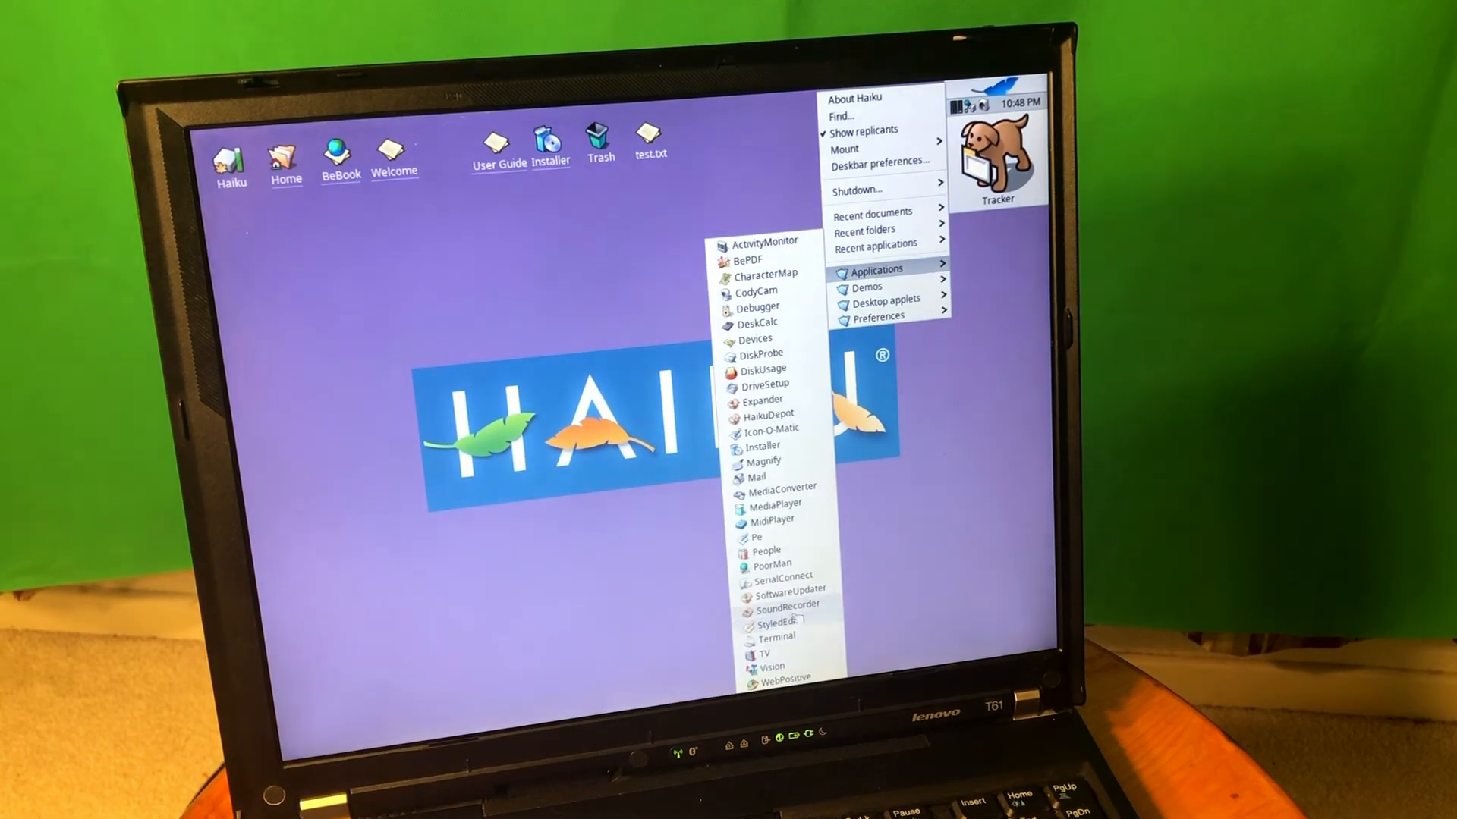
pyautogui.click(783, 679)
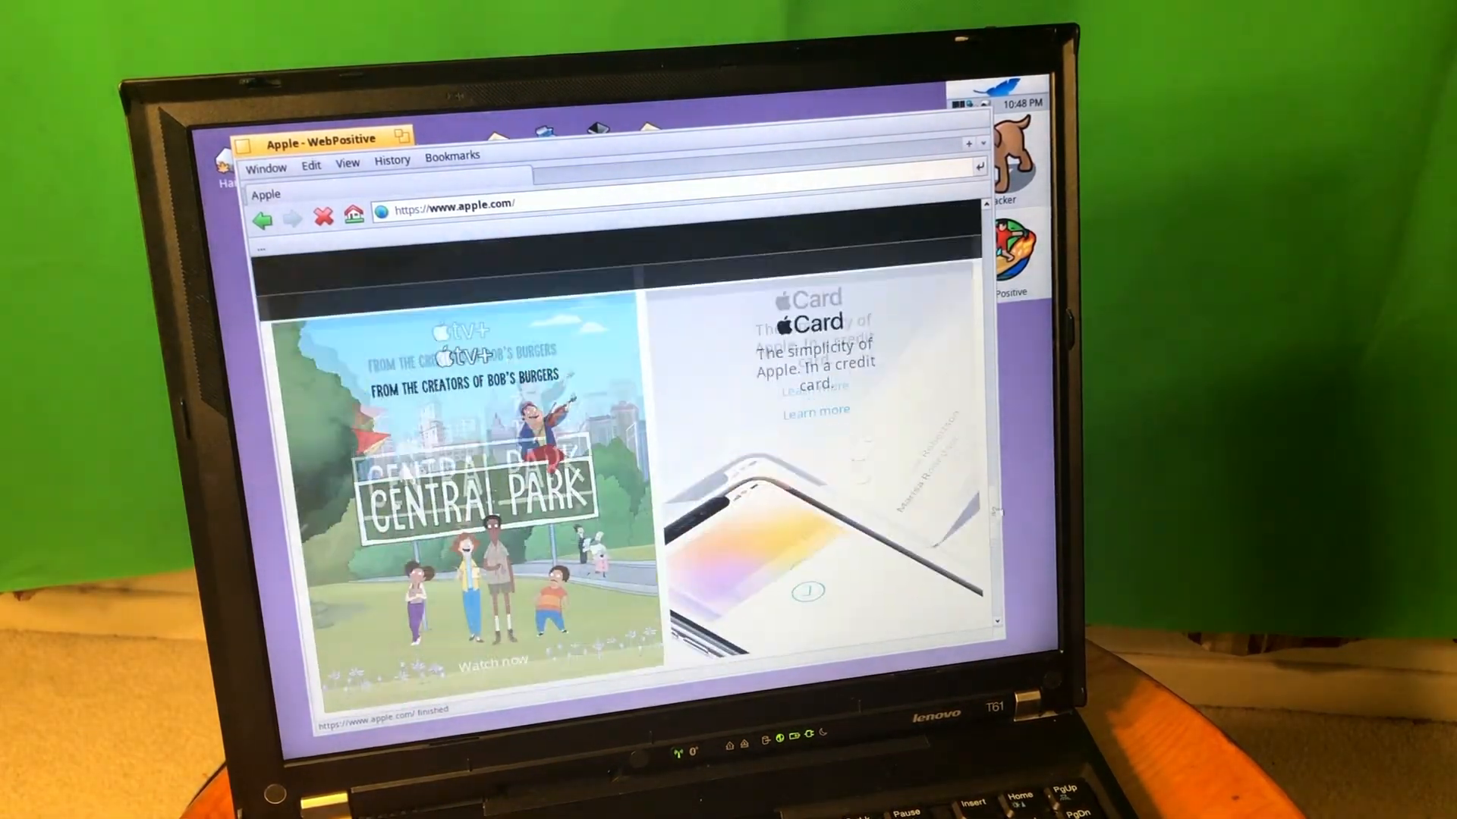
# Step: Scroll down the apple.com homepage in WebPositive
pyautogui.scroll(-3)
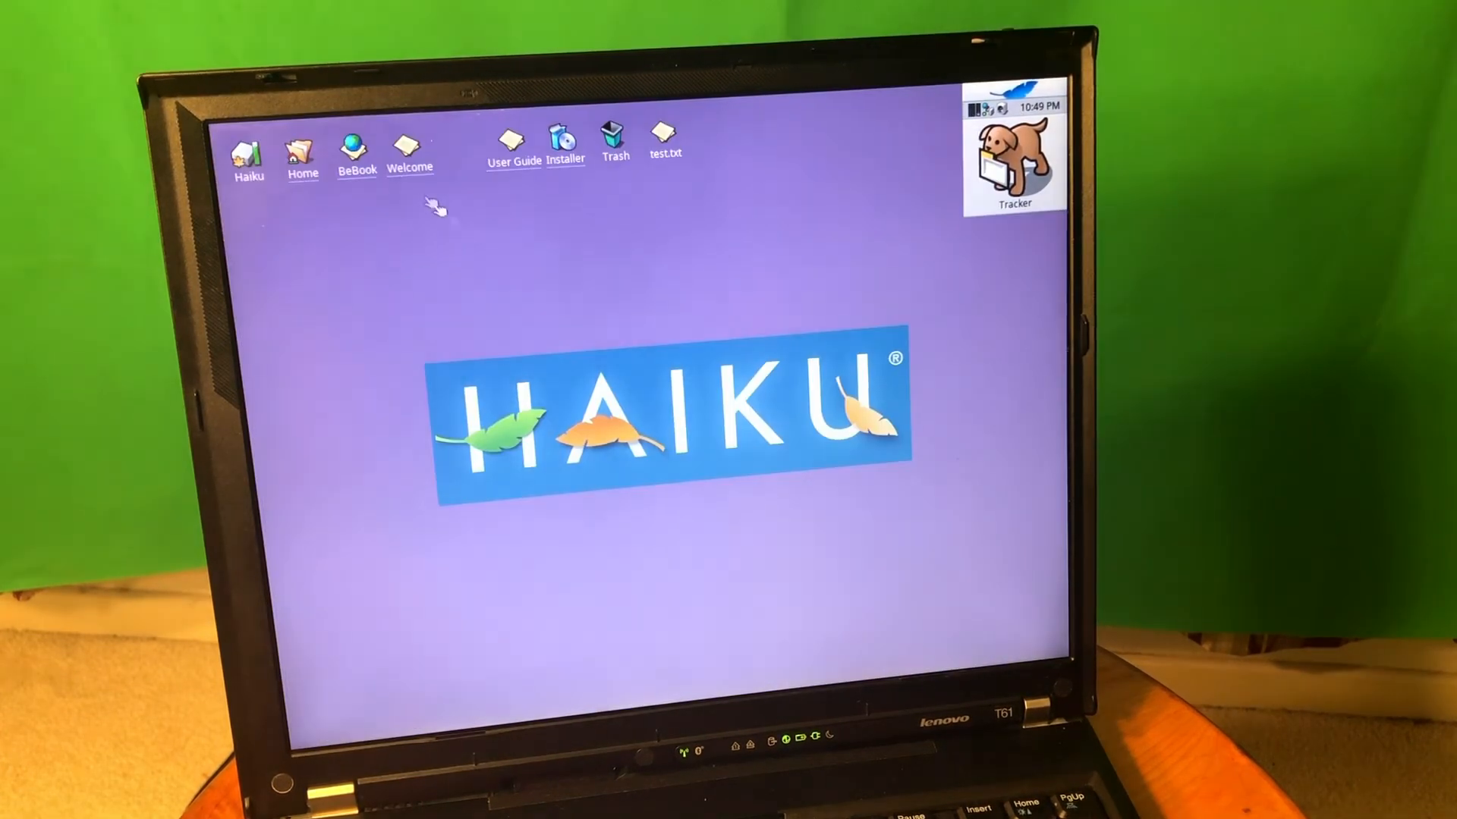
# Step: Open and scroll the Be Book, then open the Haiku User Guide and scroll its contents
pyautogui.doubleClick(356, 148)
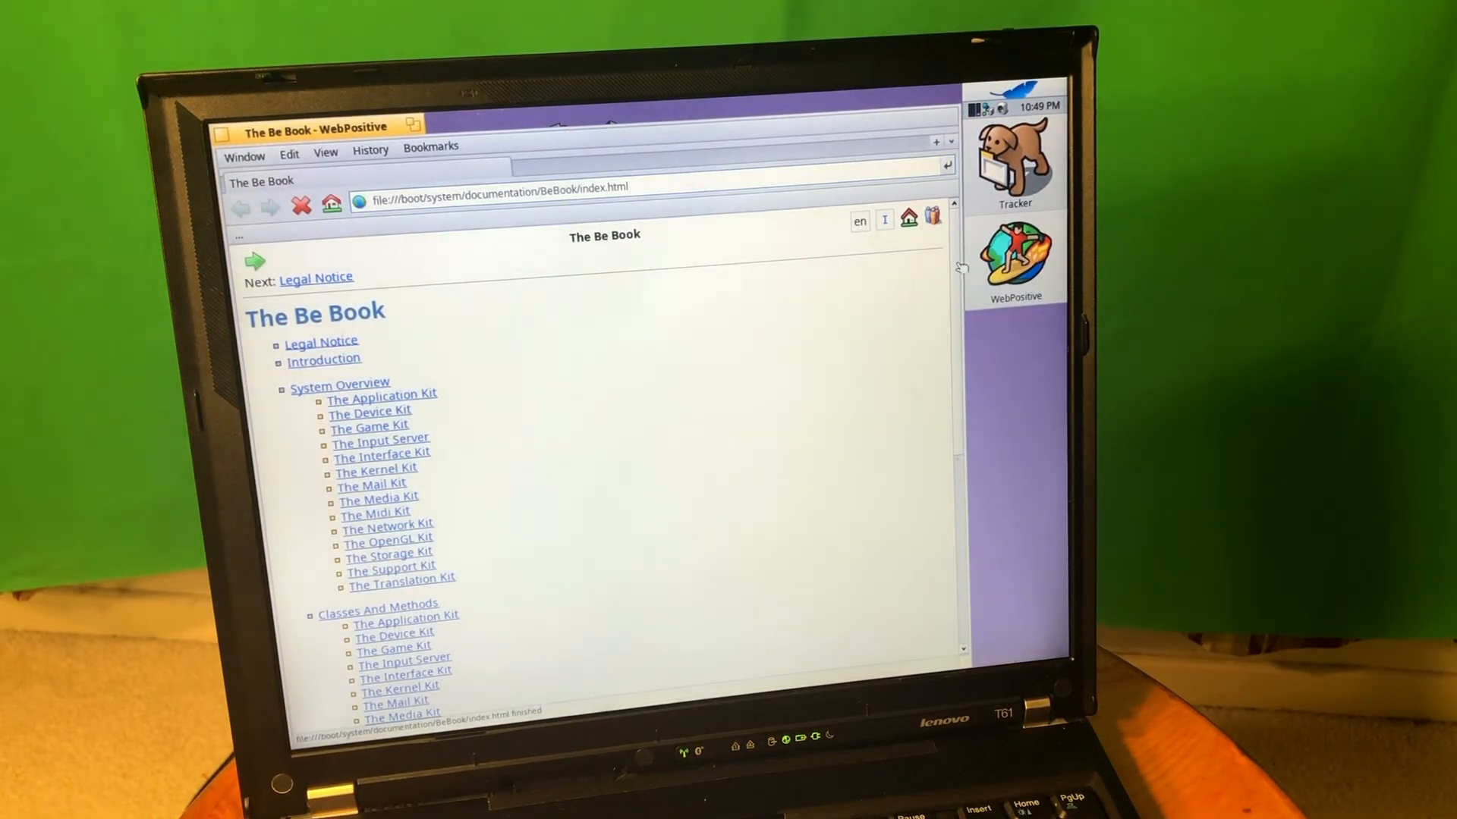
pyautogui.scroll(-3)
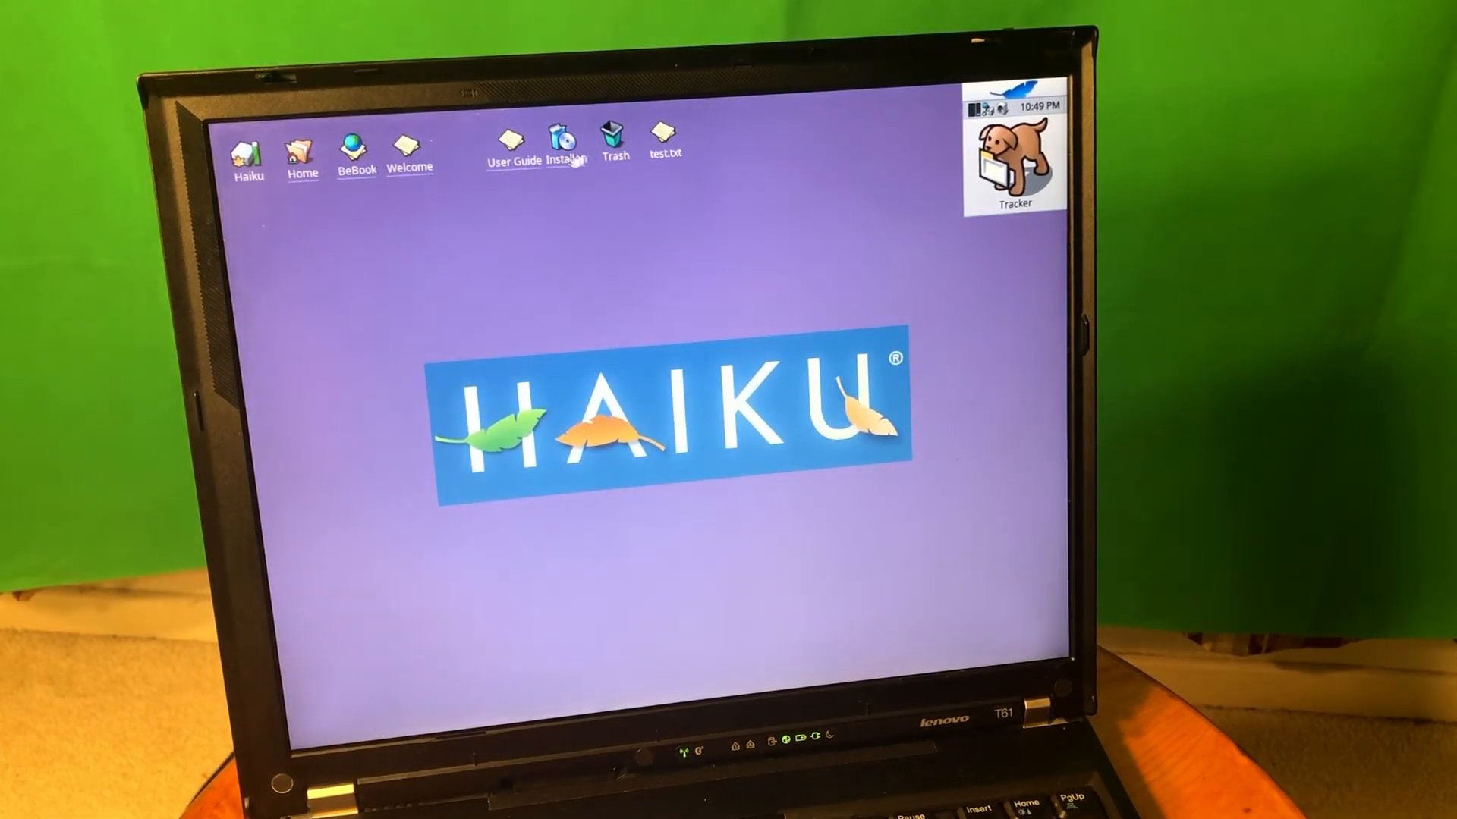
pyautogui.moveTo(537, 233)
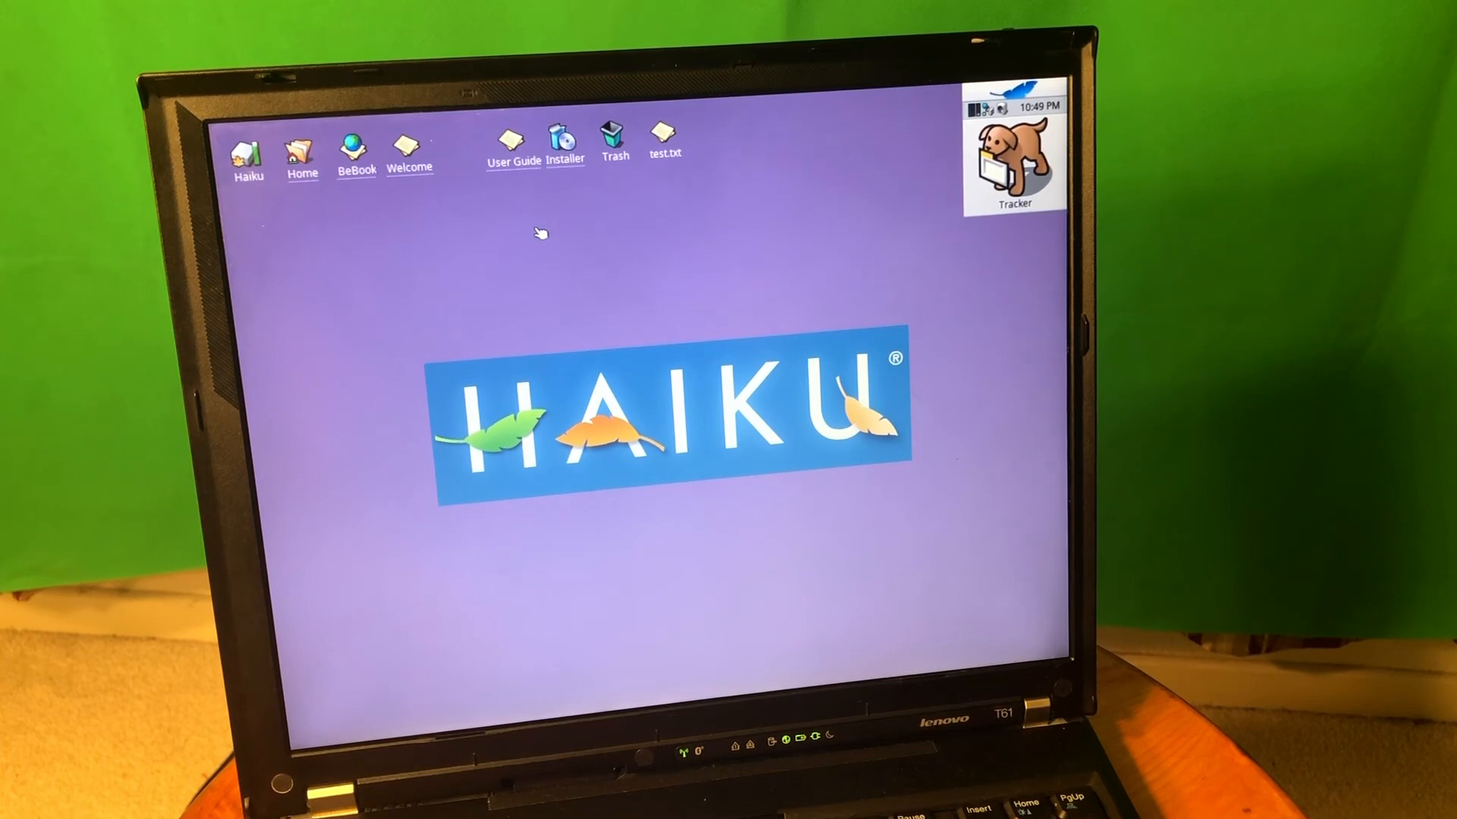
pyautogui.doubleClick(512, 136)
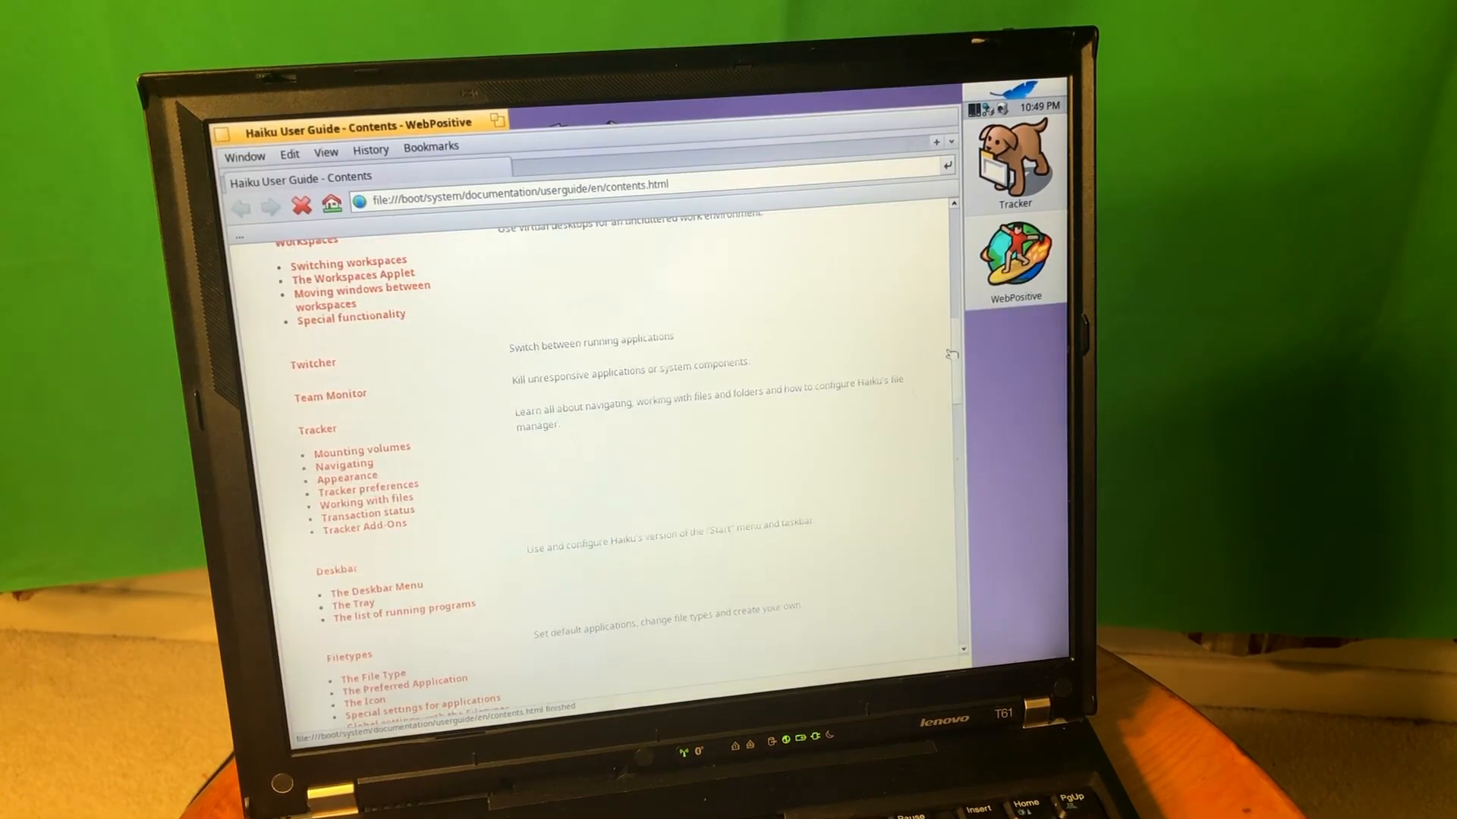
pyautogui.scroll(-3)
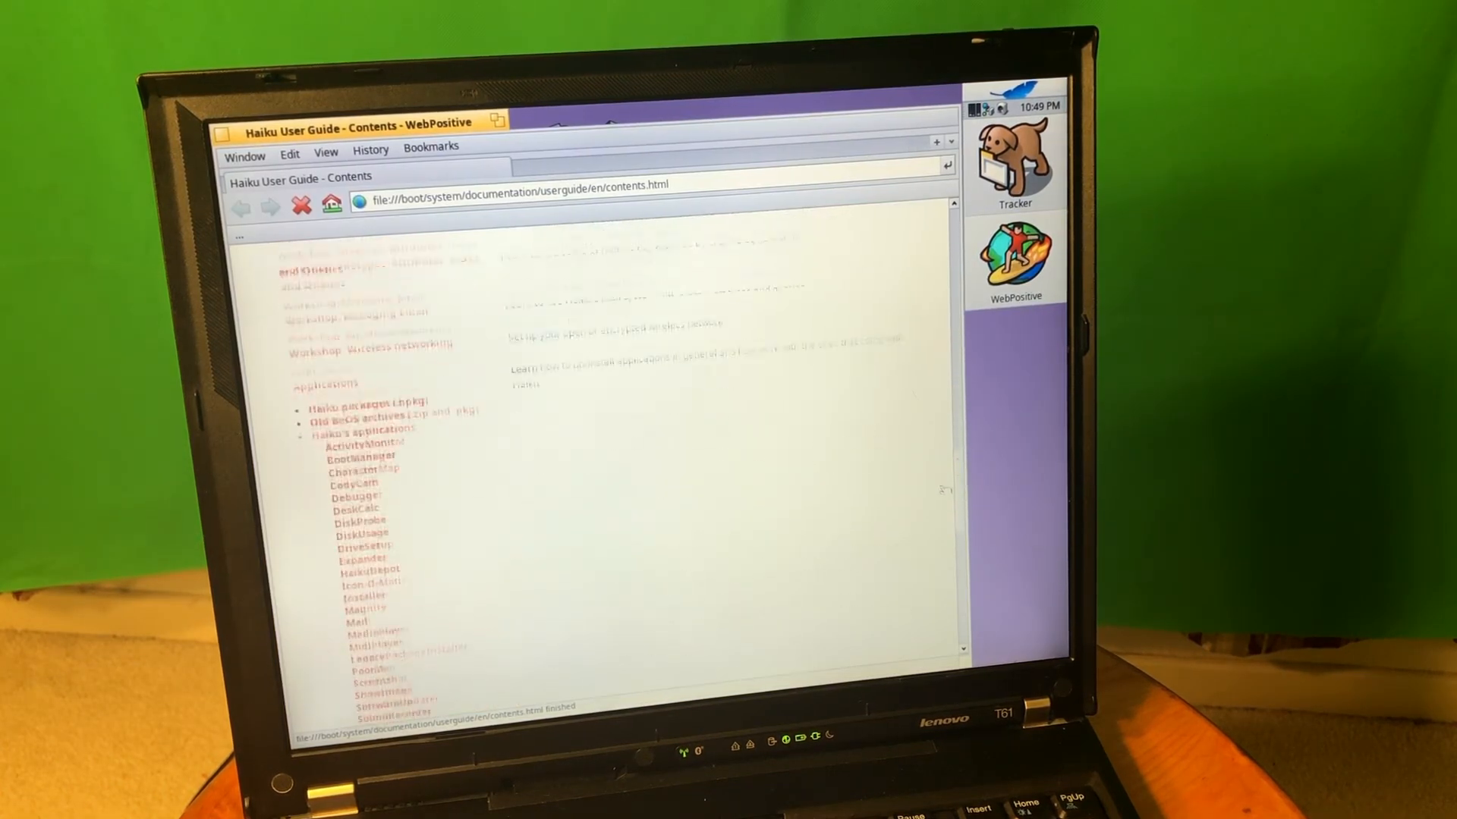